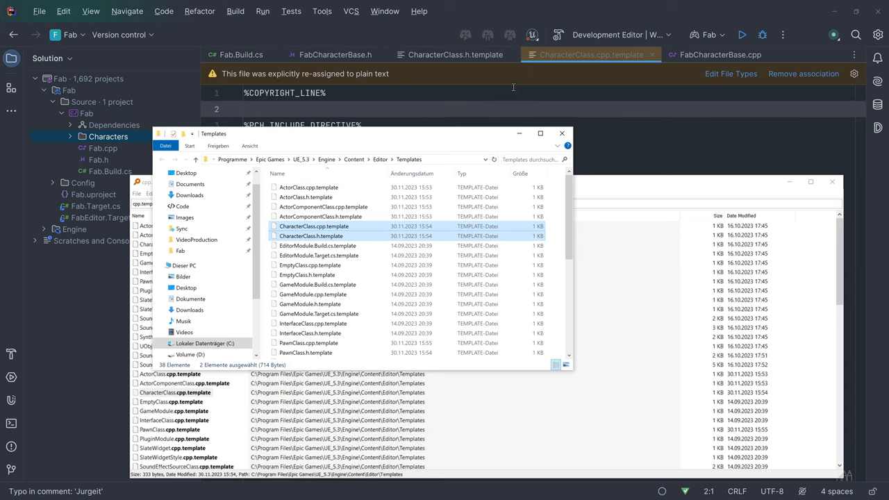
- Browse in File Explorer to the Fab project folder under Code\Unreal\Projects
{"action": "left_click", "coordinate": [448, 54]}
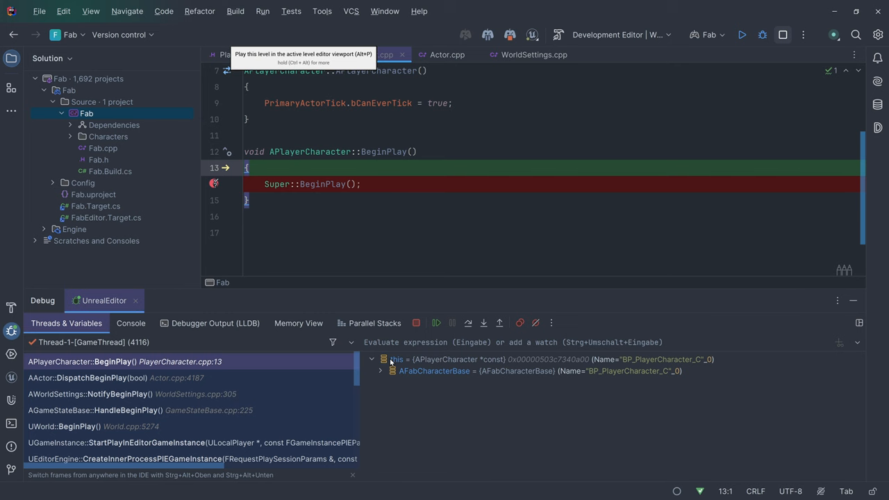
{"action": "left_click", "coordinate": [386, 371]}
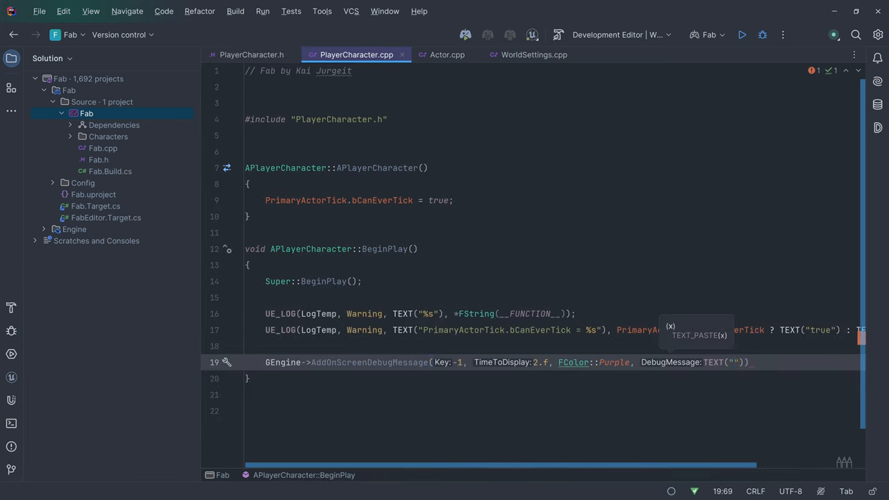
{"action": "left_click", "coordinate": [747, 34]}
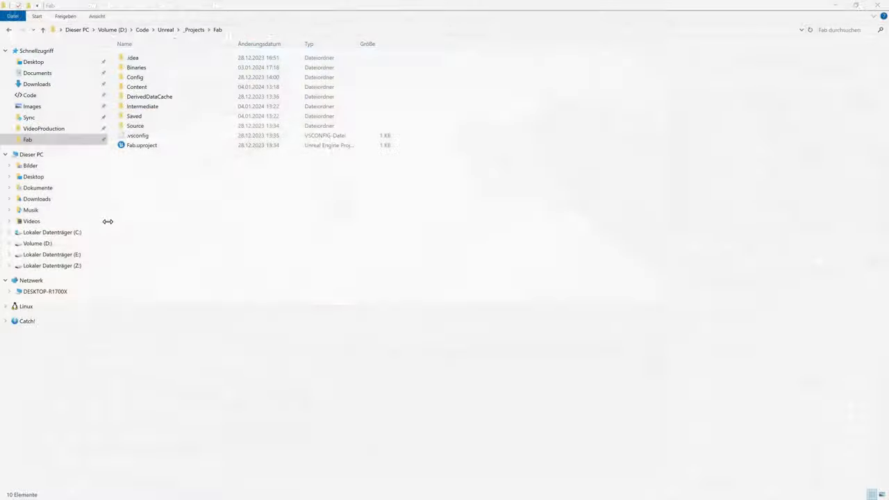
{"action": "left_click", "coordinate": [142, 145]}
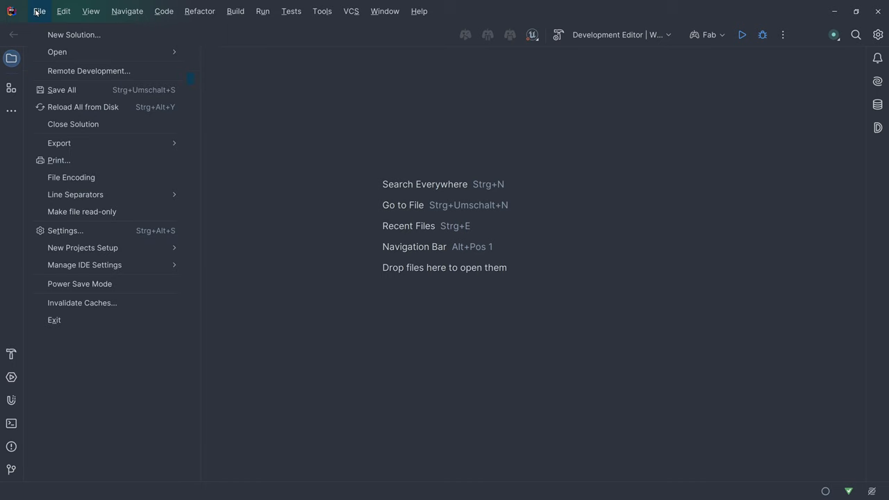
{"action": "left_click", "coordinate": [64, 231]}
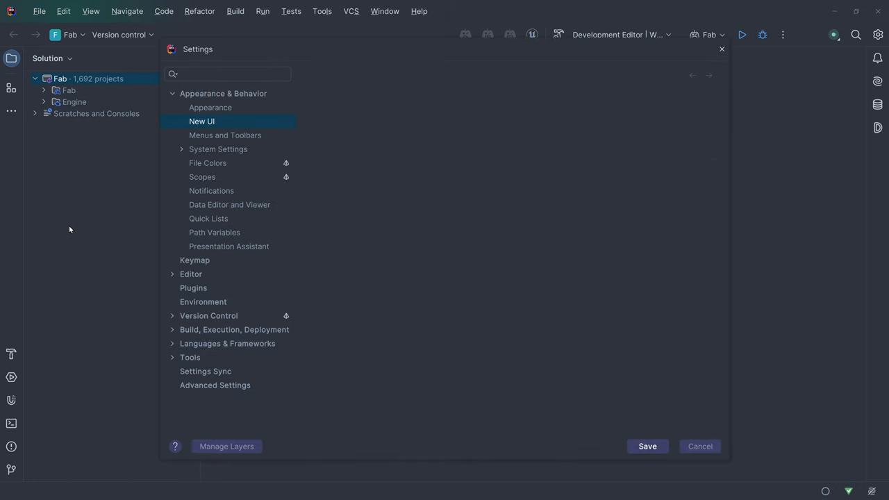
{"action": "left_click", "coordinate": [201, 121]}
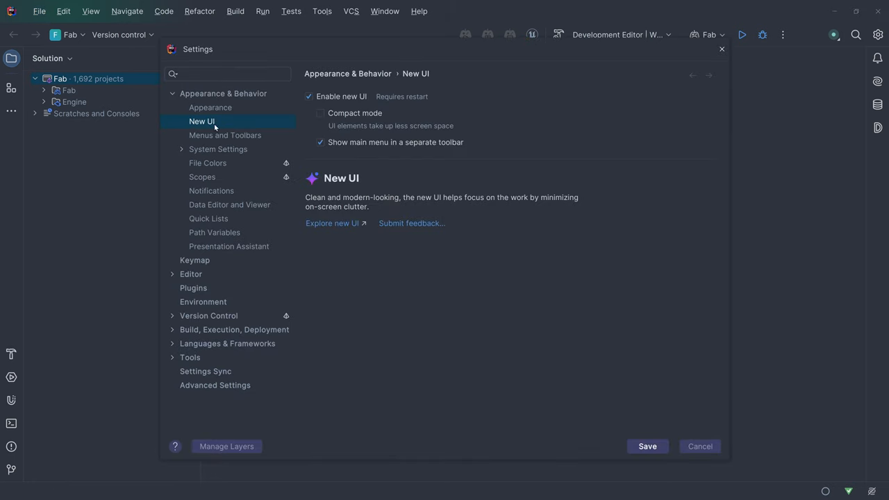
{"action": "mouse_move", "coordinate": [389, 131]}
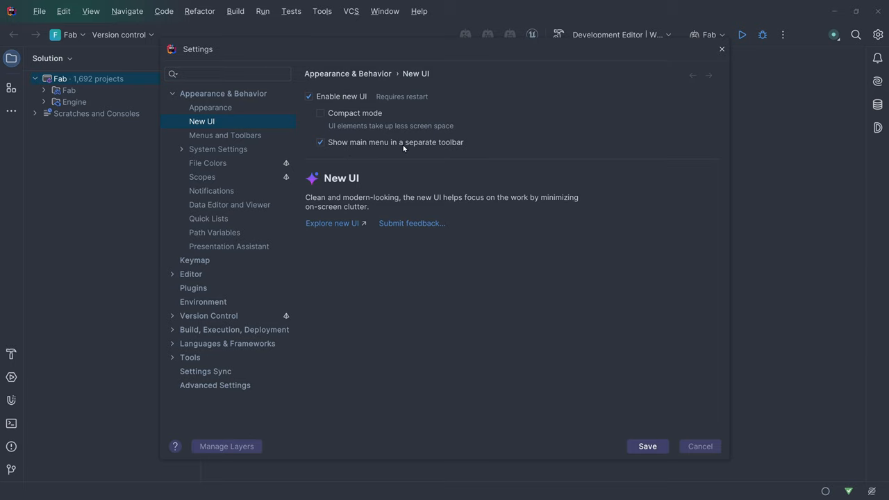
{"action": "mouse_move", "coordinate": [720, 49]}
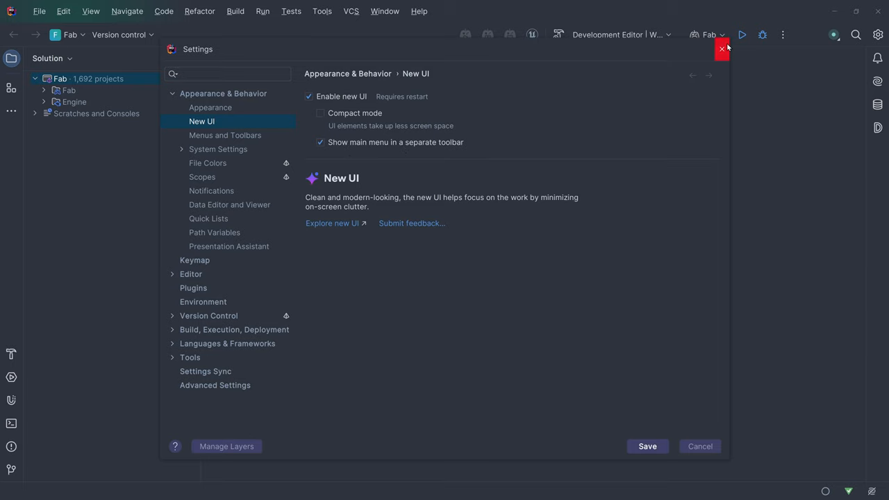
{"action": "left_click", "coordinate": [721, 47]}
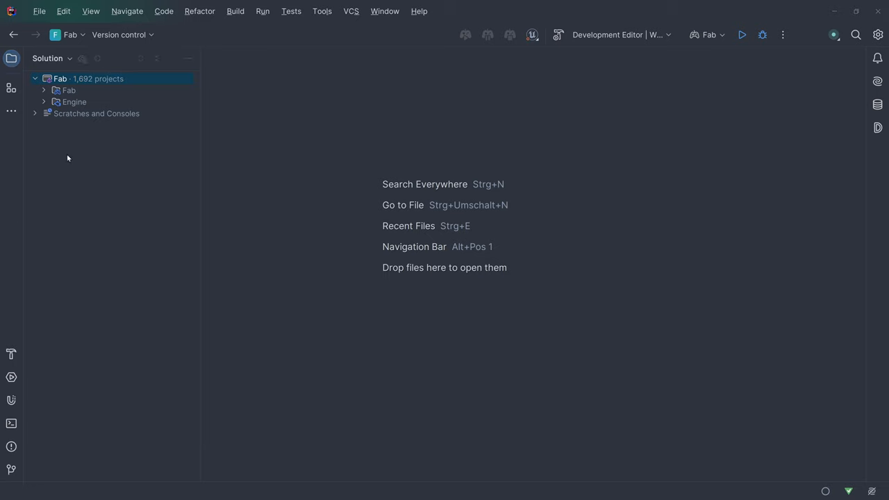
- Add PublicIncludePaths.Add("Fab") to Fab.Build.cs
{"action": "left_click", "coordinate": [45, 90]}
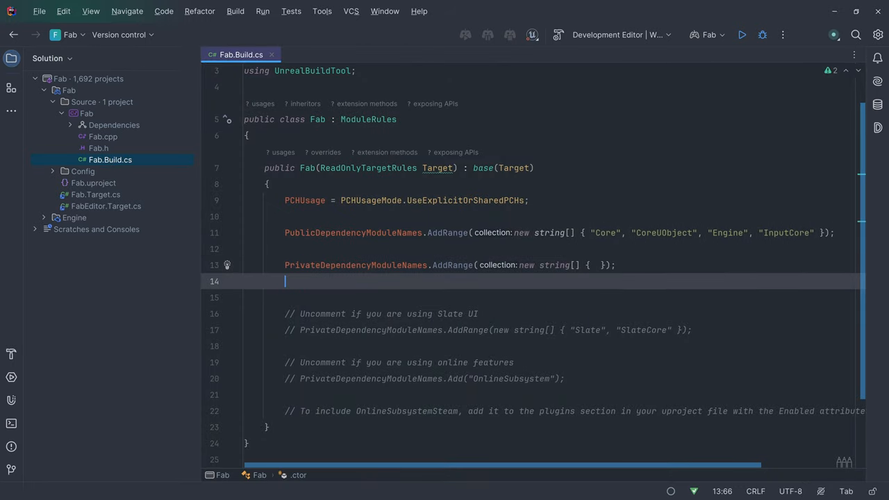
{"action": "type", "text": "Publi"}
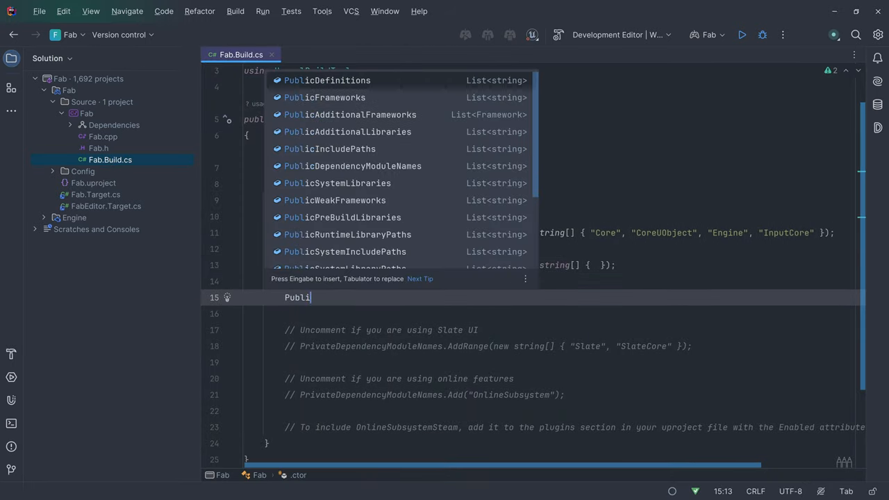
{"action": "type", "text": "cInc"}
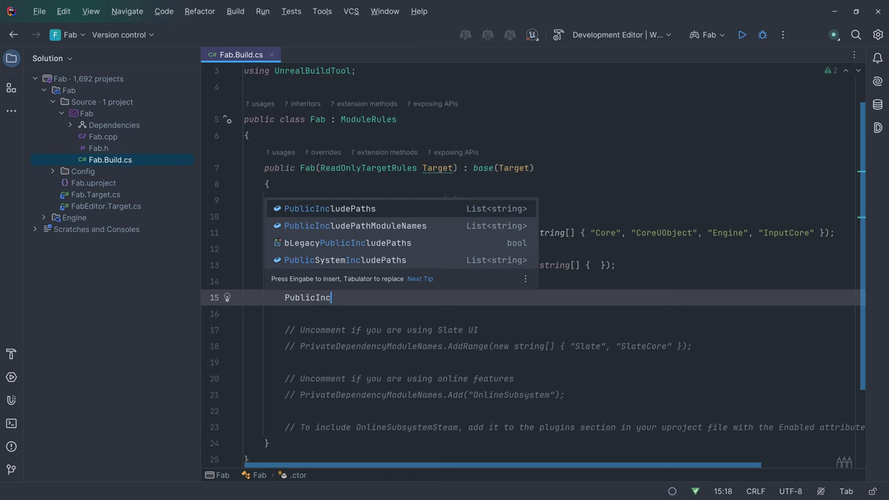
{"action": "type", "text": "ludePaths.Add(\"Fab\");"}
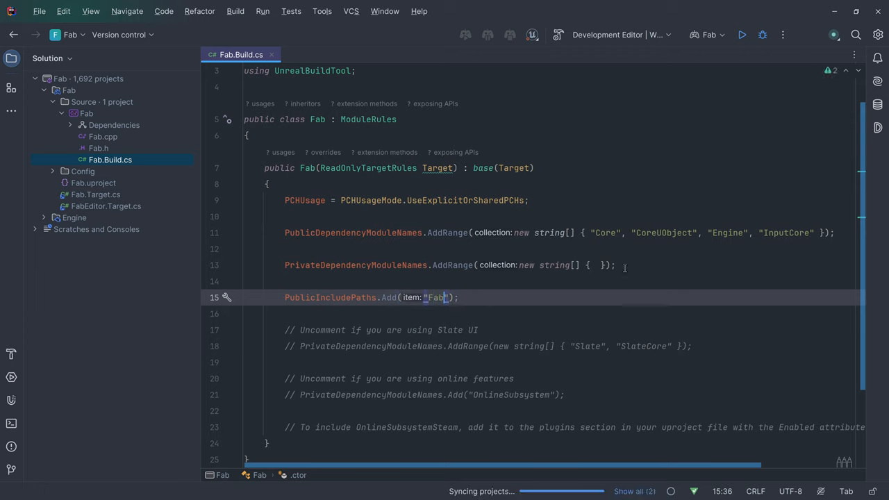
- Start adding a new directory under the Fab source folder, then cancel the prompt
{"action": "right_click", "coordinate": [86, 114]}
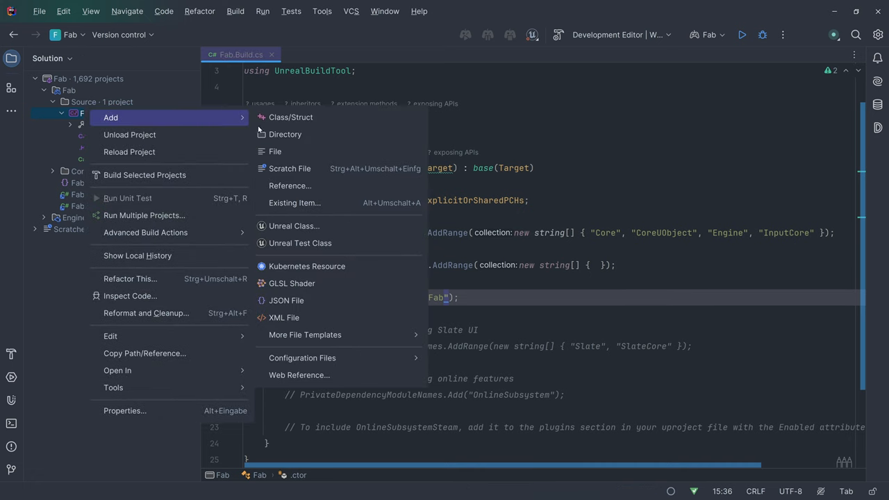
{"action": "left_click", "coordinate": [292, 133]}
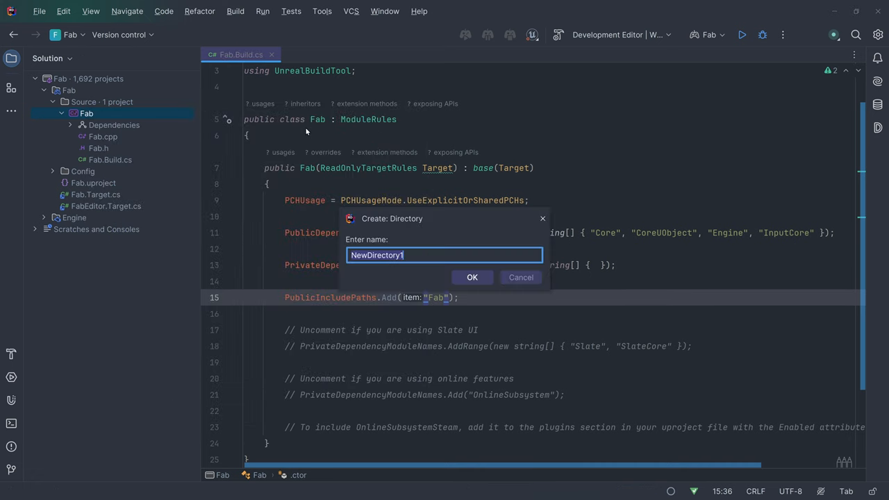
{"action": "left_click", "coordinate": [519, 278]}
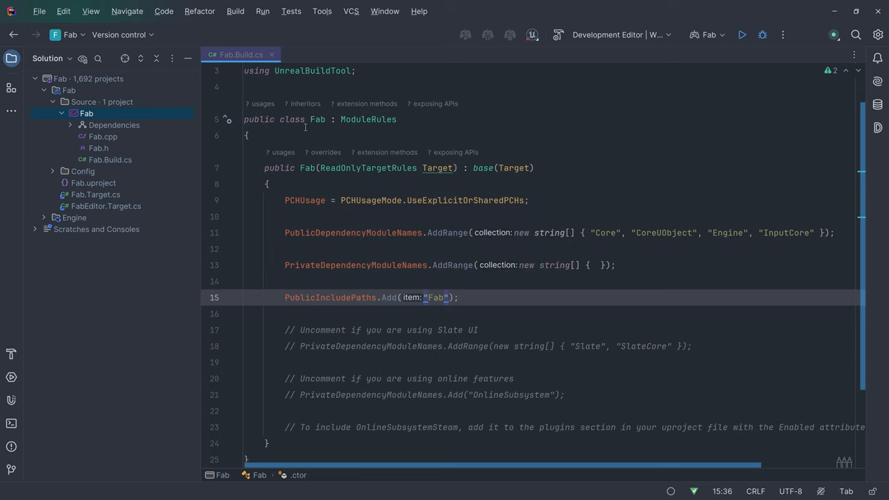
- Create Unreal class FabCharacterBase deriving from Character in the Characters folder
{"action": "right_click", "coordinate": [102, 136]}
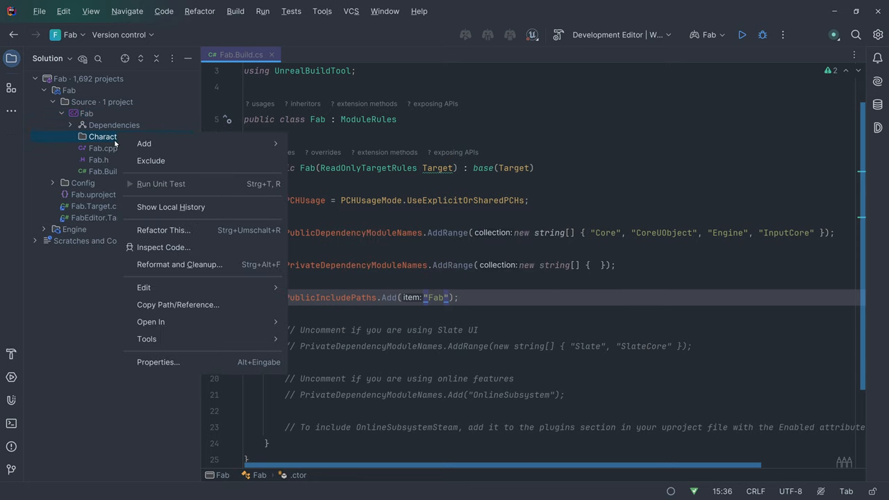
{"action": "left_click", "coordinate": [144, 143]}
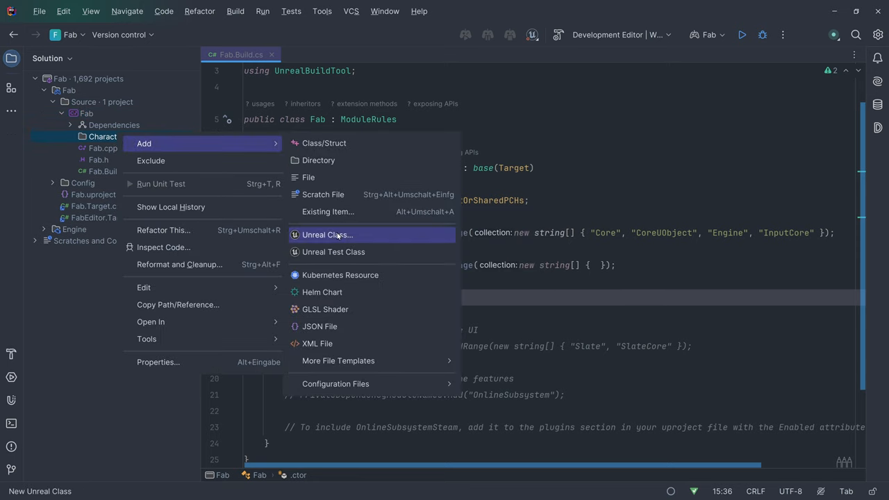
{"action": "left_click", "coordinate": [325, 233]}
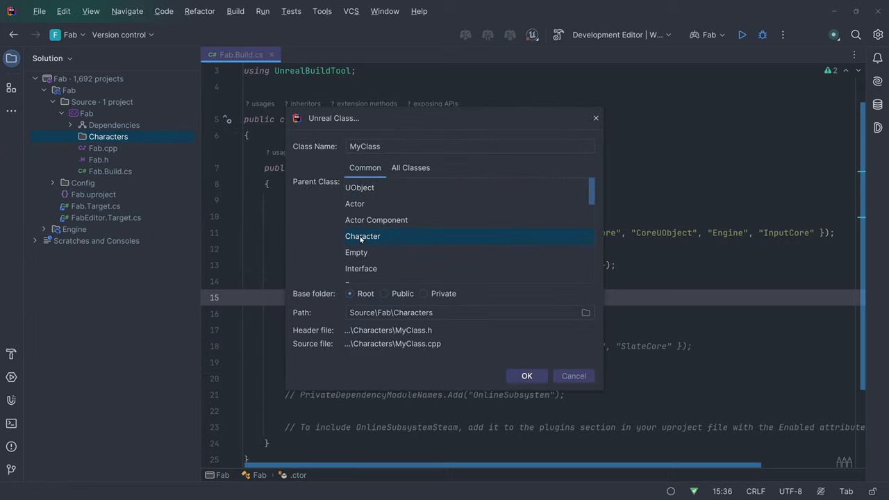
{"action": "type", "text": "FabCharacterBase"}
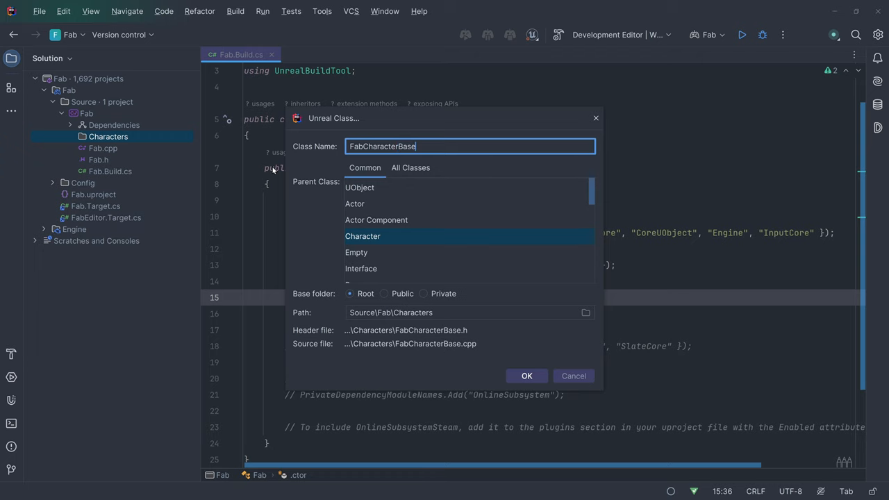
{"action": "left_click", "coordinate": [526, 375]}
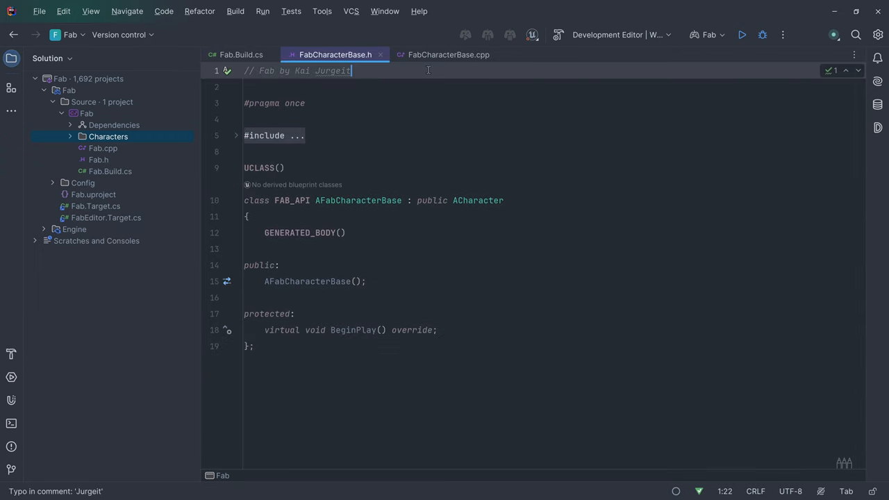
- Review the generated FabCharacterBase source and header files
{"action": "left_click", "coordinate": [447, 54]}
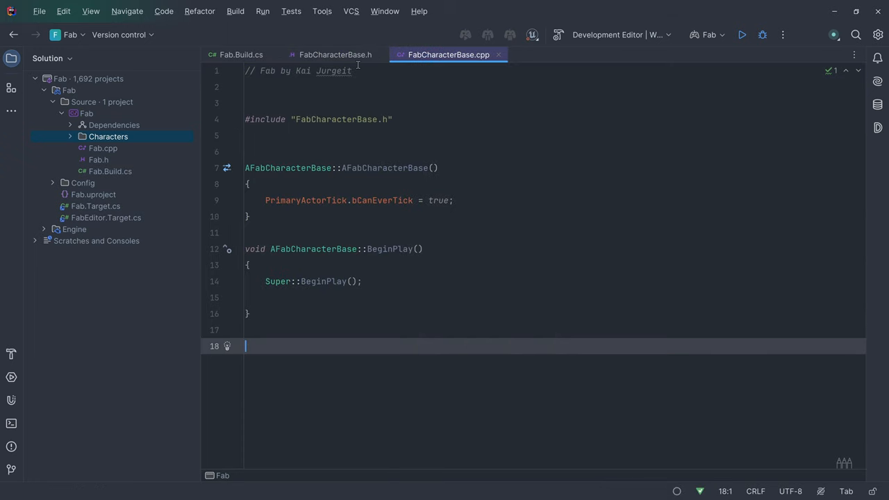
{"action": "left_click", "coordinate": [335, 54]}
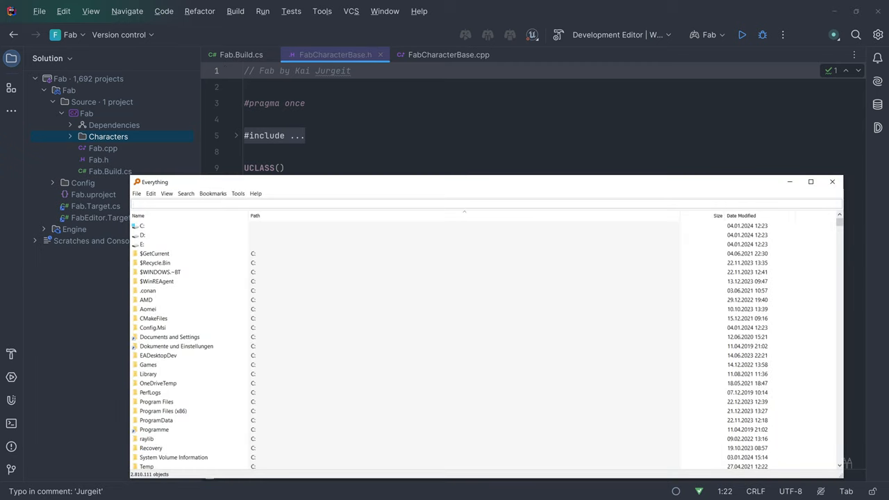
- Find CharacterClass.cpp.template with Everything and open the CharacterClass templates in Rider
{"action": "type", "text": "cpp.template"}
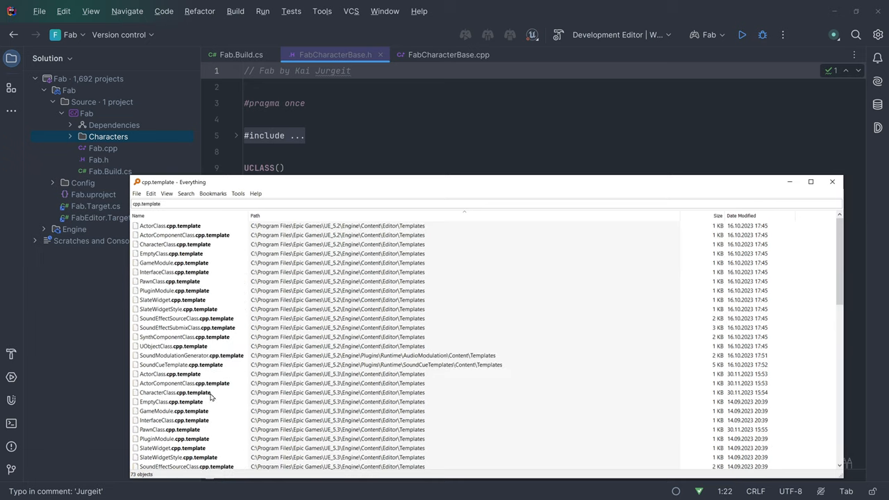
{"action": "right_click", "coordinate": [174, 392]}
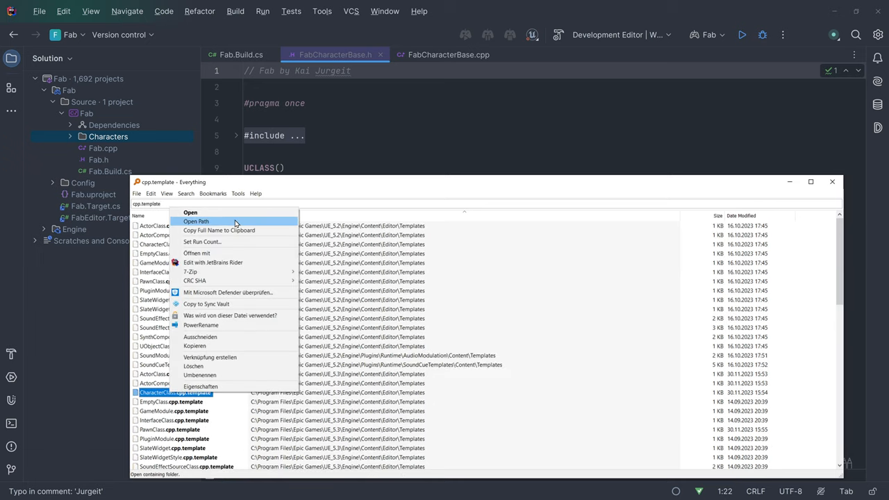
{"action": "left_click", "coordinate": [197, 223]}
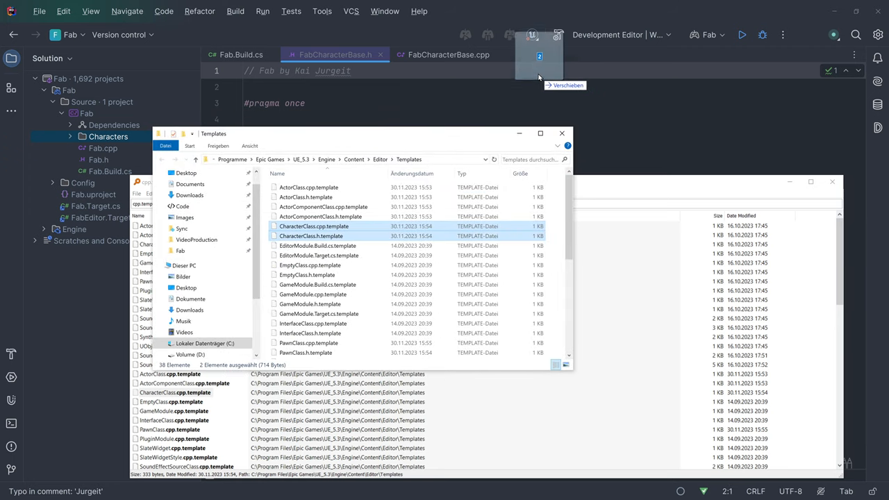
{"action": "double_click", "coordinate": [314, 225]}
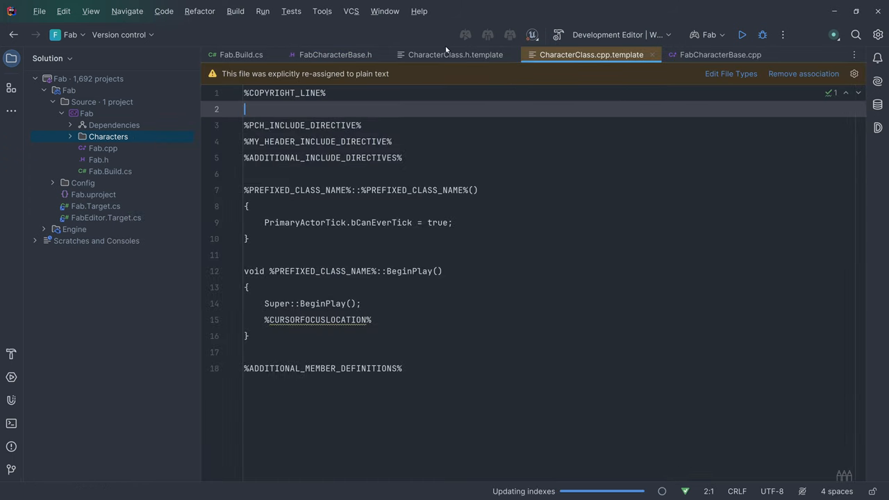
- Inspect the CharacterClass header and source templates, then return to the first tab
{"action": "left_click", "coordinate": [448, 54]}
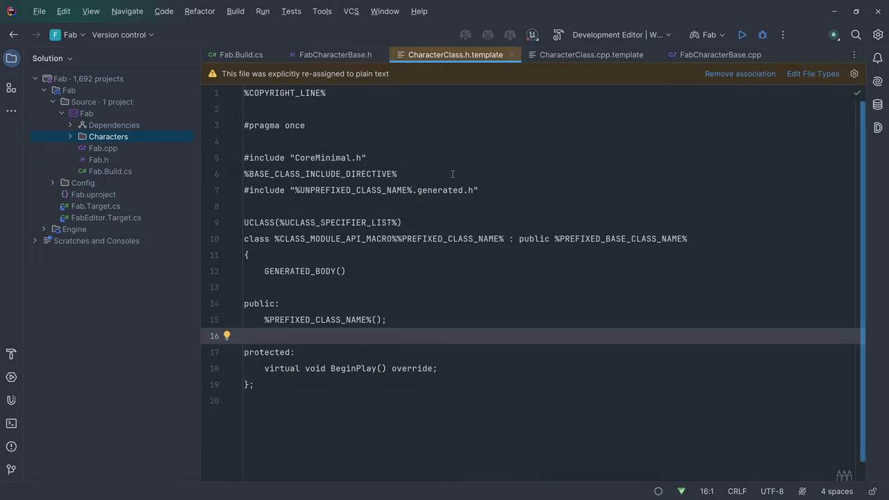
{"action": "left_click", "coordinate": [590, 54]}
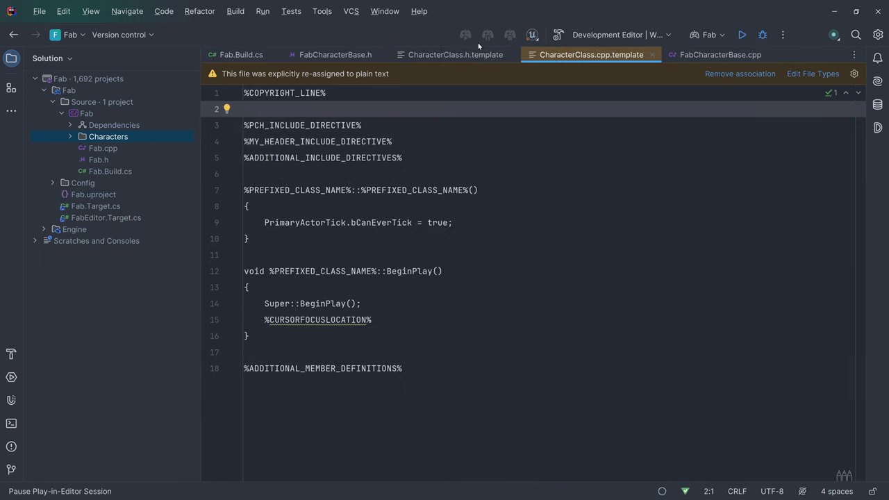
{"action": "left_click", "coordinate": [335, 54]}
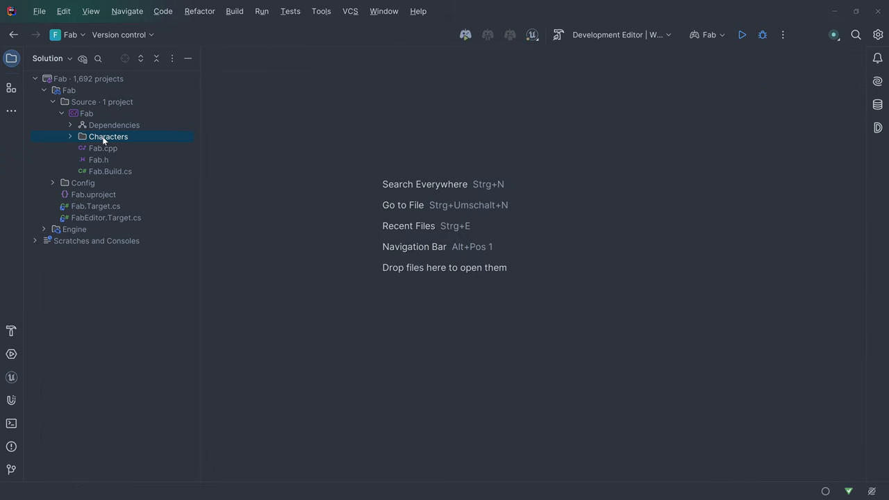
- Create an EnemyCharacter Unreal class in Characters and reparent it to AFabCharacterBase
{"action": "right_click", "coordinate": [108, 136]}
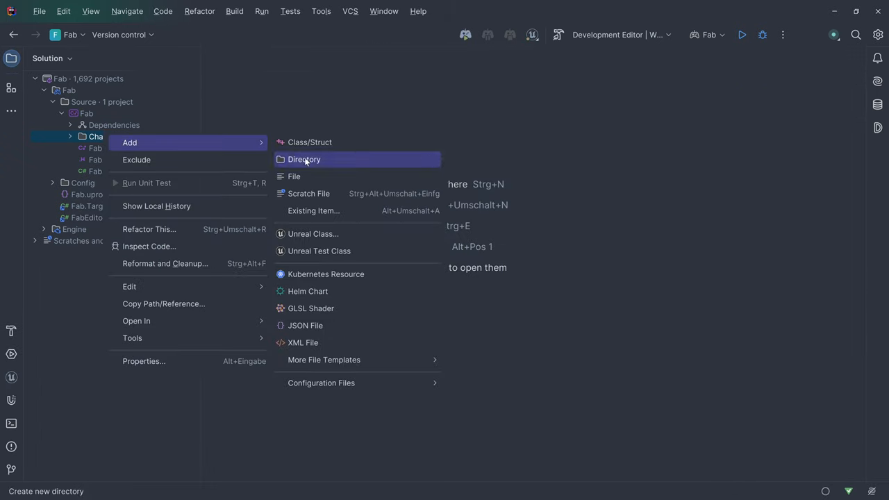
{"action": "left_click", "coordinate": [312, 234]}
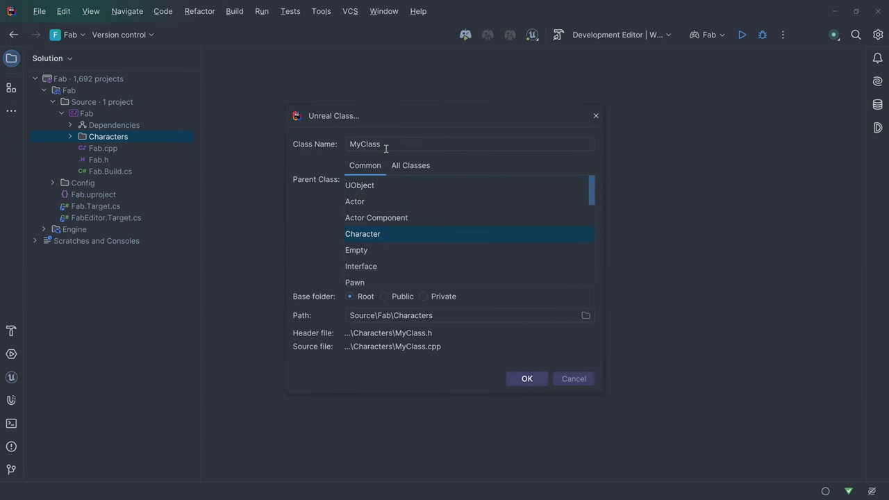
{"action": "type", "text": "EnemyCharacter"}
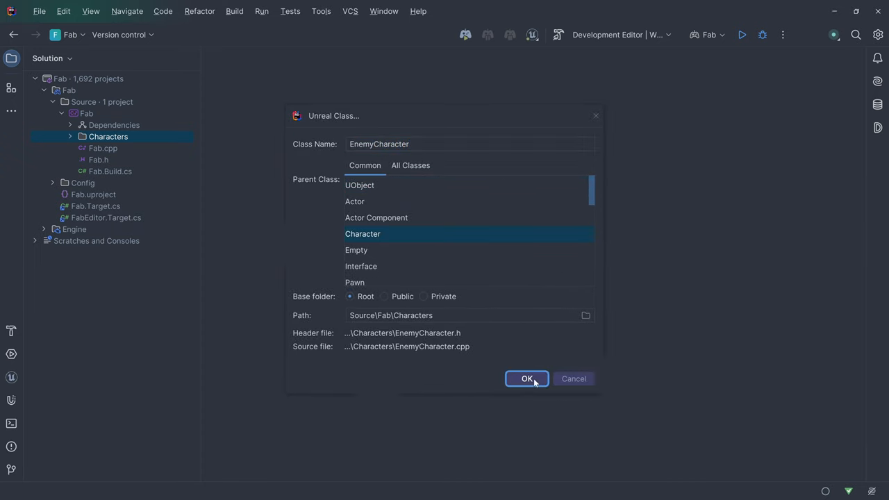
{"action": "left_click", "coordinate": [525, 378]}
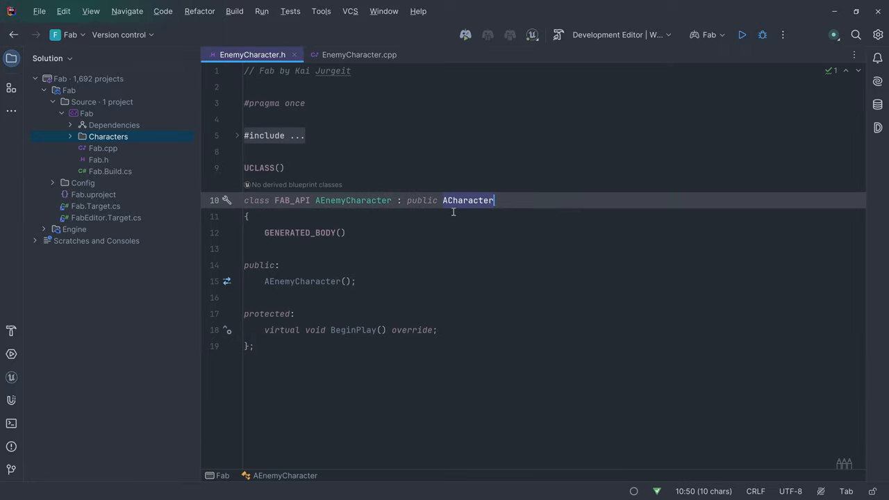
{"action": "type", "text": "FabCha"}
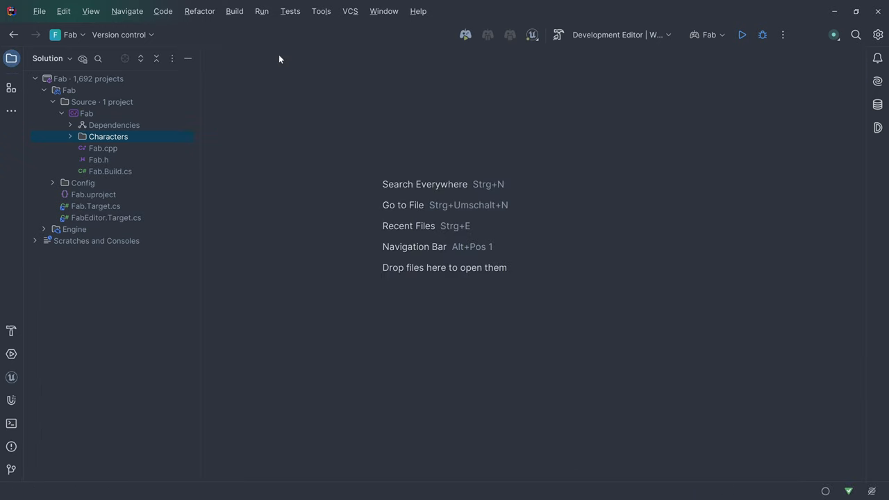
- Create a PlayerCharacter Unreal class in the Characters folder
{"action": "right_click", "coordinate": [108, 136]}
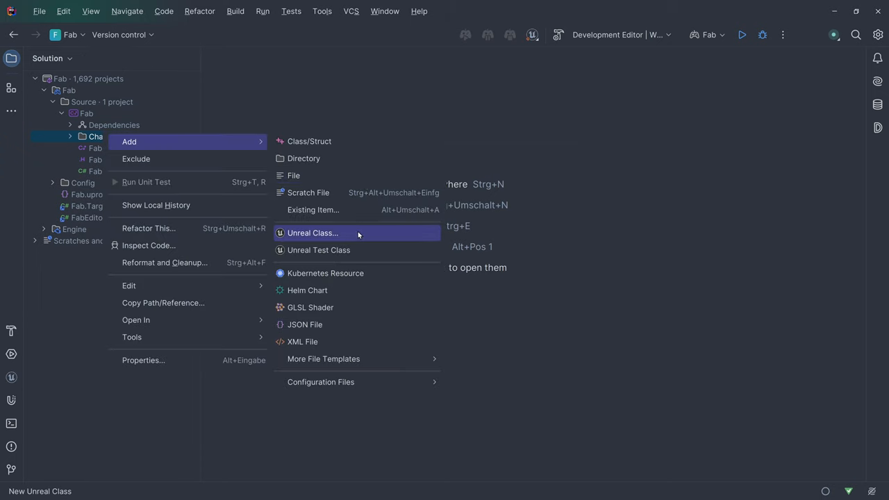
{"action": "left_click", "coordinate": [312, 233]}
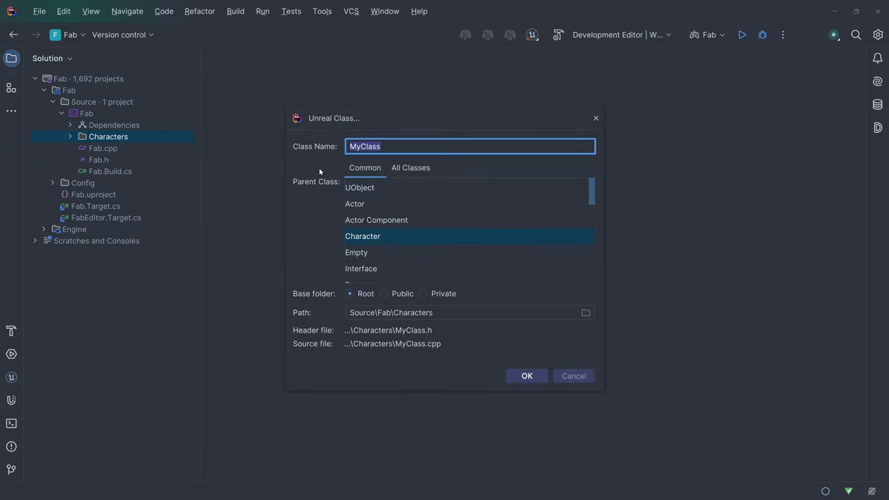
{"action": "left_click", "coordinate": [526, 375]}
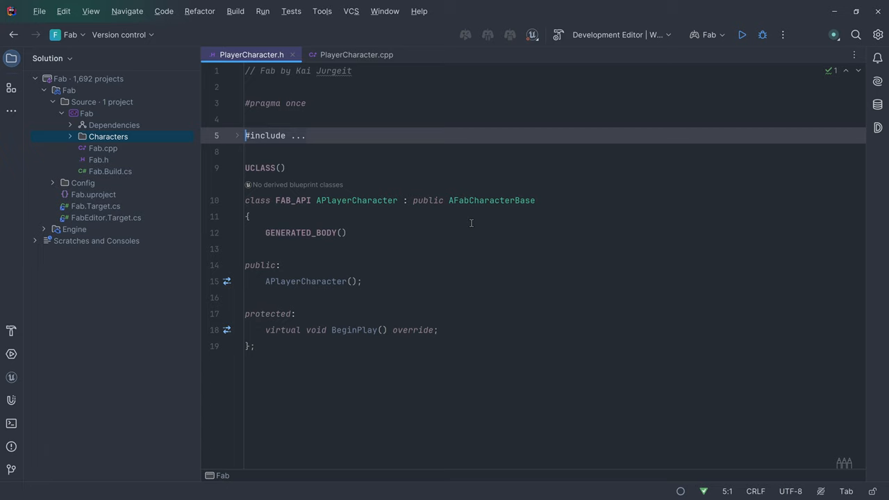
- Find the OnComponentBeginOverlap delegate in PrimitiveComponent.h, then return to PlayerCharacter.h
{"action": "left_click", "coordinate": [247, 216]}
{"action": "type", "text": "OnComponentOverl"}
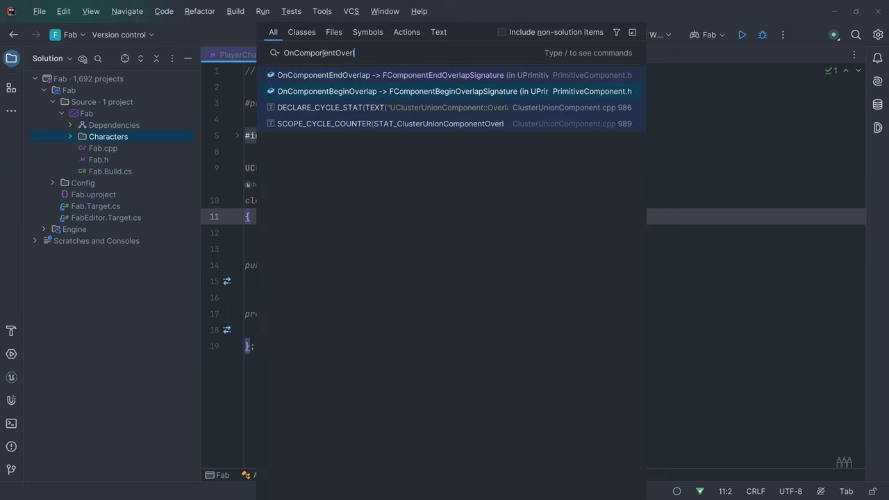
{"action": "left_click", "coordinate": [328, 92]}
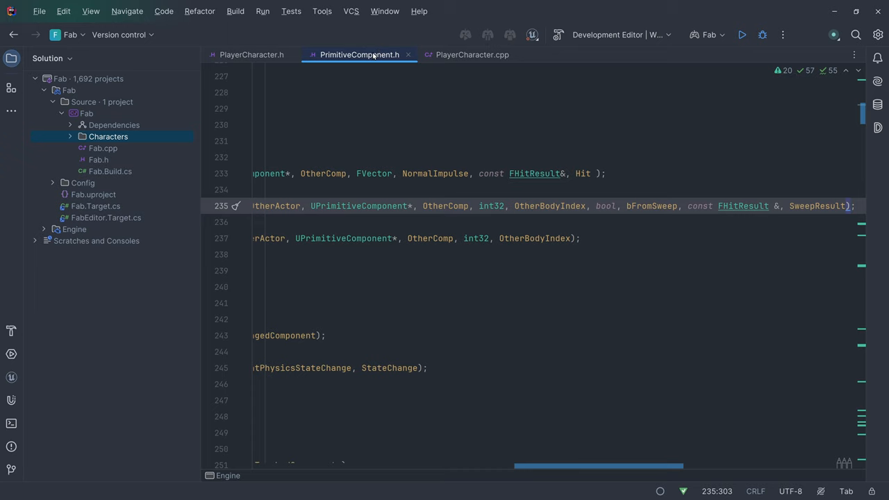
{"action": "left_click", "coordinate": [253, 54]}
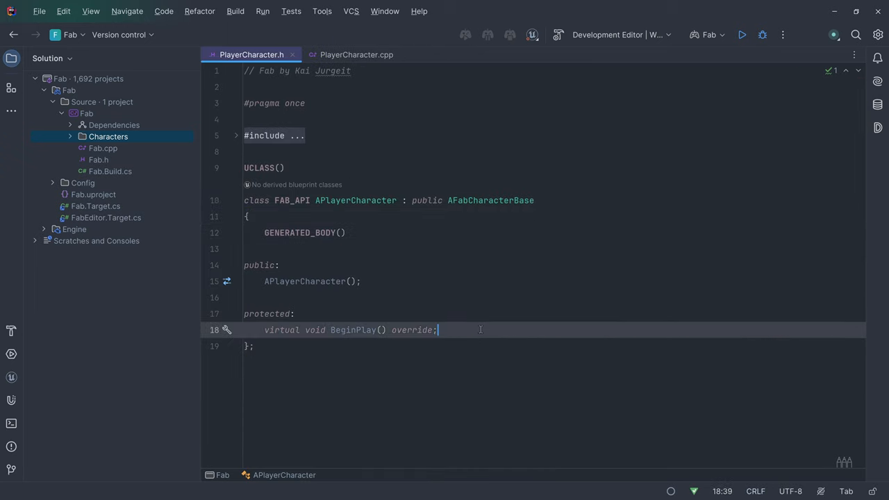
- Delete BeginPlay in PlayerCharacter.cpp and regenerate its definition from the header
{"action": "left_click", "coordinate": [355, 55]}
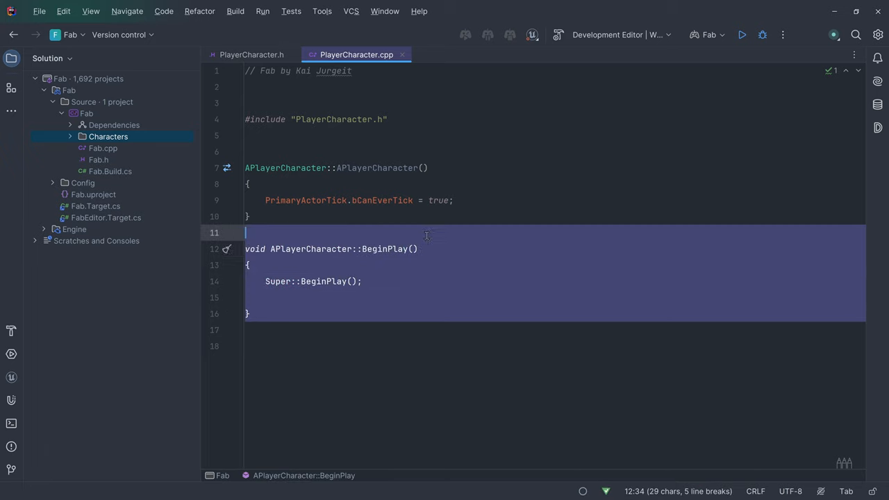
{"action": "key", "text": "Delete"}
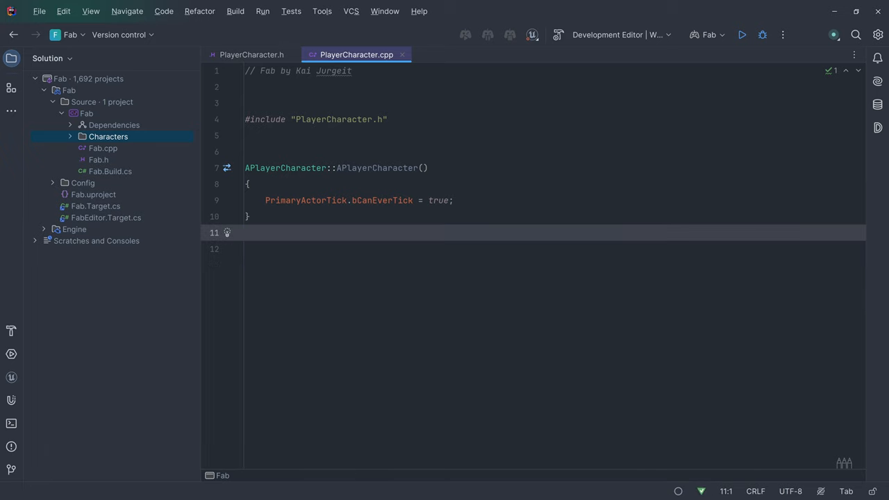
{"action": "left_click", "coordinate": [252, 54]}
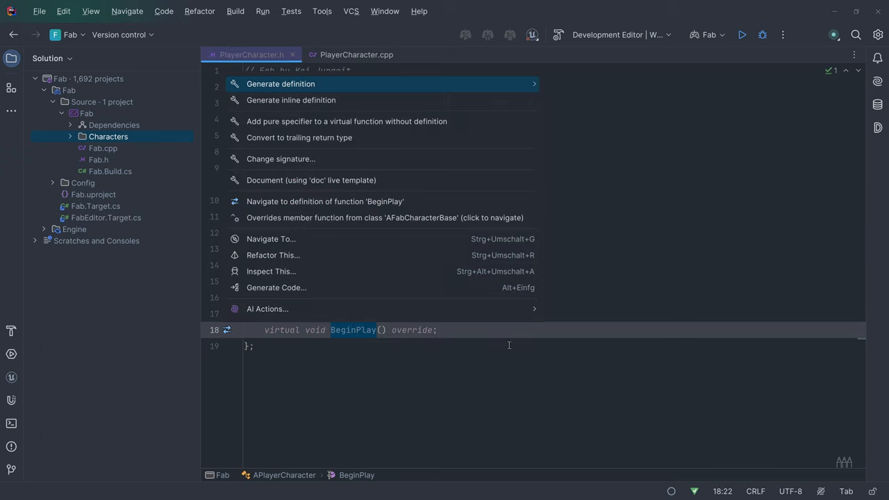
{"action": "left_click", "coordinate": [280, 83]}
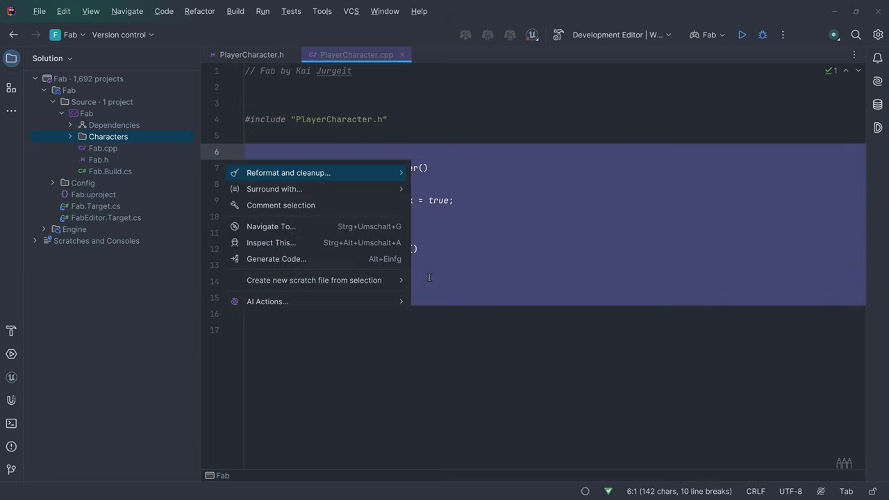
{"action": "mouse_move", "coordinate": [289, 173]}
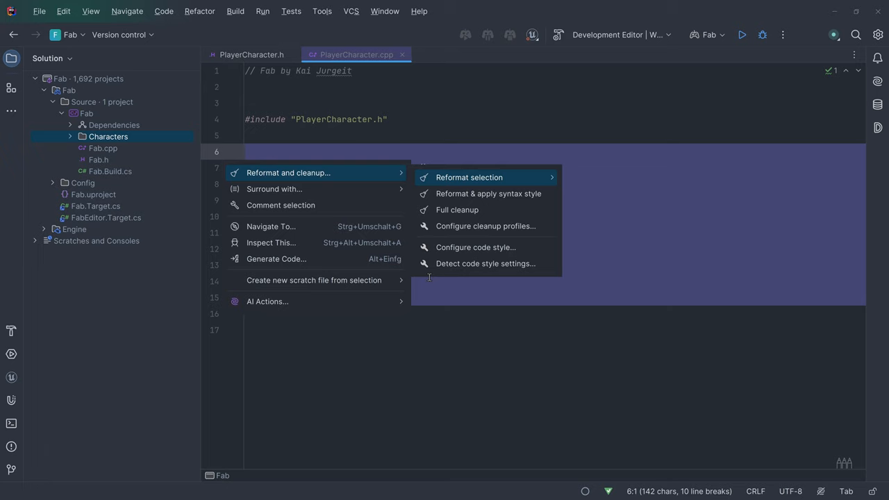
{"action": "mouse_move", "coordinate": [486, 264]}
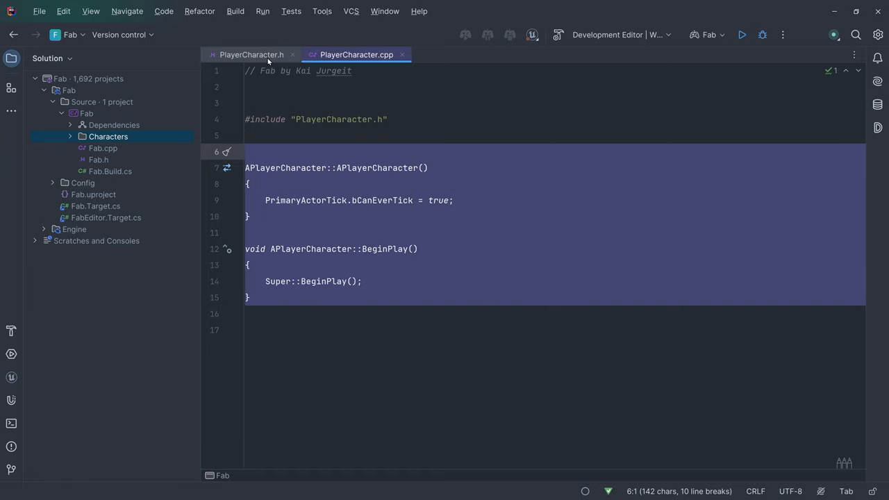
- Reformat the PlayerCharacter.cpp definitions and switch to the Fab folder in File Explorer
{"action": "left_click", "coordinate": [235, 11]}
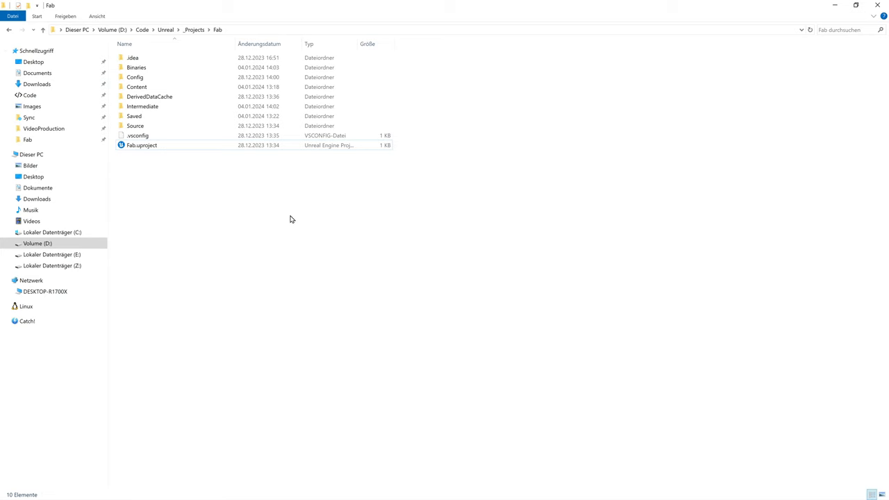
- Run cleanup.bat in the Fab project folder twice, hitting in-use file errors
{"action": "left_click", "coordinate": [141, 146]}
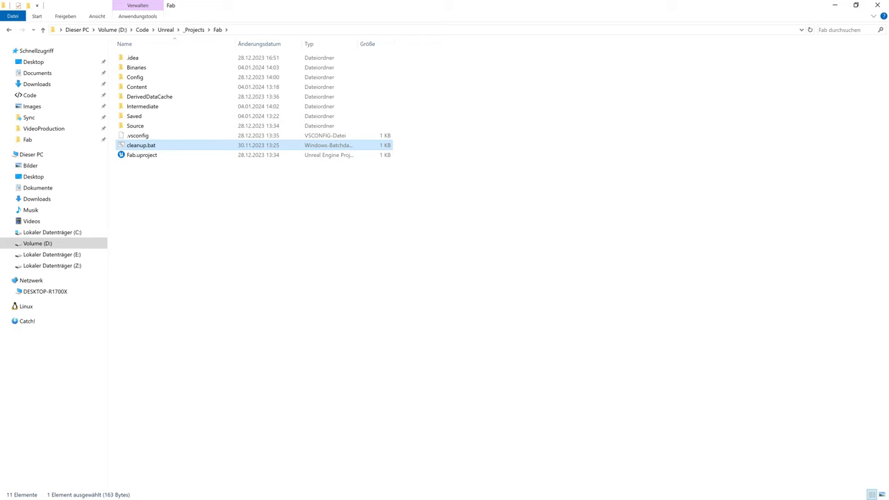
{"action": "double_click", "coordinate": [142, 146]}
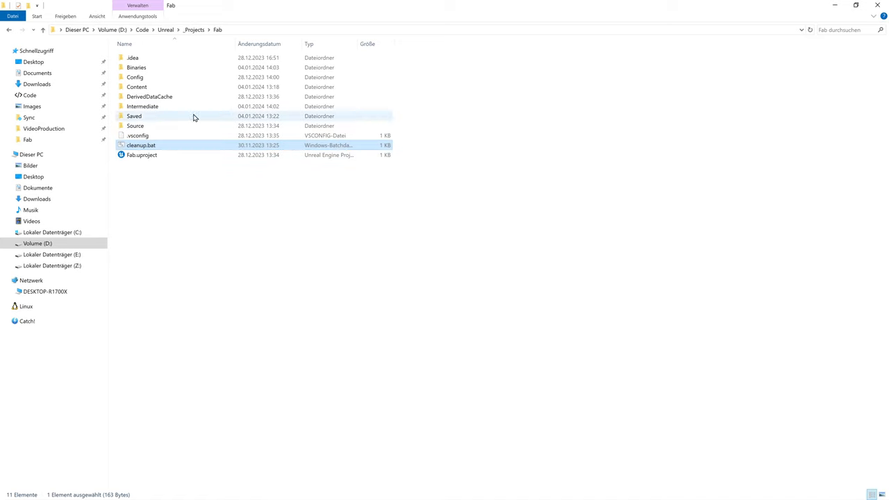
{"action": "double_click", "coordinate": [141, 146]}
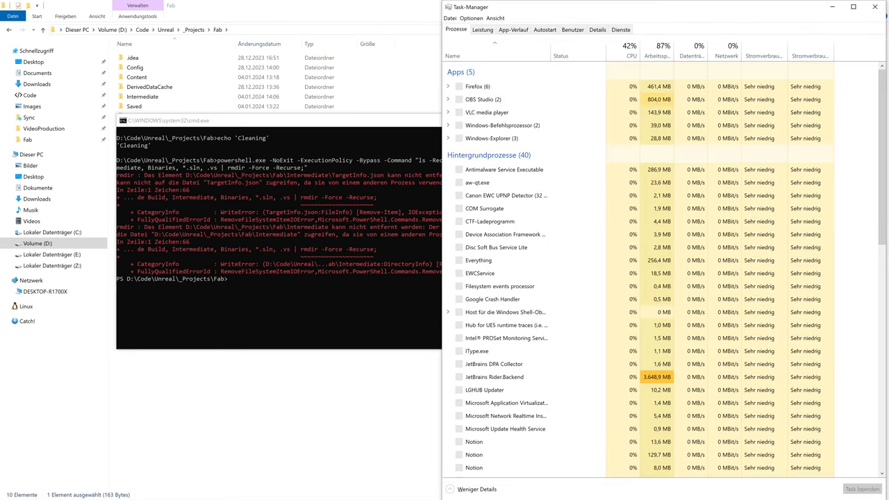
- In Resource Monitor, search handles for Fab and end the explorer.exe processes holding them
{"action": "left_click", "coordinate": [488, 31]}
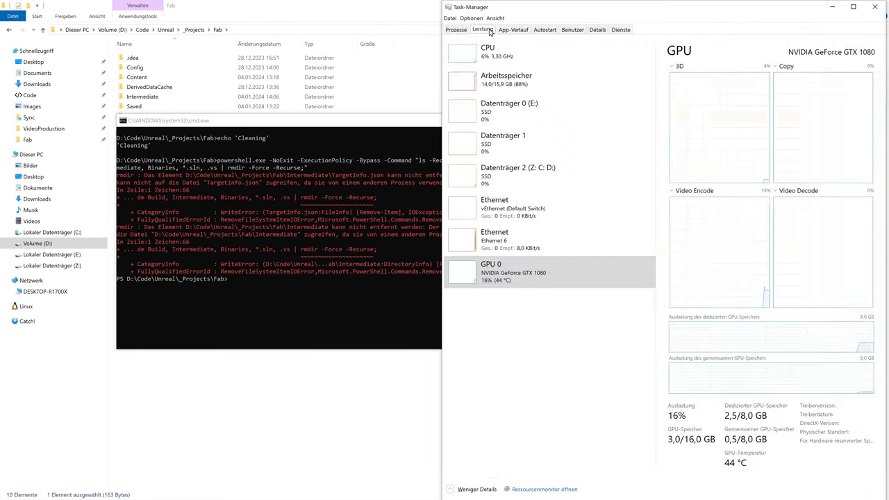
{"action": "left_click", "coordinate": [541, 489]}
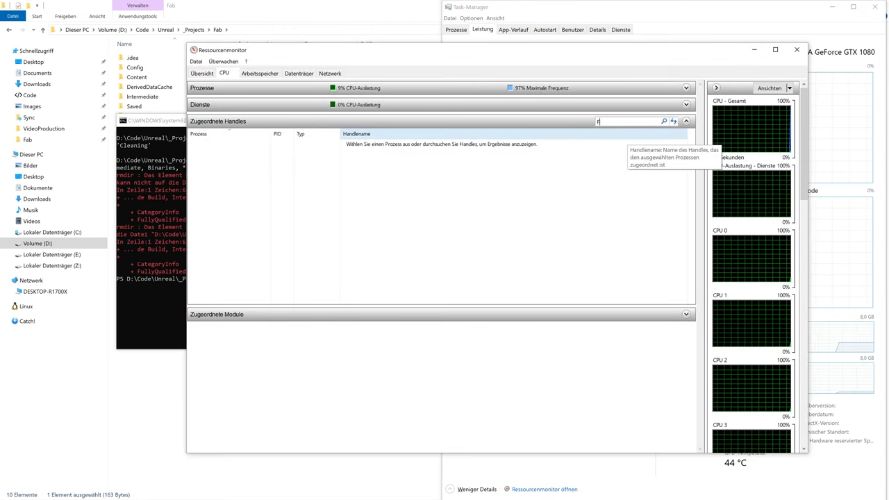
{"action": "type", "text": "Fab"}
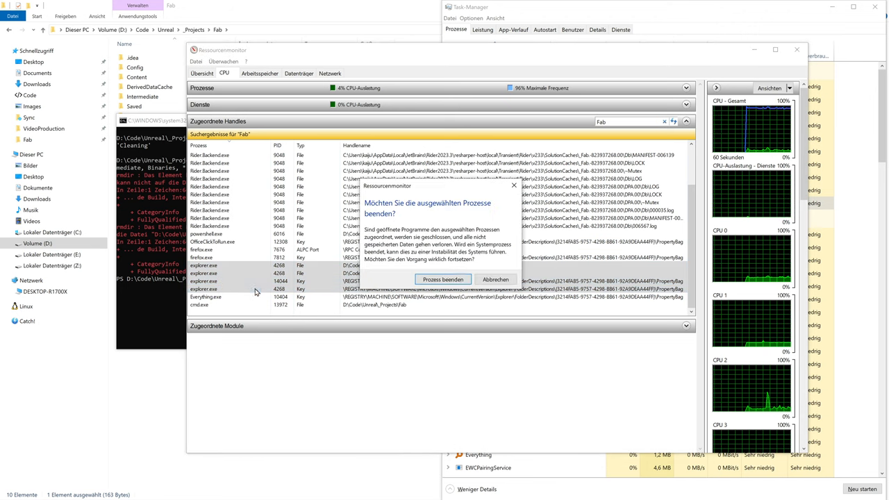
{"action": "left_click", "coordinate": [443, 279]}
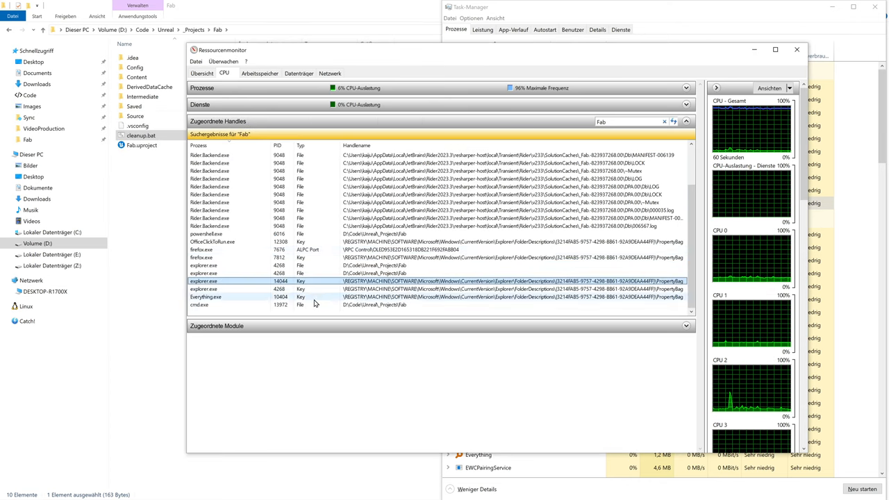
{"action": "right_click", "coordinate": [202, 282]}
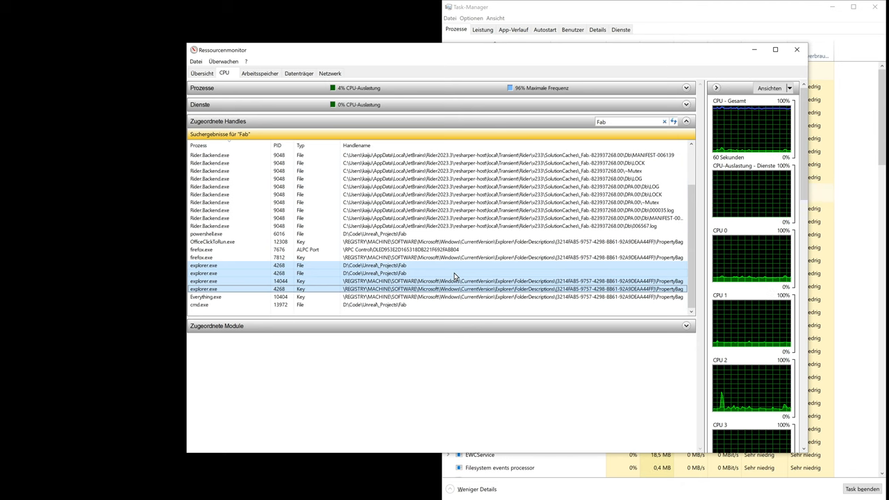
- Relaunch Windows Explorer via Run new task and open Fab.uproject
{"action": "left_click", "coordinate": [488, 17]}
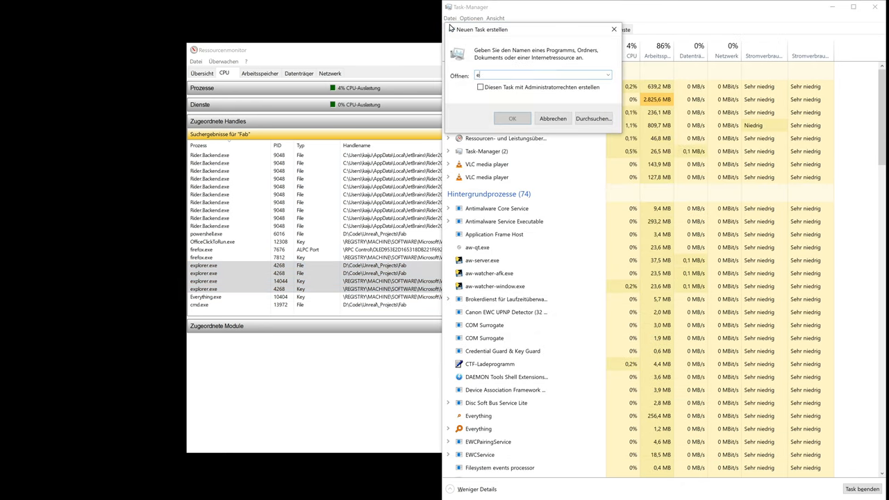
{"action": "left_click", "coordinate": [553, 118]}
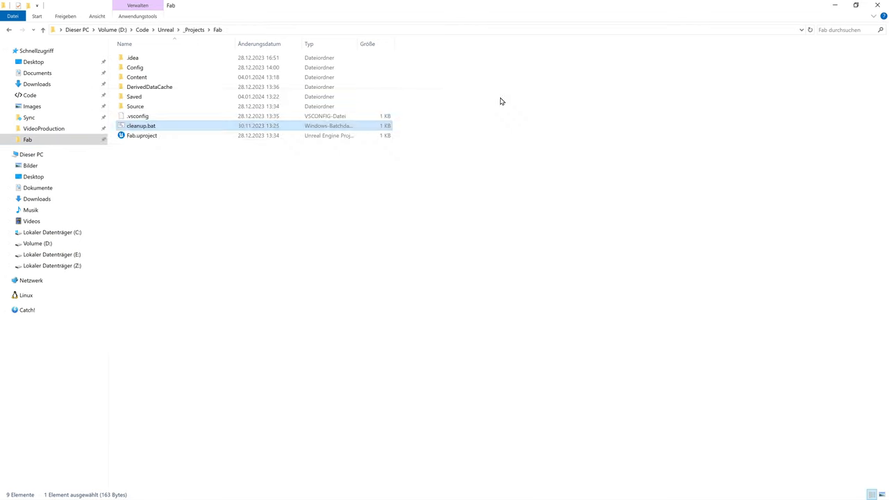
{"action": "left_click", "coordinate": [142, 136]}
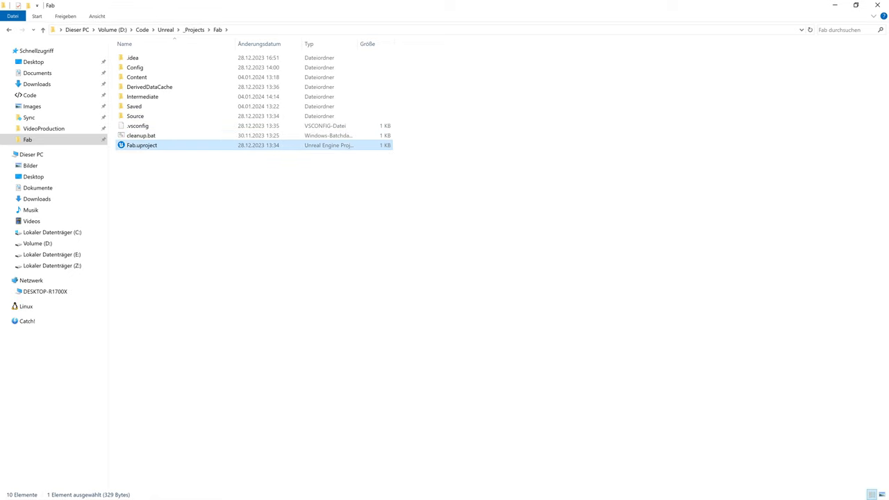
{"action": "double_click", "coordinate": [142, 145]}
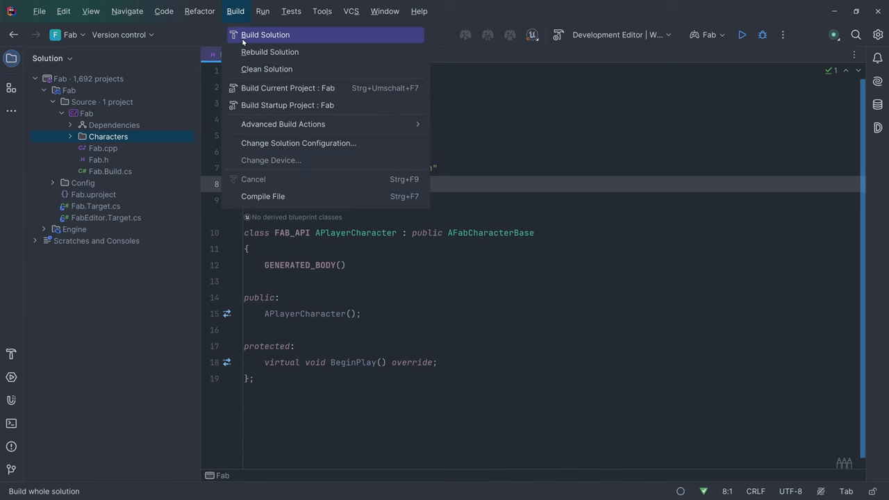
- Build the entire Fab solution from the Build menu
{"action": "left_click", "coordinate": [265, 35]}
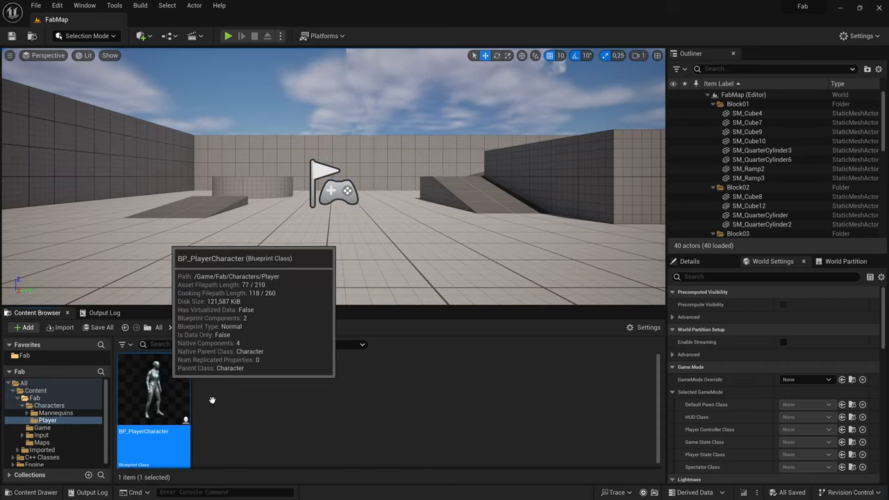
- Open BP_PlayerCharacter's event graph and toggle a breakpoint on the Is Valid node
{"action": "double_click", "coordinate": [153, 402]}
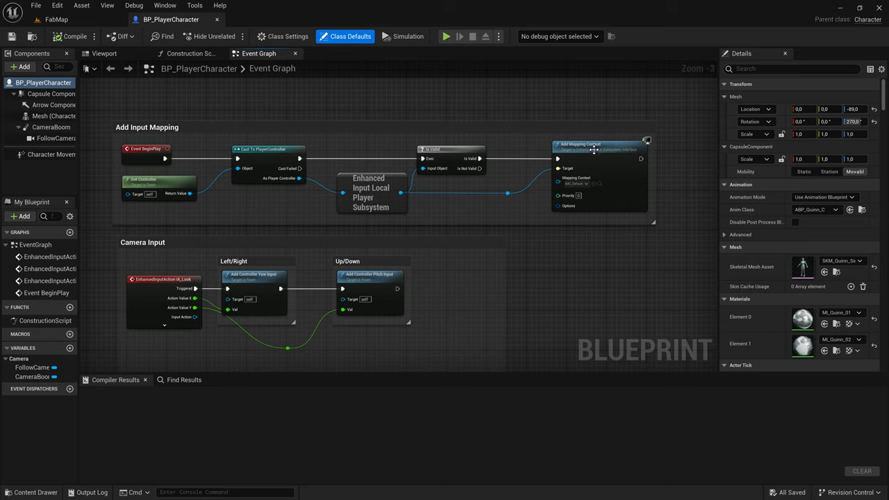
{"action": "left_click", "coordinate": [450, 160]}
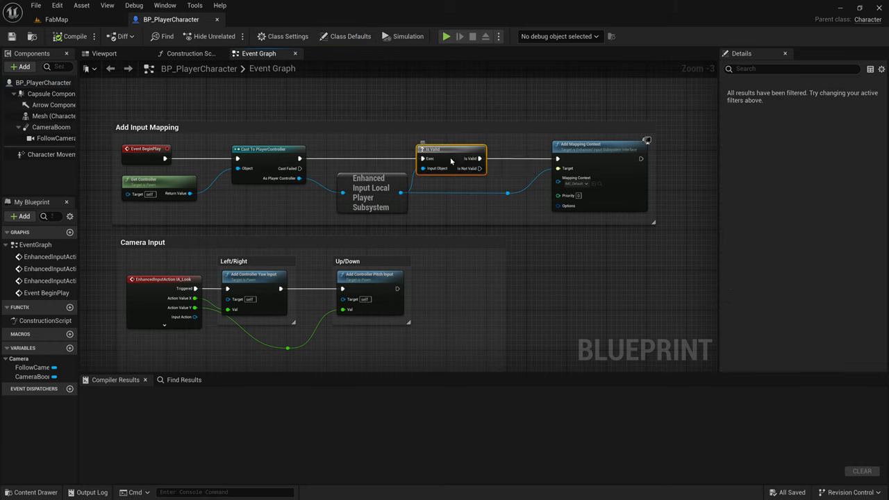
{"action": "right_click", "coordinate": [450, 160]}
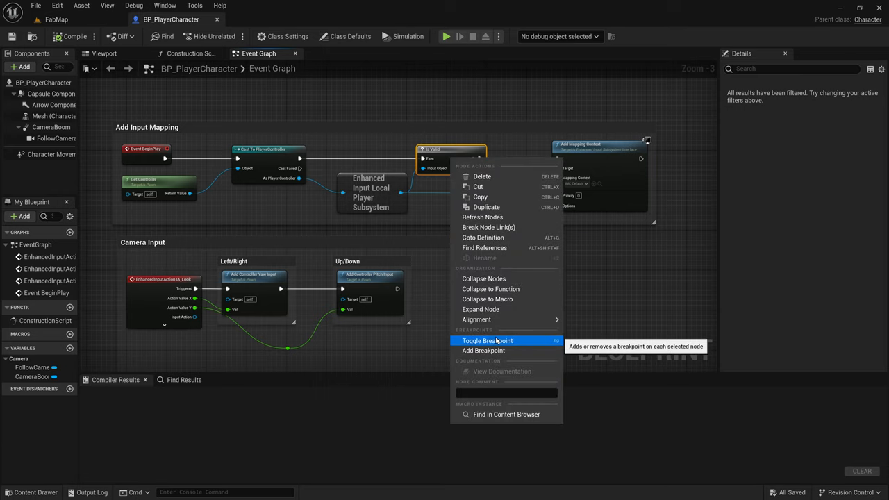
{"action": "left_click", "coordinate": [485, 341]}
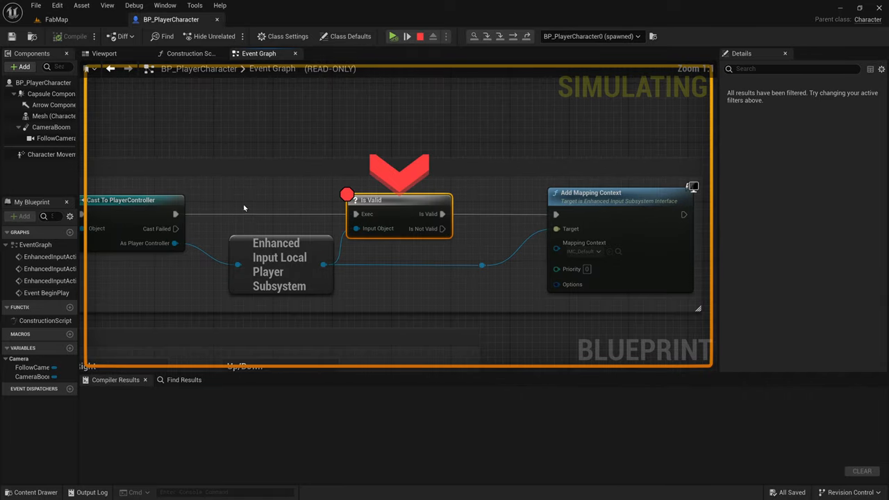
{"action": "mouse_move", "coordinate": [530, 337]}
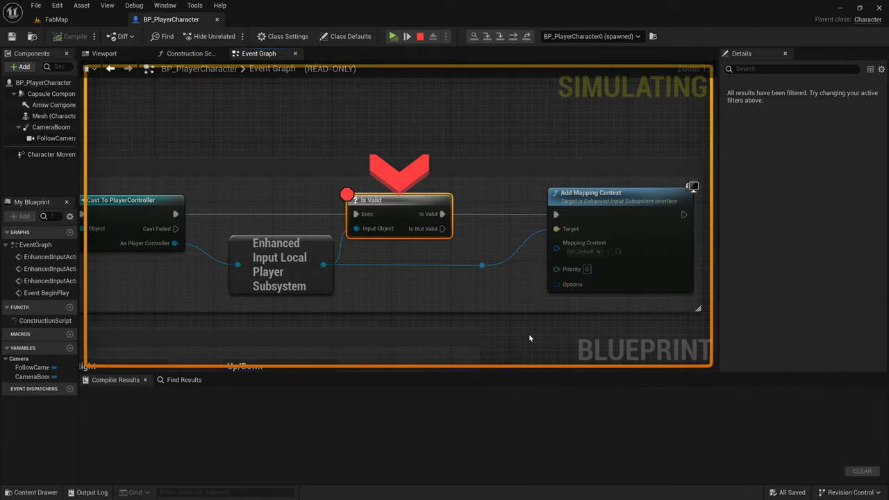
{"action": "mouse_move", "coordinate": [514, 325]}
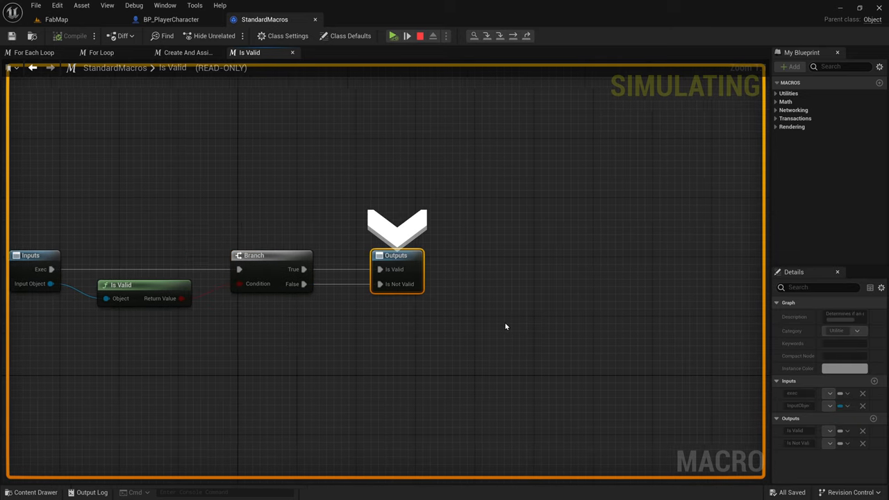
- Return to the event graph and inspect Get Controller's return value while paused past Is Valid
{"action": "left_click", "coordinate": [168, 19]}
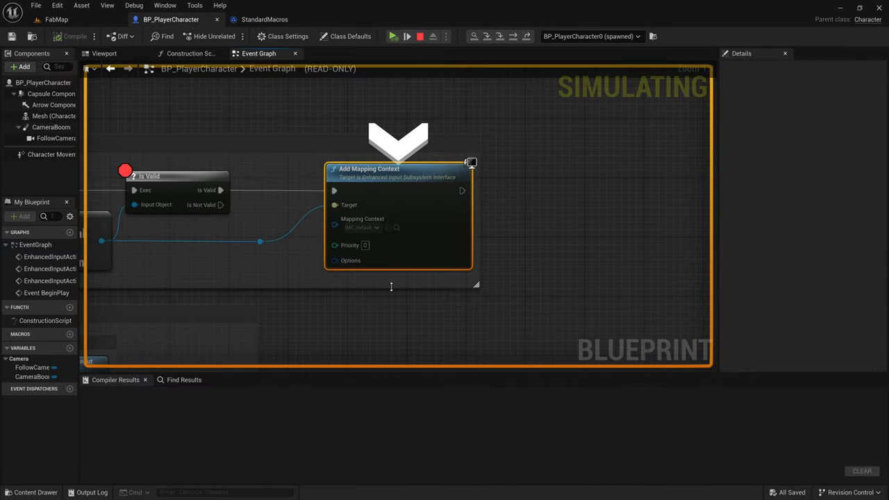
{"action": "mouse_move", "coordinate": [268, 307]}
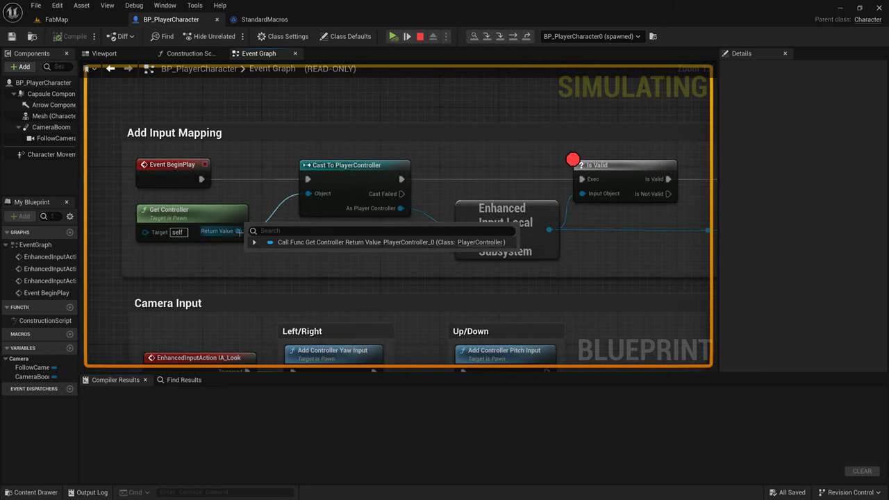
{"action": "left_click", "coordinate": [256, 242]}
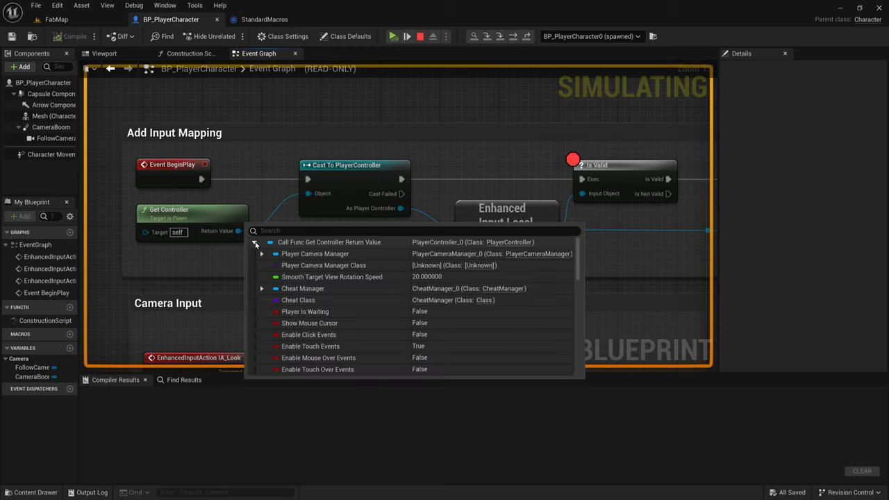
{"action": "left_click", "coordinate": [261, 287]}
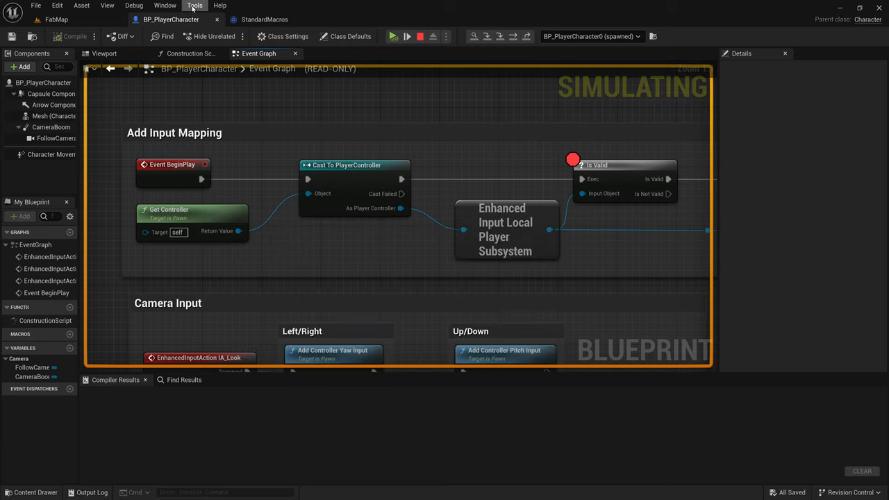
- View the BeginPlay call stack in the Blueprint Debugger, then stop the simulation
{"action": "left_click", "coordinate": [194, 5]}
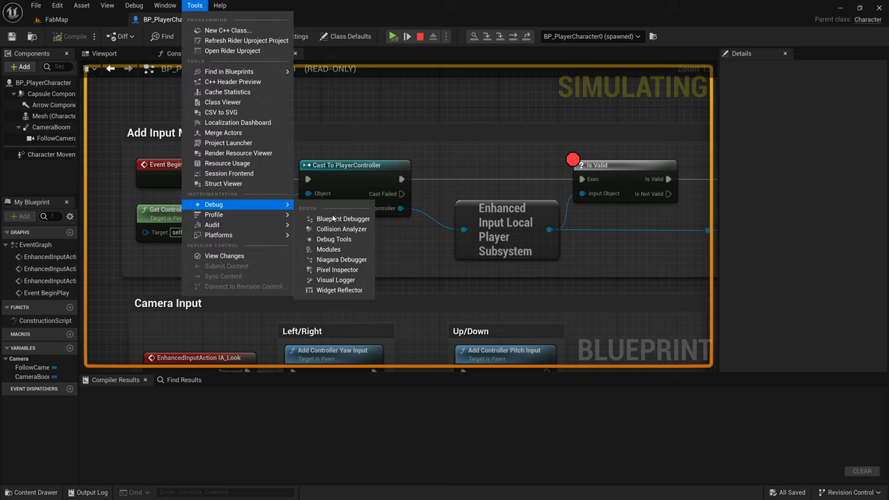
{"action": "left_click", "coordinate": [340, 219]}
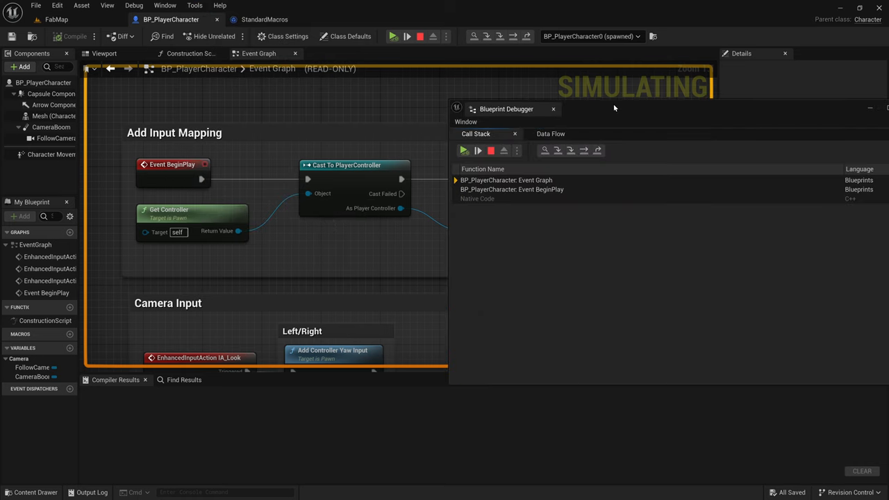
{"action": "left_click", "coordinate": [550, 134]}
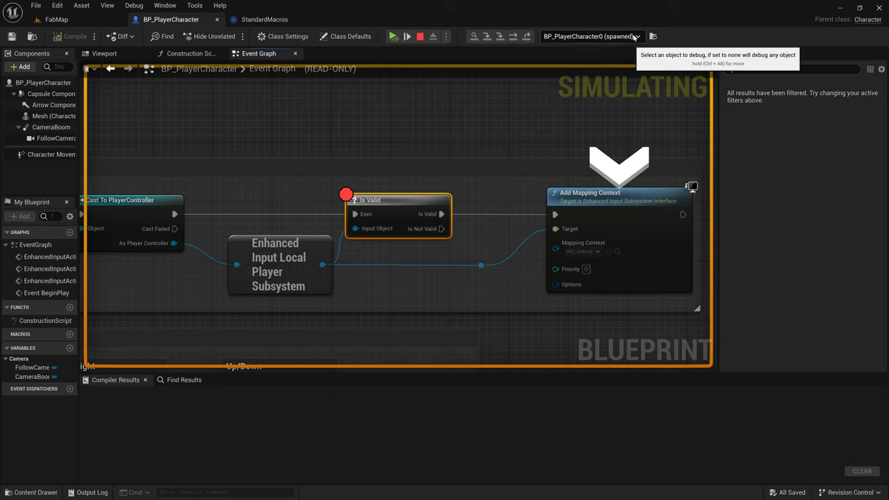
{"action": "mouse_move", "coordinate": [427, 36]}
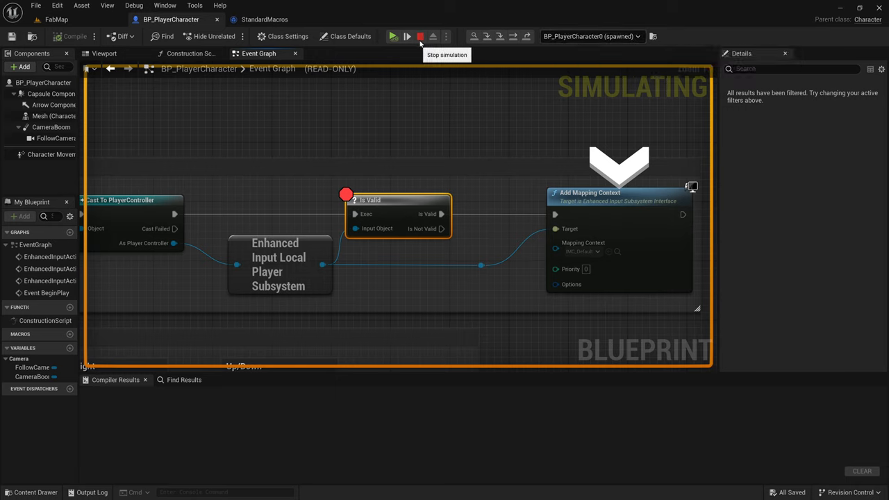
{"action": "left_click", "coordinate": [411, 36]}
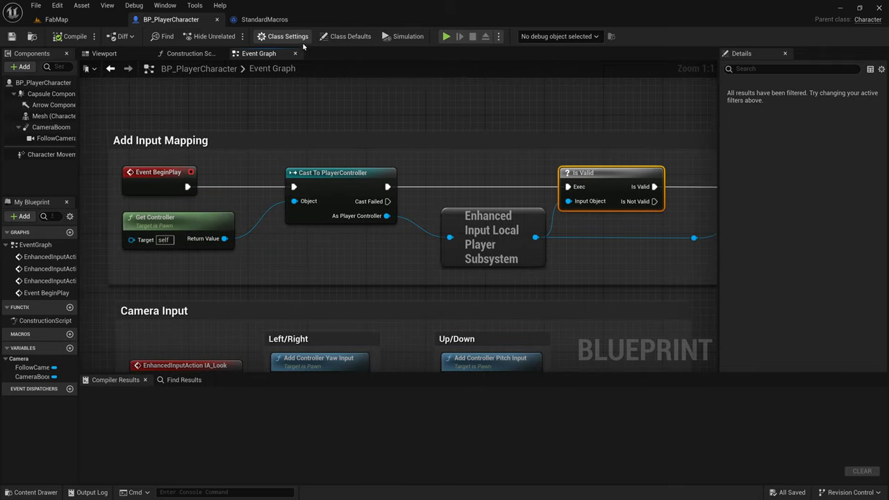
- In Class Settings, reparent BP_PlayerCharacter to the C++ PlayerCharacter class
{"action": "left_click", "coordinate": [283, 36]}
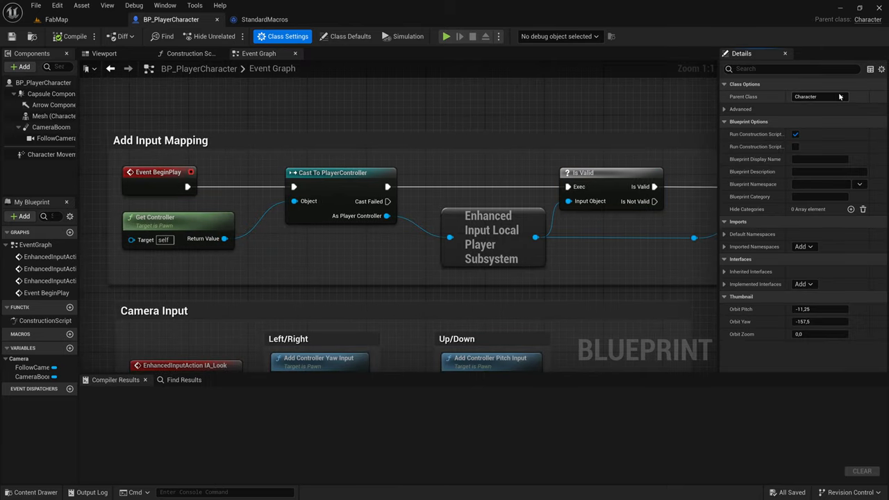
{"action": "left_click", "coordinate": [821, 97]}
{"action": "type", "text": "playerchar"}
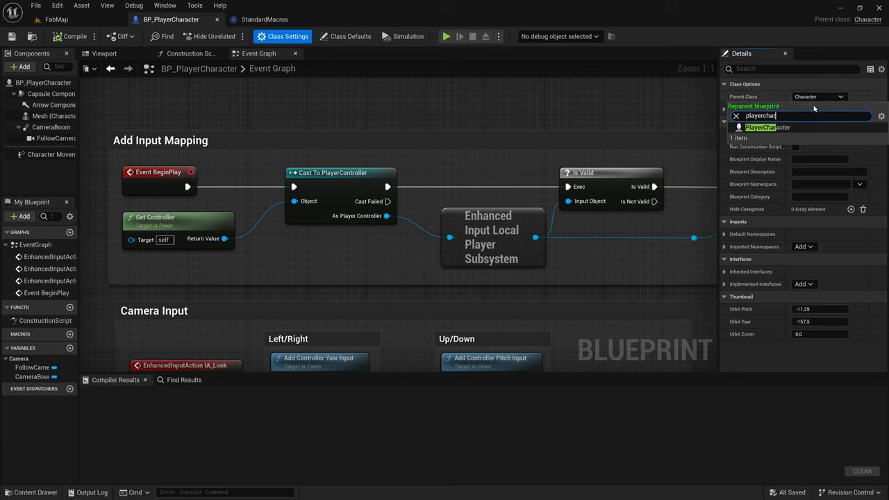
{"action": "left_click", "coordinate": [759, 128]}
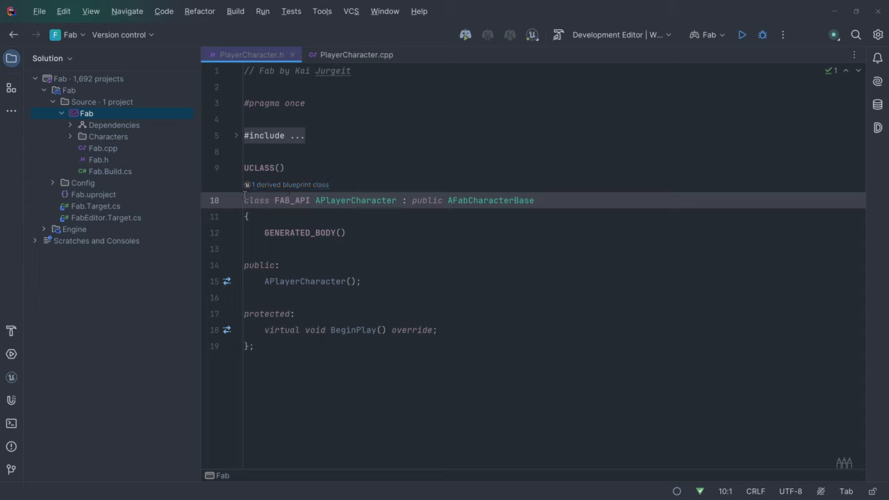
- Set a breakpoint on Super::BeginPlay at line 14 of PlayerCharacter.cpp
{"action": "left_click", "coordinate": [356, 54]}
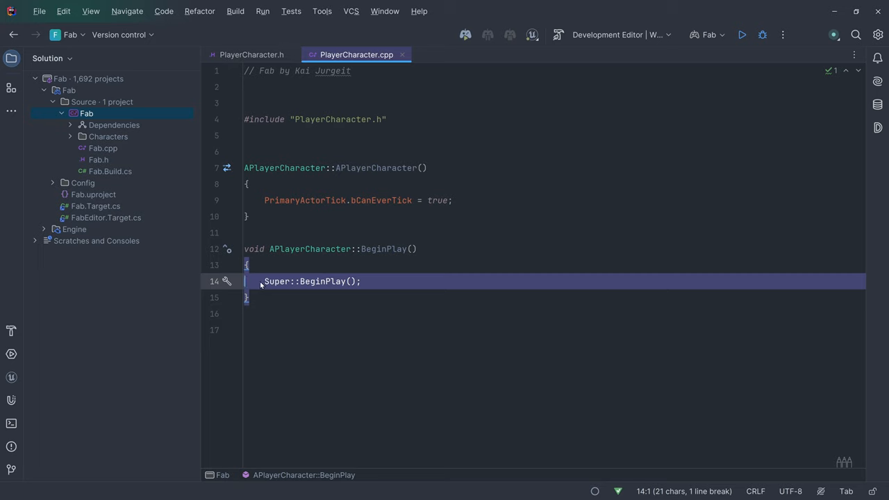
{"action": "left_click", "coordinate": [214, 281]}
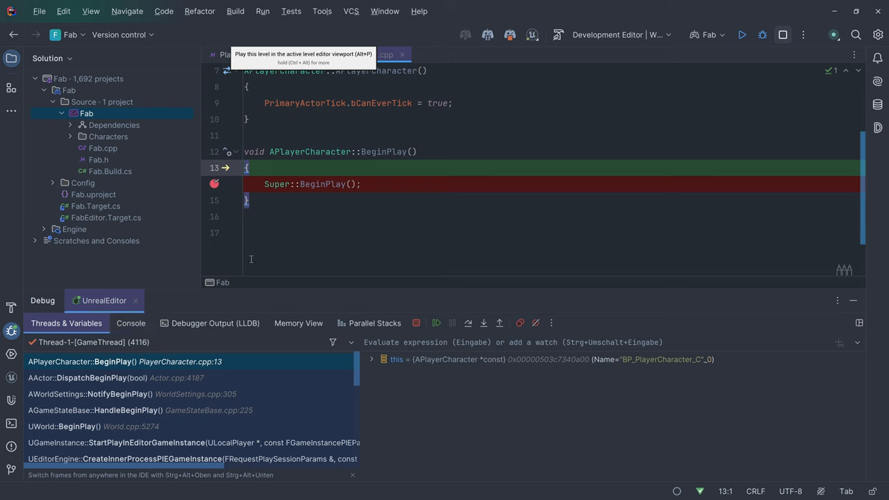
{"action": "mouse_move", "coordinate": [359, 103]}
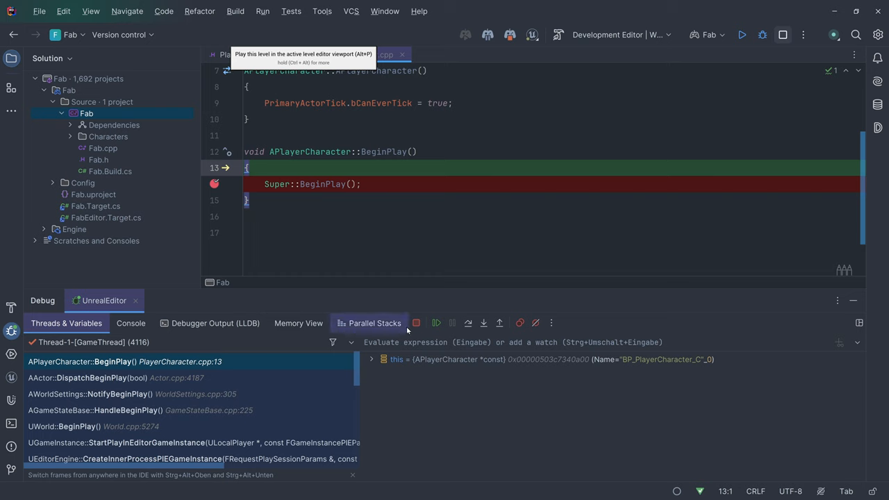
{"action": "mouse_move", "coordinate": [417, 322]}
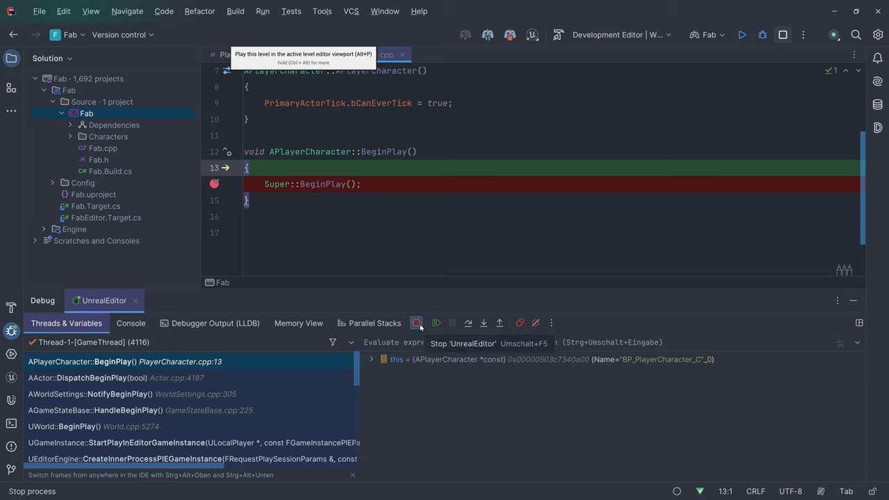
{"action": "mouse_move", "coordinate": [436, 323]}
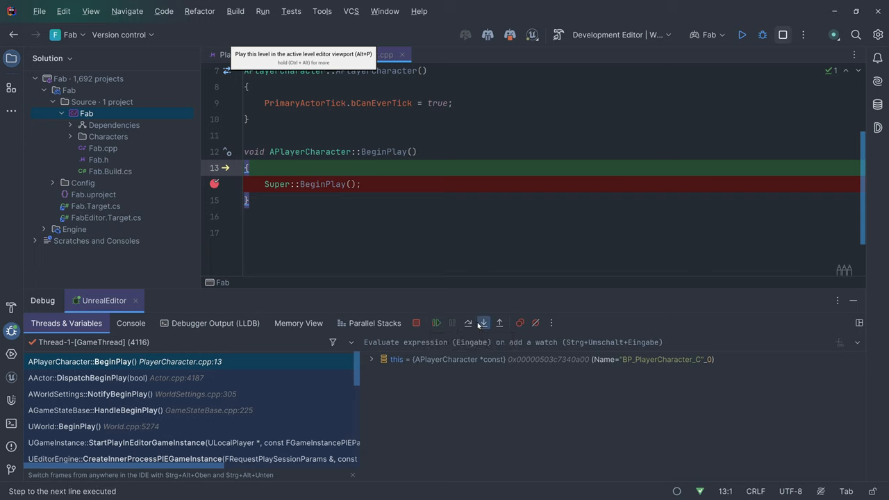
{"action": "mouse_move", "coordinate": [499, 322]}
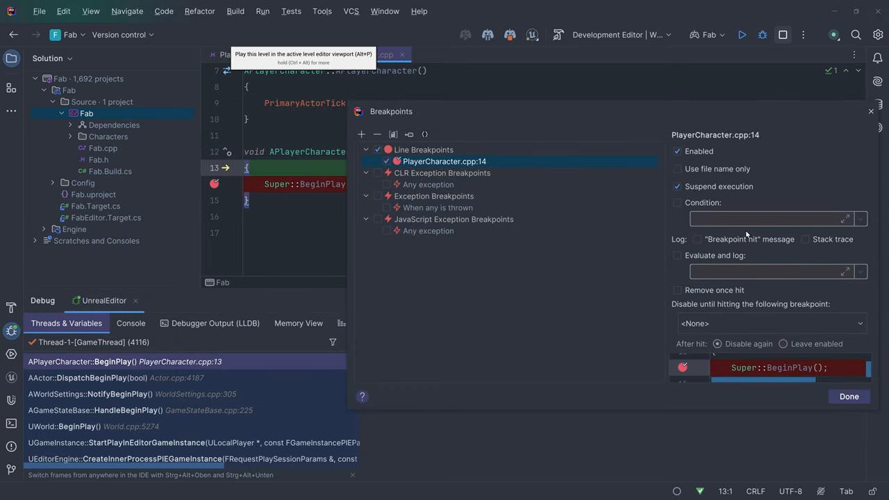
{"action": "mouse_move", "coordinate": [736, 239]}
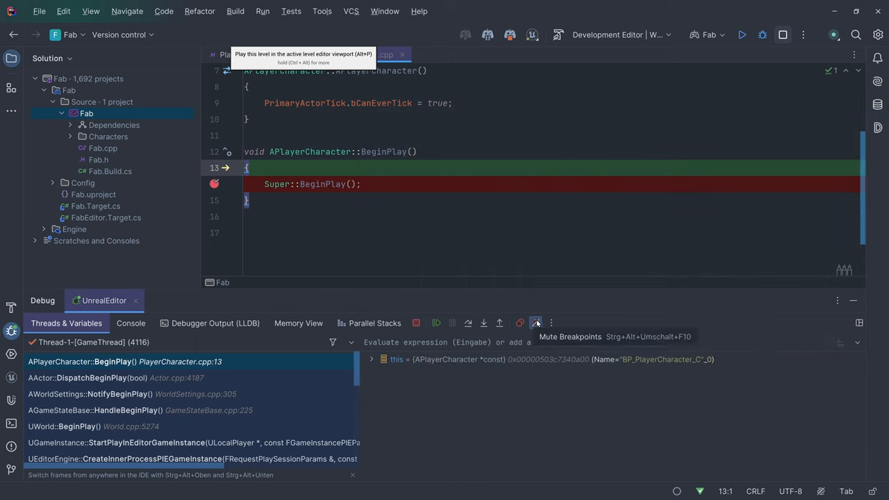
{"action": "mouse_move", "coordinate": [508, 308]}
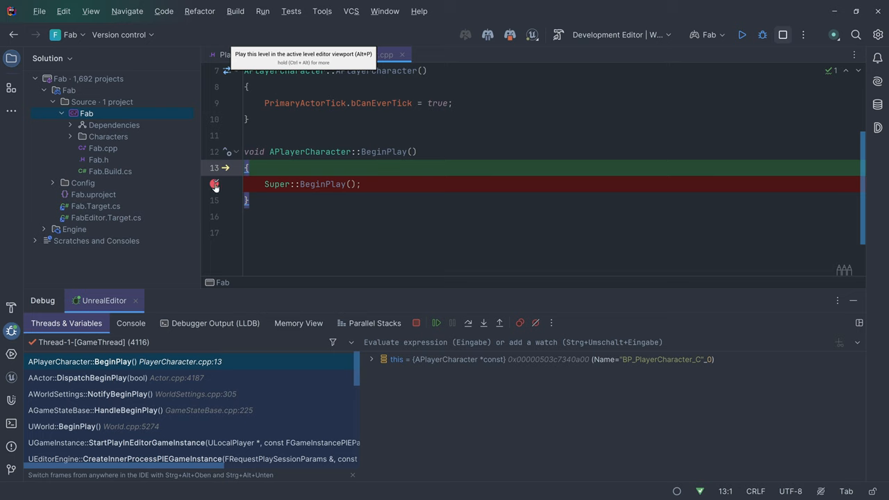
- Give the line 14 breakpoint the condition PrimaryActorTick.bCanEverTick (after trying 3 > 2) and confirm
{"action": "left_click", "coordinate": [214, 183]}
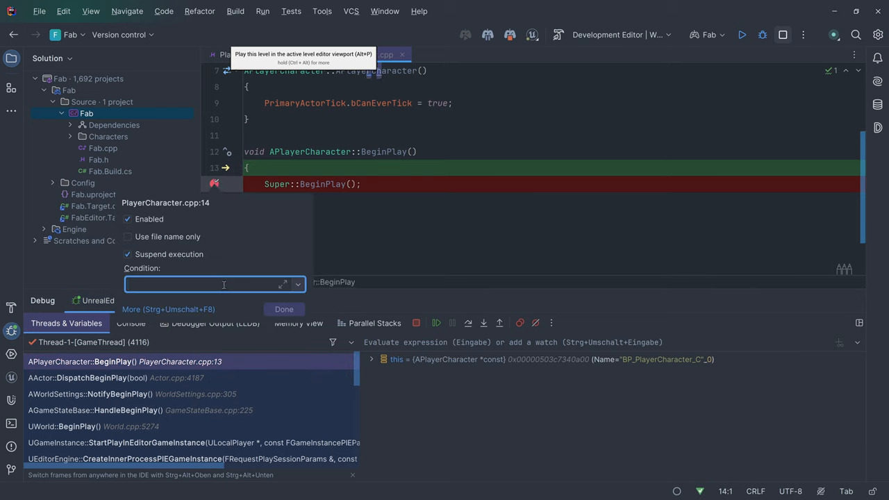
{"action": "type", "text": "3 > 2"}
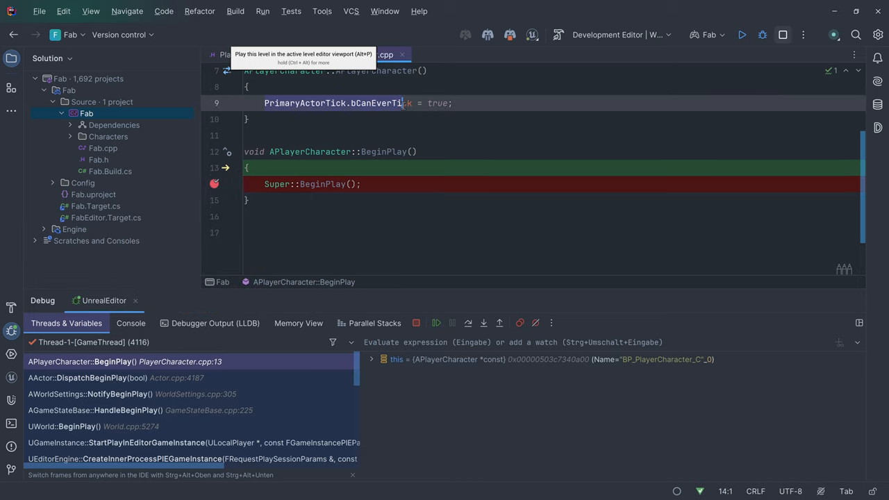
{"action": "left_click", "coordinate": [214, 183]}
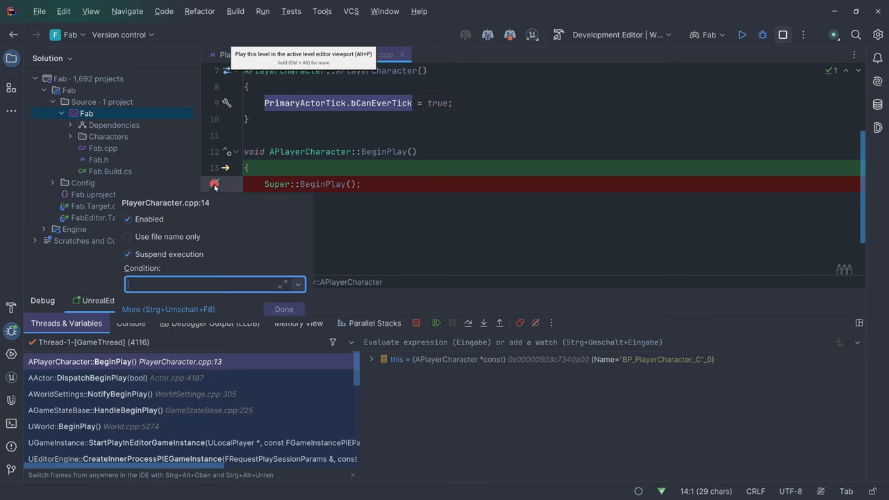
{"action": "type", "text": "PrimaryActorTick.bCanEverTick"}
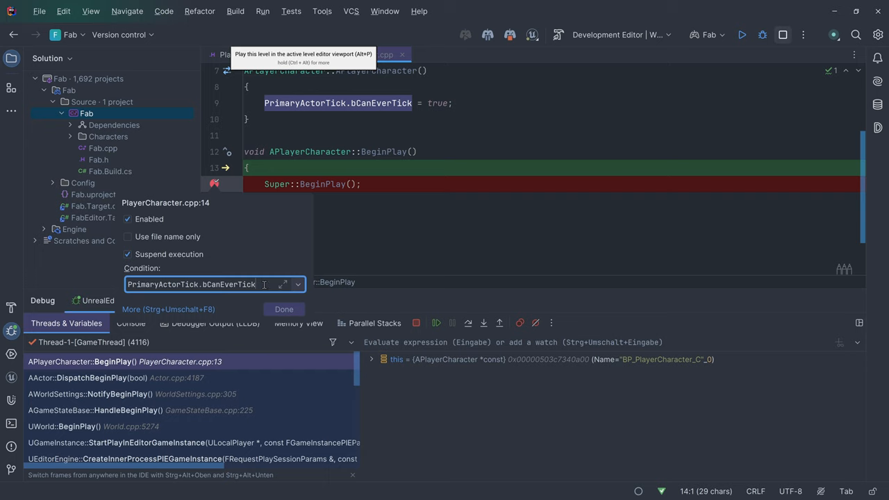
{"action": "left_click", "coordinate": [284, 308]}
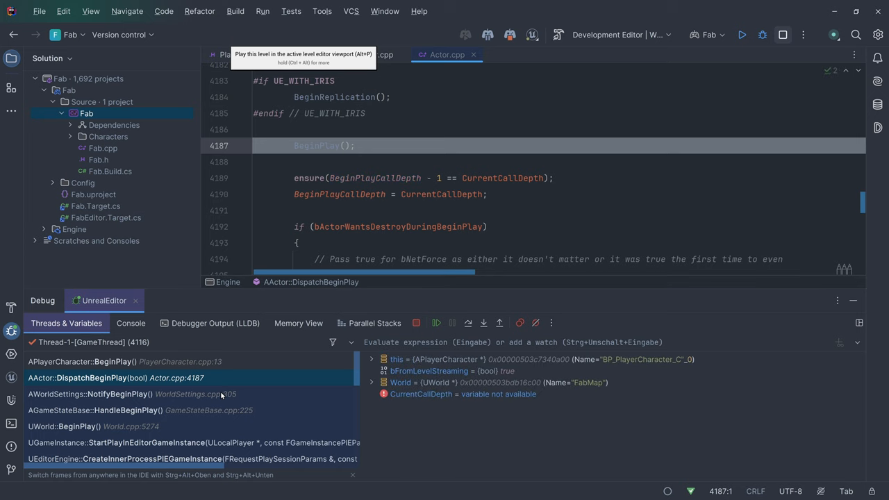
{"action": "mouse_move", "coordinate": [220, 396]}
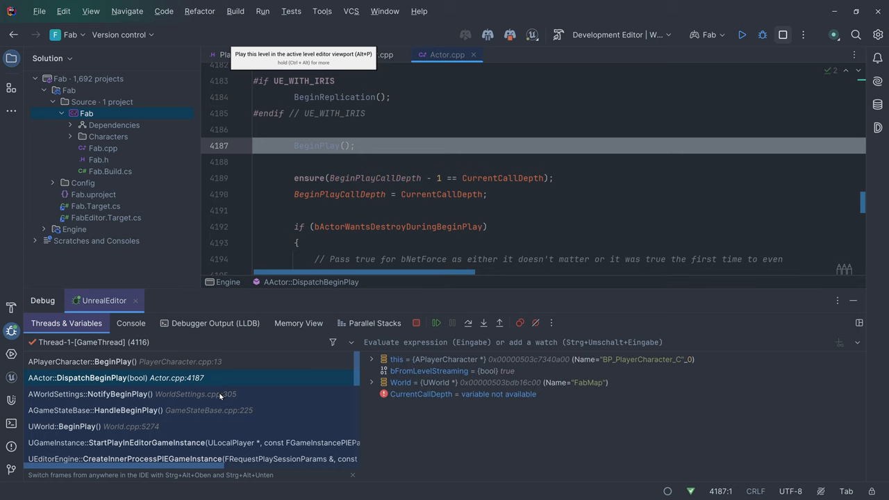
- Visit the WorldSettings caller frame, expand 'this' and AFabCharacterBase, then evaluate PrimaryActorTick.bCanEverTick
{"action": "left_click", "coordinate": [105, 395]}
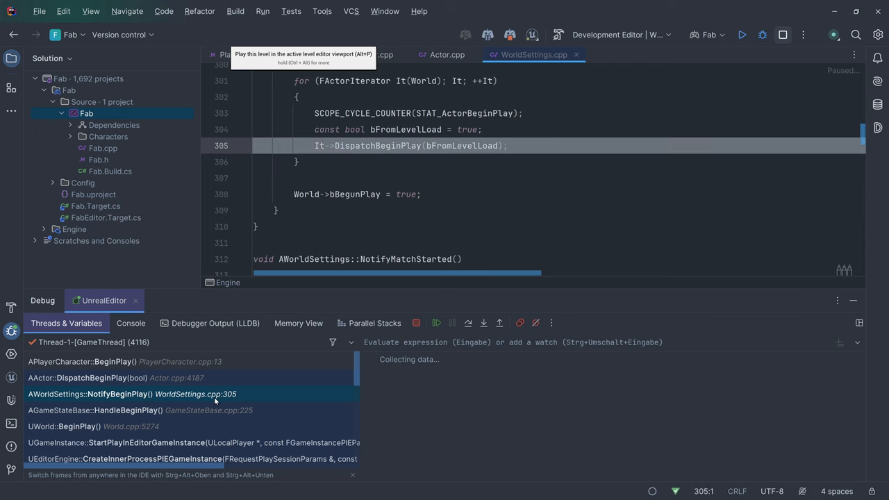
{"action": "left_click", "coordinate": [81, 361]}
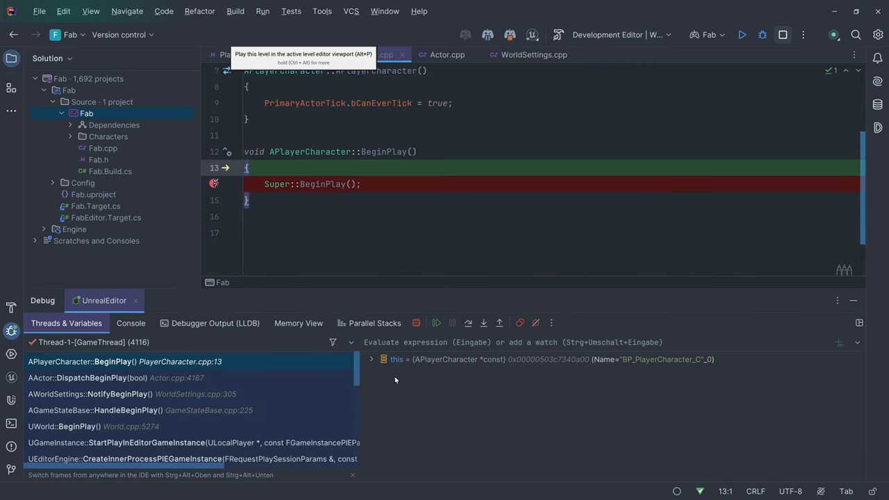
{"action": "left_click", "coordinate": [369, 358]}
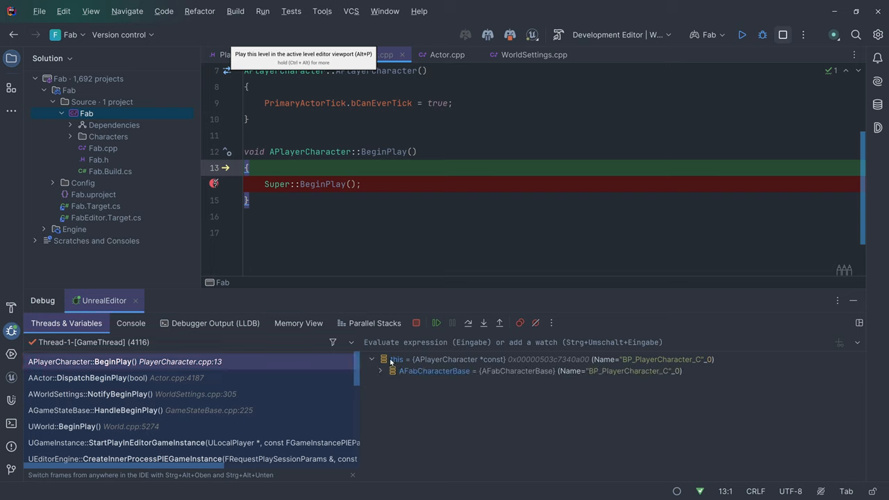
{"action": "left_click", "coordinate": [382, 371]}
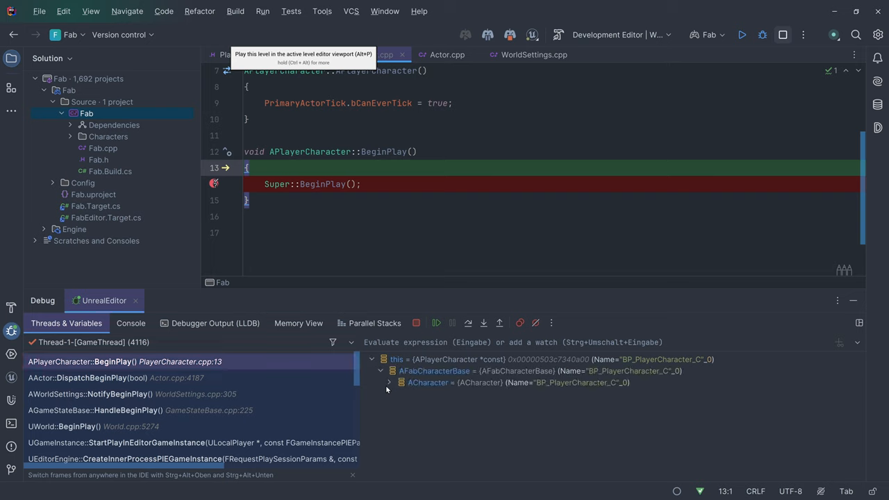
{"action": "left_click", "coordinate": [389, 383]}
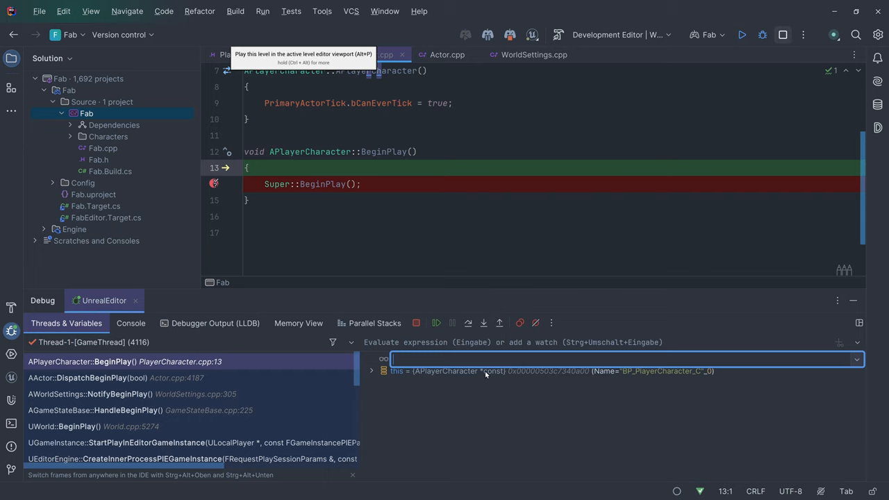
{"action": "type", "text": "PrimaryActorTick.bCanEverTick = {unsigned char} 1 [0x1] '\\x1"}
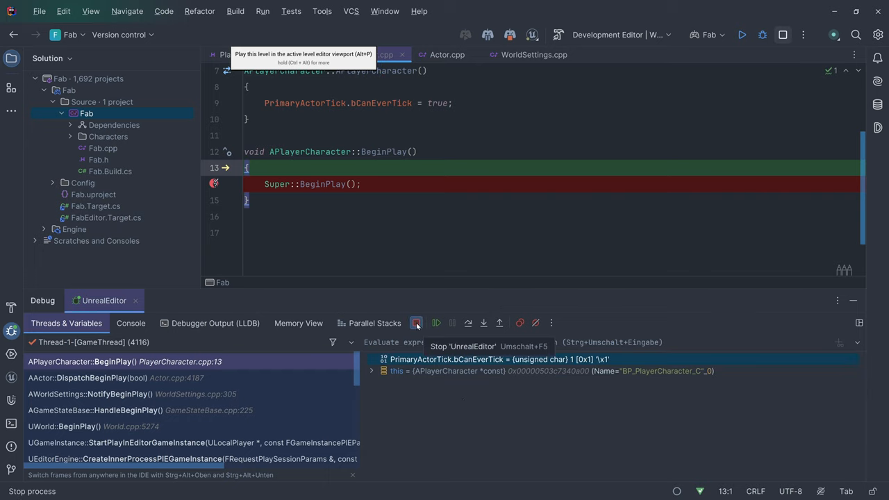
- Stop debugging and write UE_LOG(LogTemp, Warning, TEXT("Hello, %s"), "UE_LOG") after Super::BeginPlay()
{"action": "left_click", "coordinate": [417, 322]}
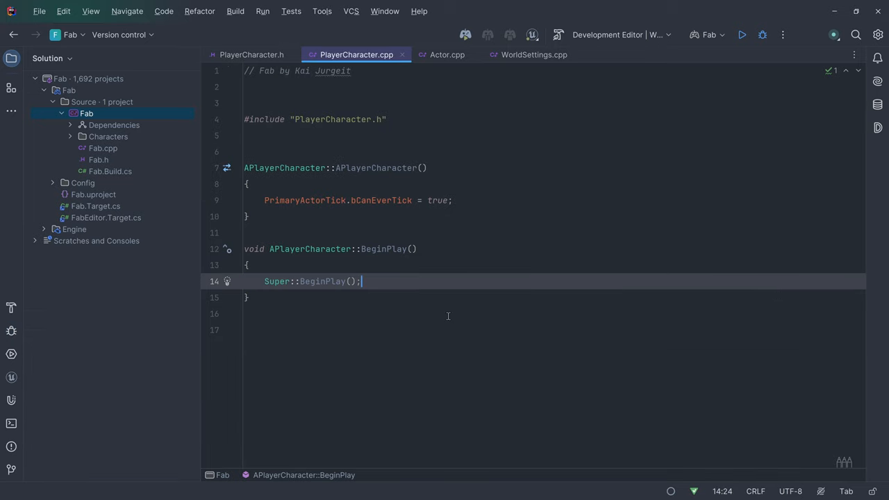
{"action": "key", "text": "Enter"}
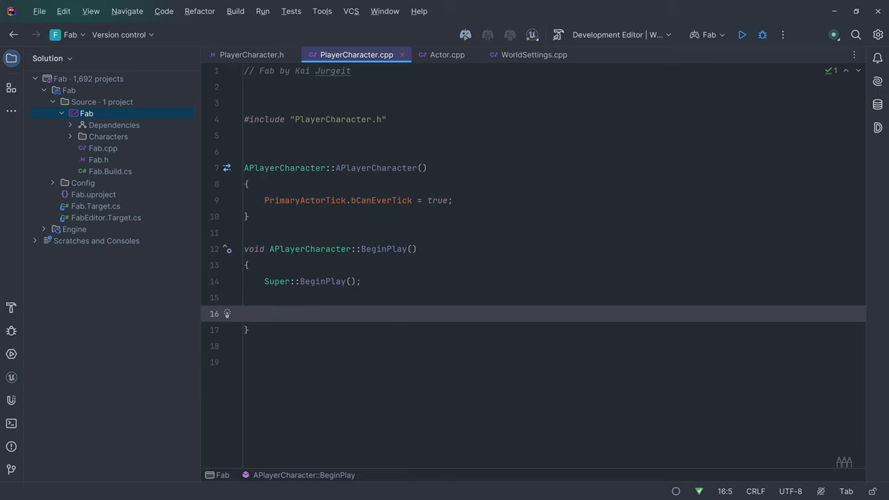
{"action": "type", "text": "UE_LOG("}
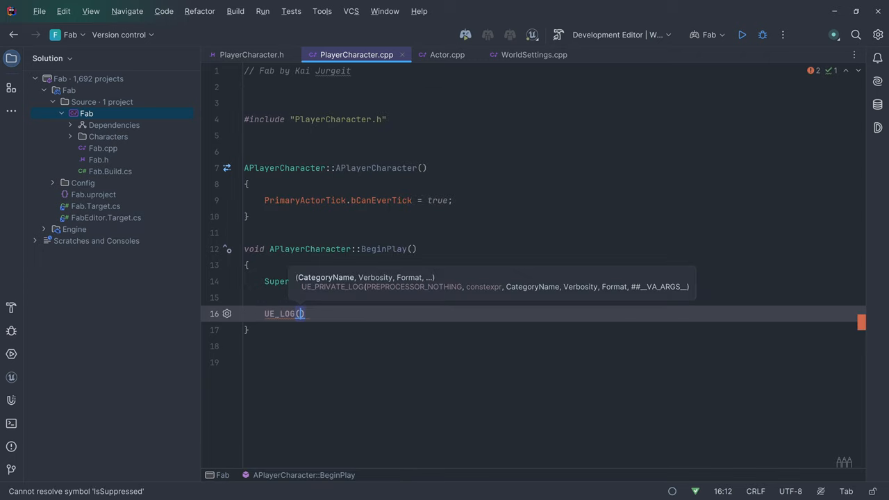
{"action": "type", "text": "LogTemp,"}
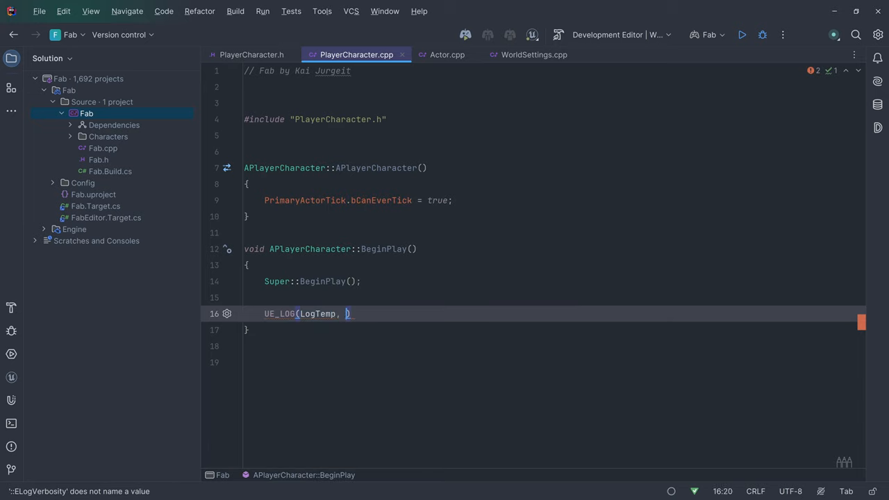
{"action": "type", "text": "Warning,"}
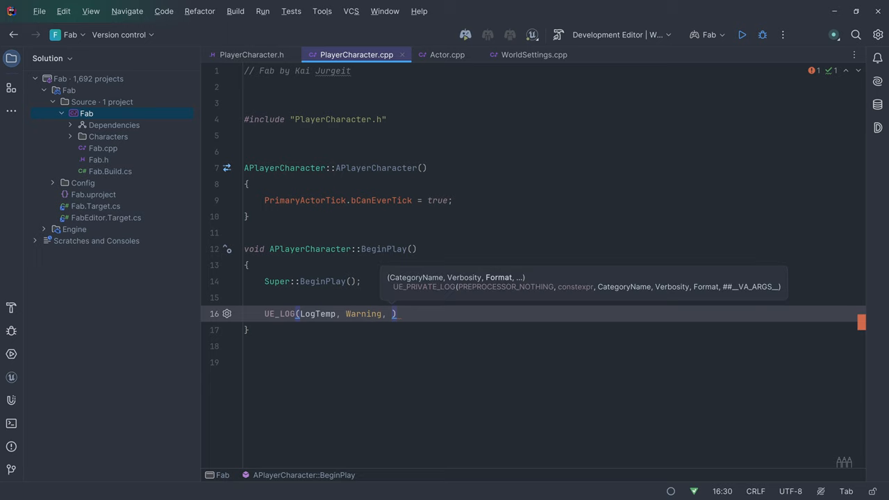
{"action": "type", "text": "TEX"}
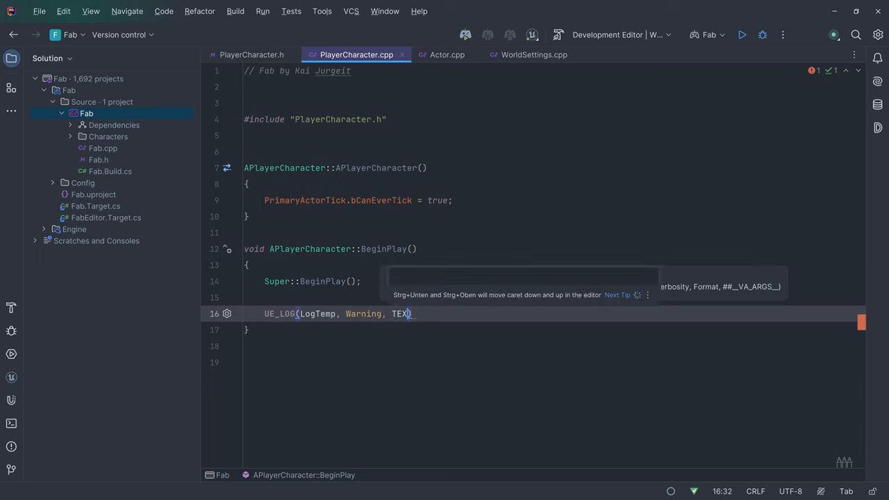
{"action": "type", "text": "T(\"Hello, %s"}
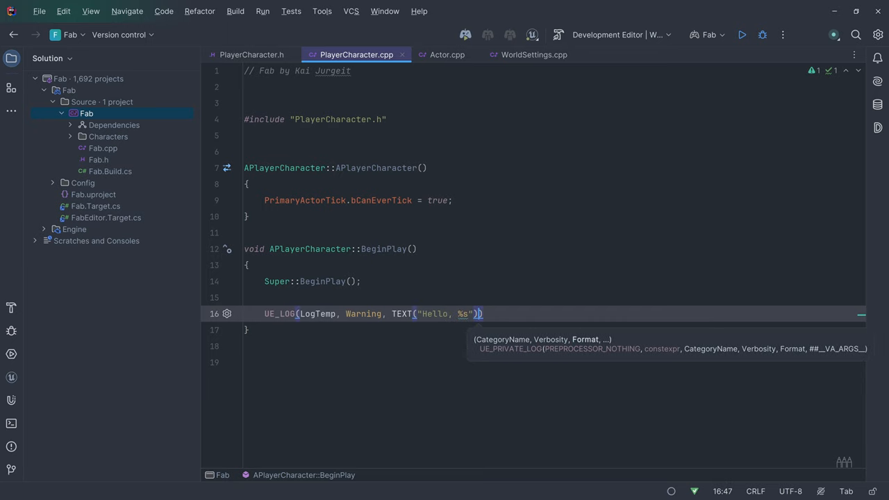
{"action": "type", "text": ", \"UE\""}
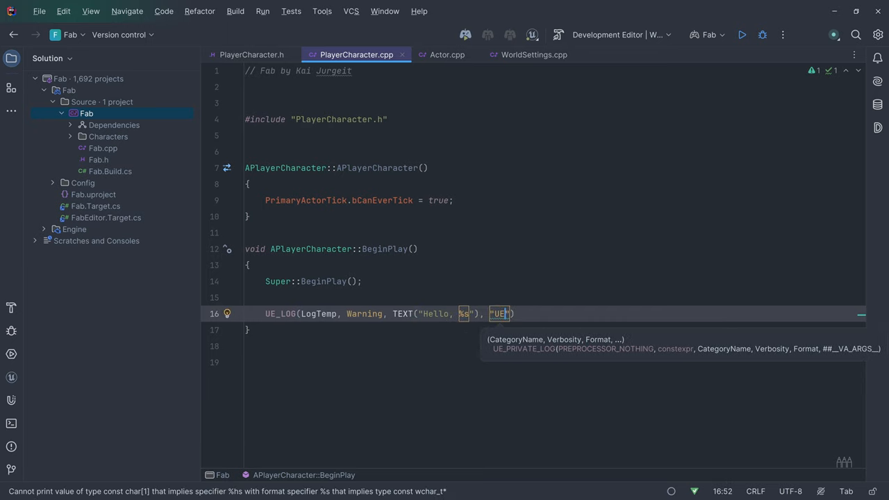
{"action": "type", "text": "_LOG"}
{"action": "type", "text": "live templa"}
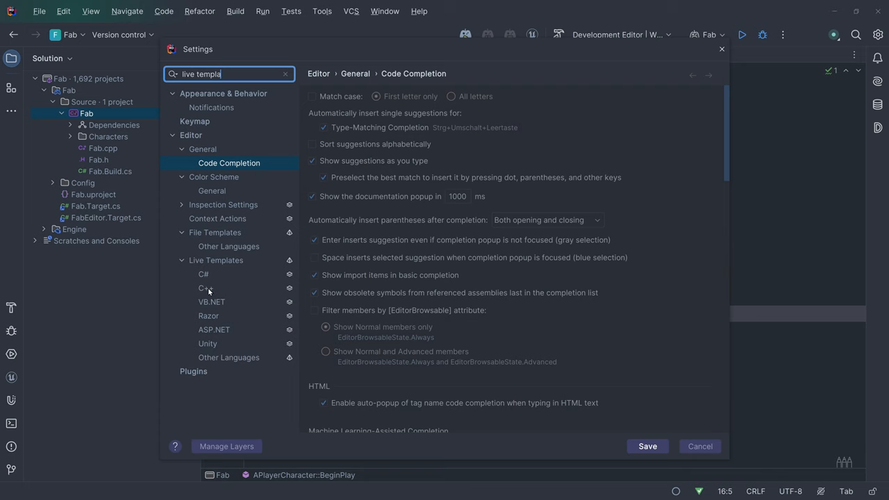
- Inspect the ULOG and ULOGbool C++ live templates in Settings, then close Settings
{"action": "left_click", "coordinate": [204, 288]}
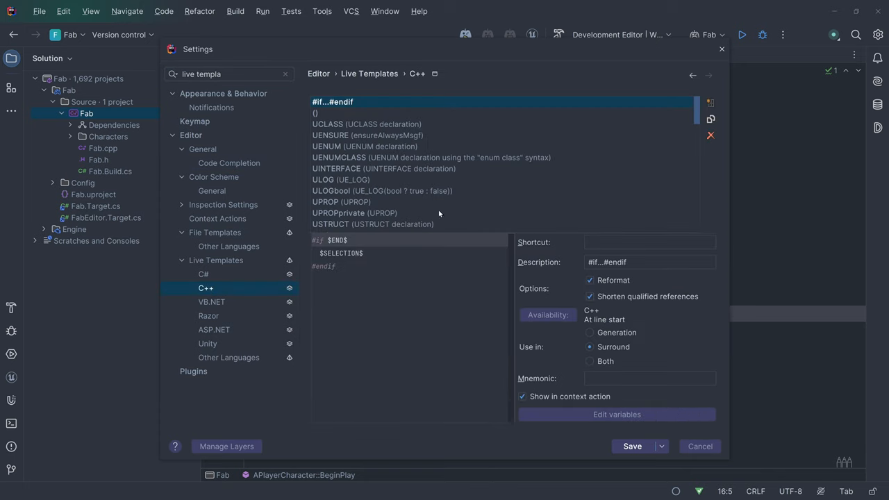
{"action": "scroll", "scroll_direction": "down", "scroll_amount": 3}
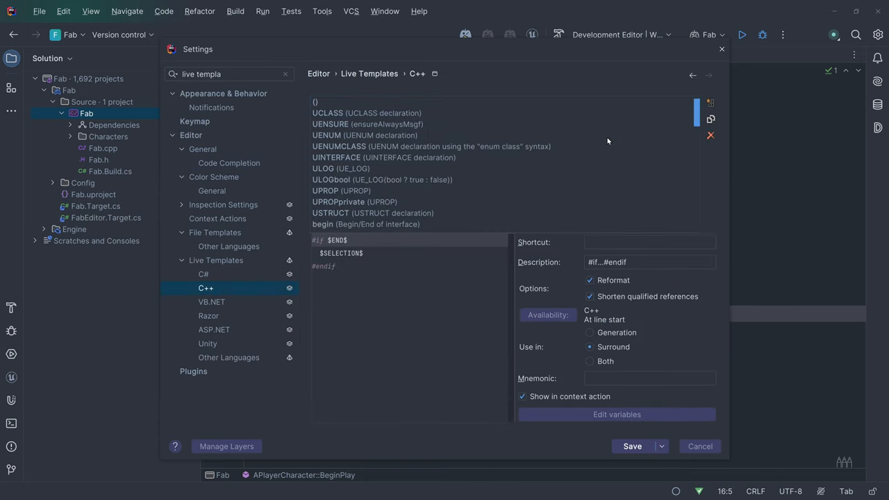
{"action": "left_click", "coordinate": [322, 168]}
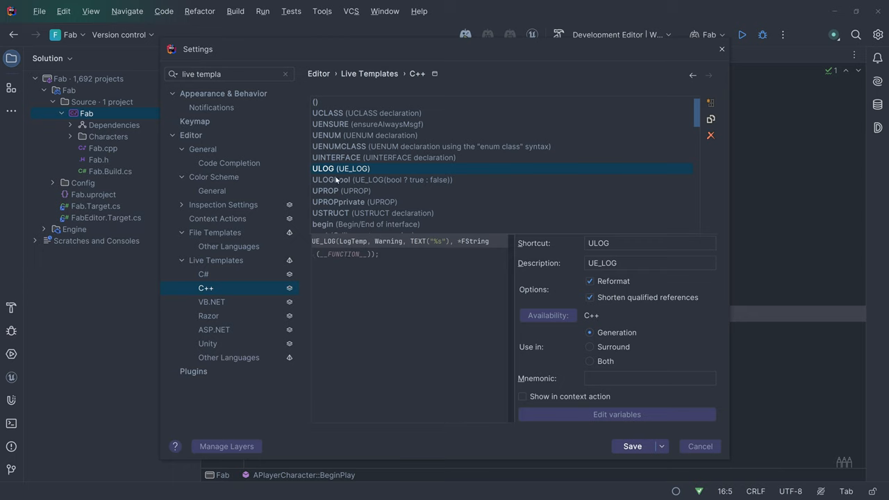
{"action": "left_click", "coordinate": [375, 179]}
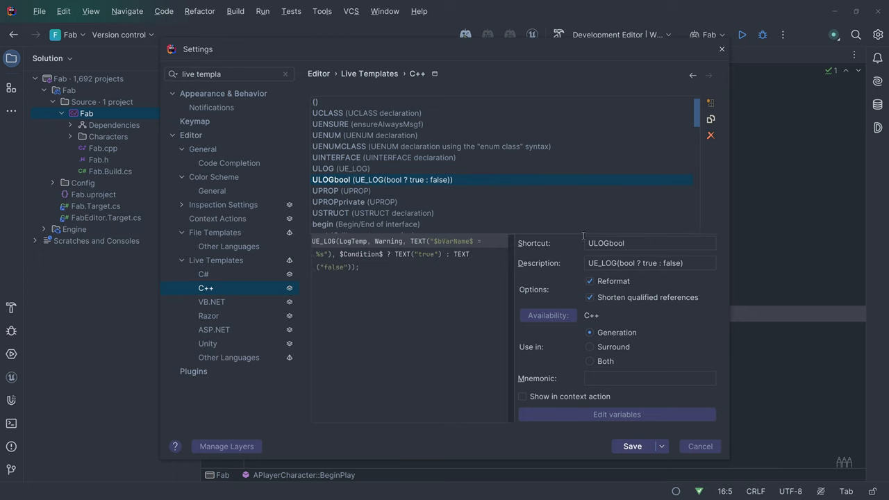
{"action": "left_click", "coordinate": [700, 445]}
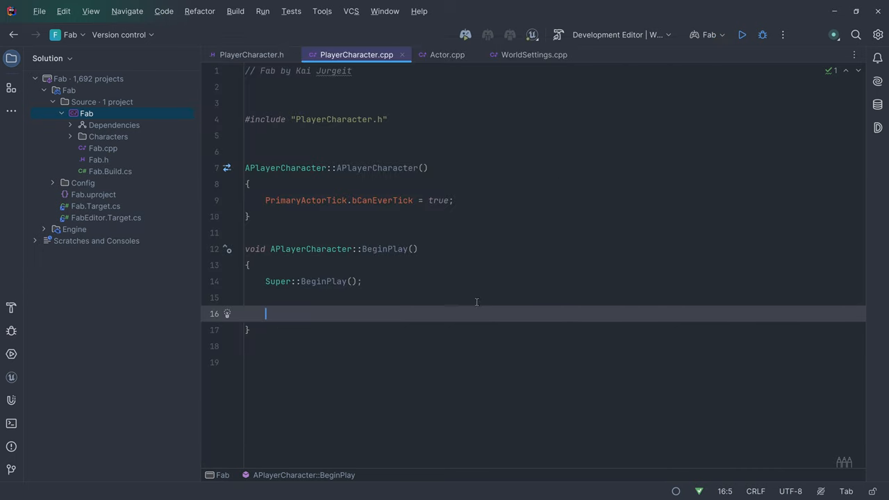
- Add UE_LOG lines for the function name and PrimaryActorTick.bCanEverTick's value via ulog/ulogb templates
{"action": "type", "text": "ulog"}
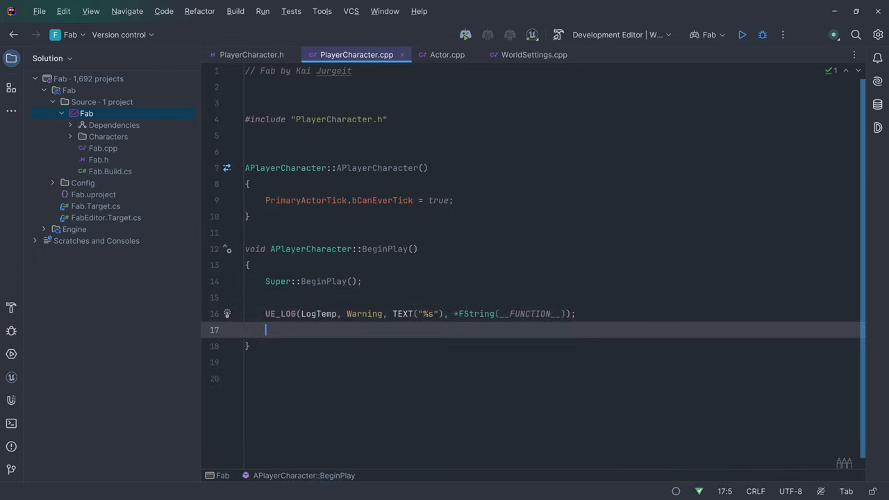
{"action": "type", "text": "ulogb"}
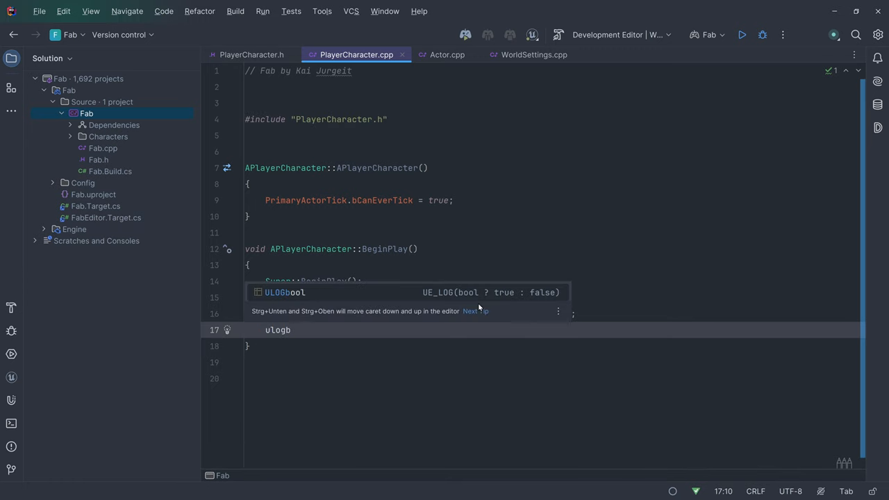
{"action": "key", "text": "Tab"}
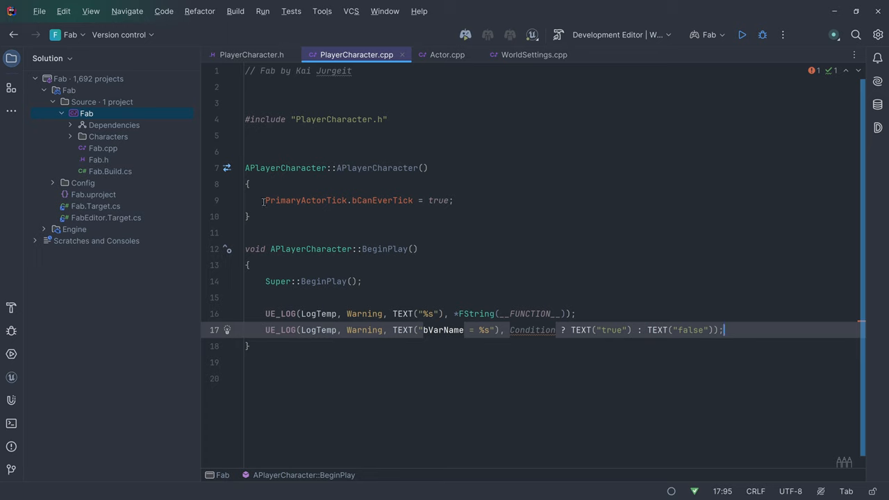
{"action": "type", "text": "PrimaryActorTick.bCanEverTick"}
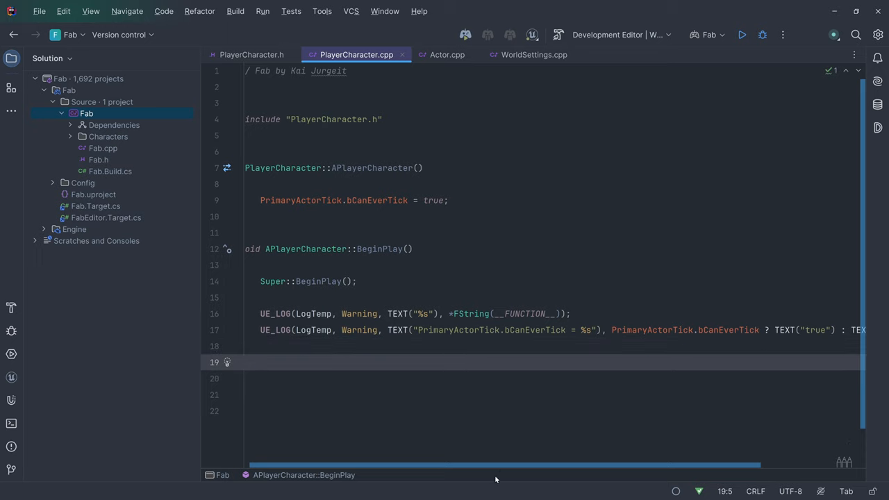
- Add GEngine->AddOnScreenDebugMessage(-1, 2.f, FColor::Purple, TEXT("OnScreen")) to BeginPlay
{"action": "type", "text": "G"}
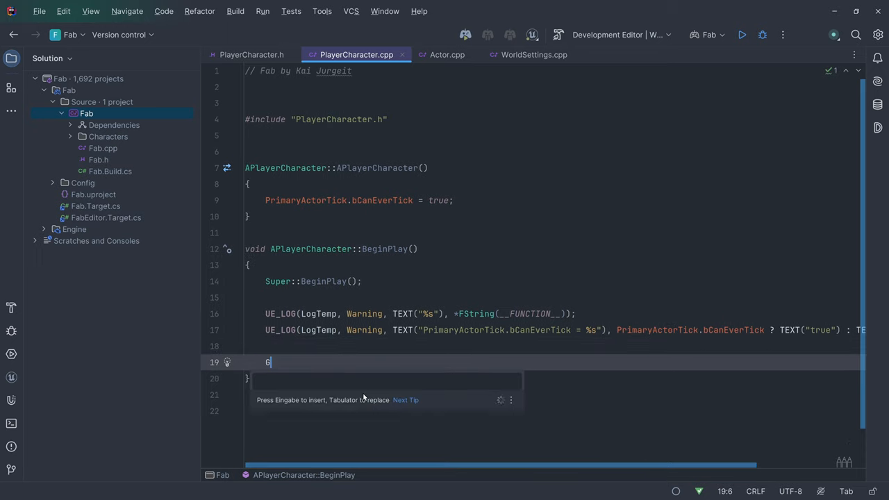
{"action": "type", "text": "Engine->"}
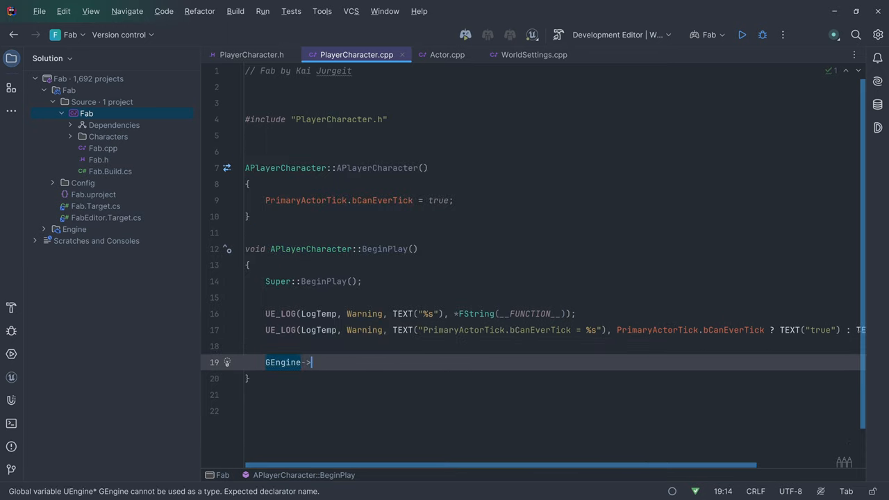
{"action": "type", "text": "AddOnScreenDebugMessage()"}
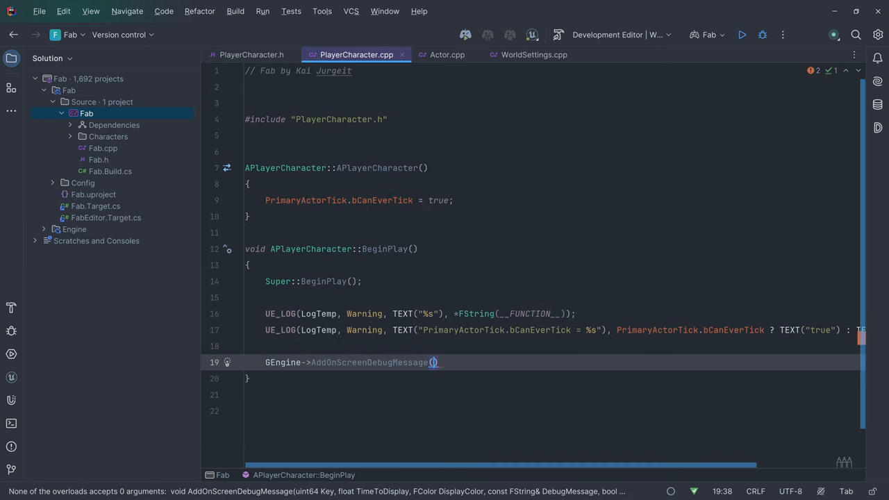
{"action": "type", "text": "-1, 2.f, FColor::Purple,"}
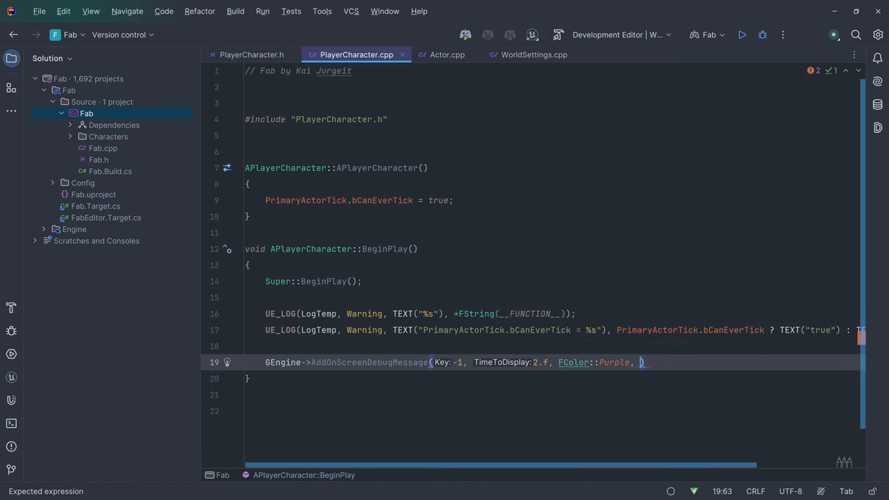
{"action": "type", "text": "TEXT(\"\")"}
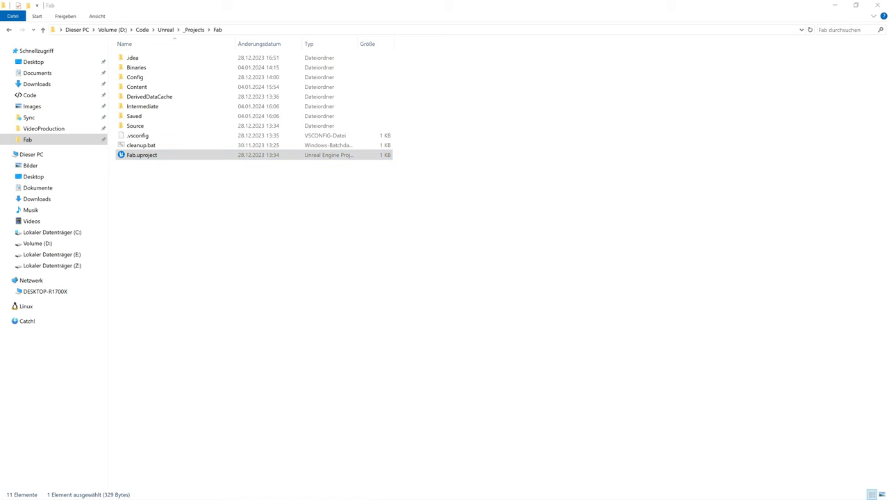
- Launch Fab.uproject in Unreal Editor from File Explorer
{"action": "double_click", "coordinate": [142, 154]}
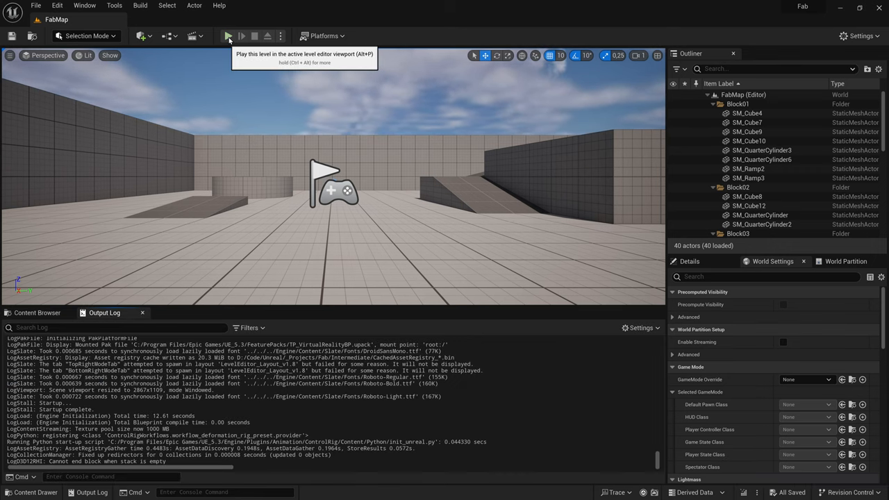
{"action": "left_click", "coordinate": [228, 37]}
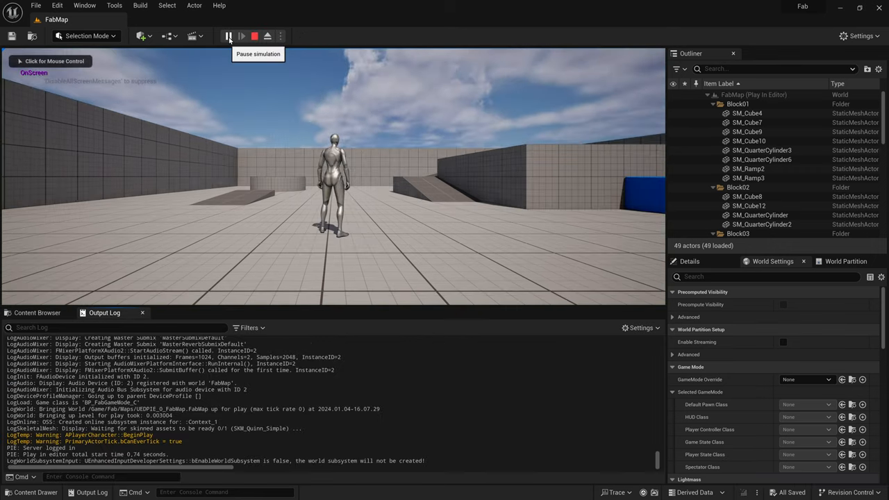
{"action": "left_click", "coordinate": [226, 36]}
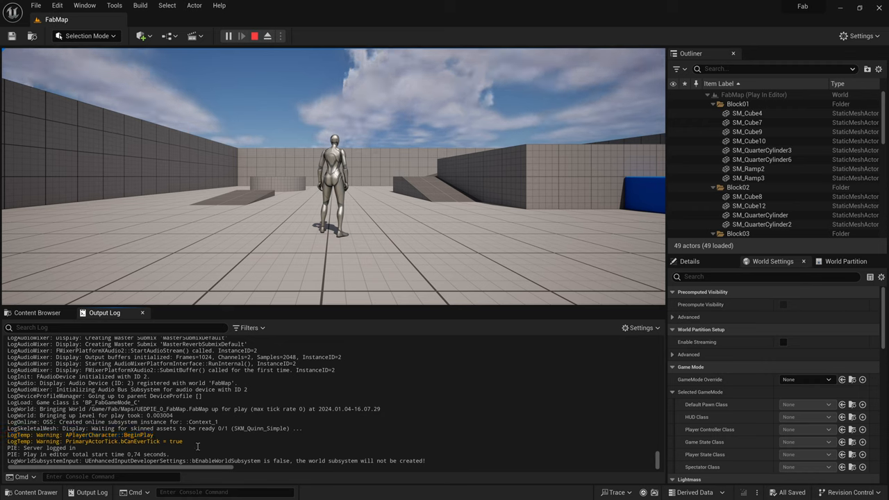
{"action": "mouse_move", "coordinate": [257, 36]}
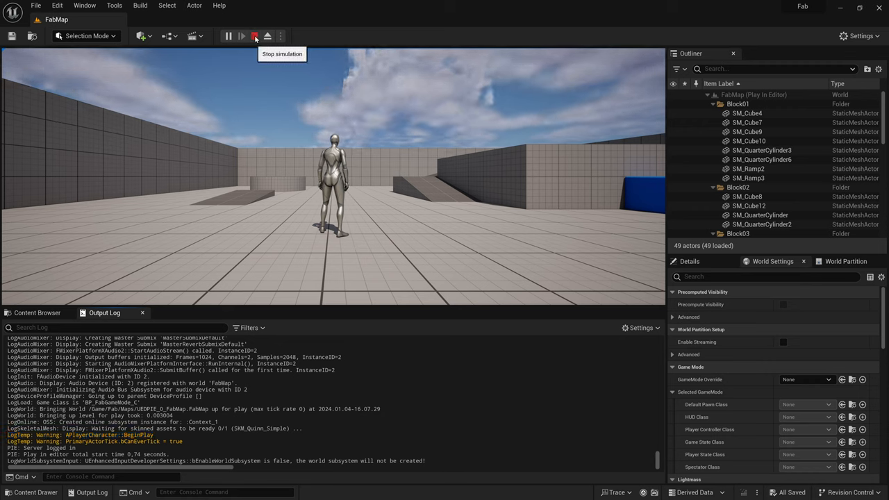
{"action": "left_click", "coordinate": [252, 36]}
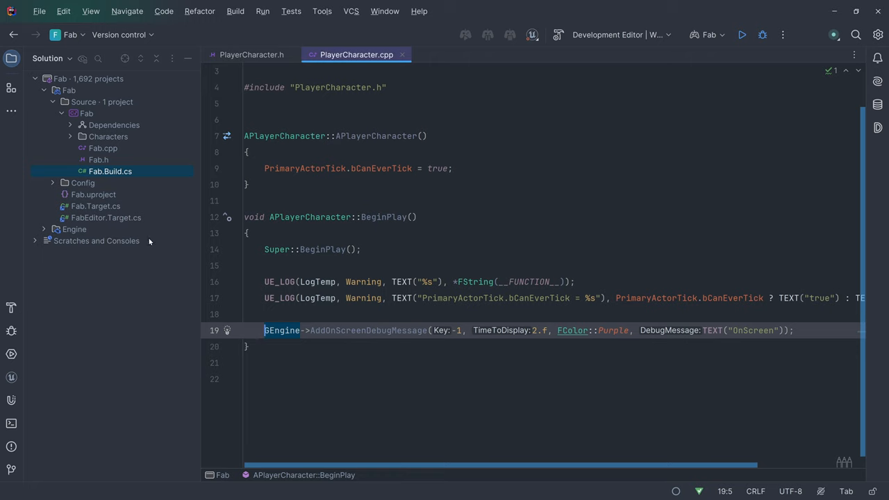
- Create FabMacros.h in the Fab folder with #pragma once
{"action": "right_click", "coordinate": [86, 114]}
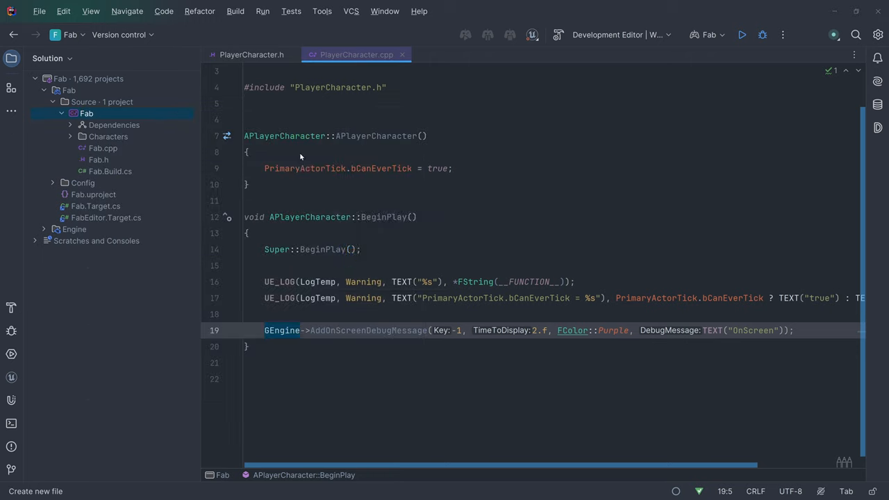
{"action": "type", "text": "FabMac"}
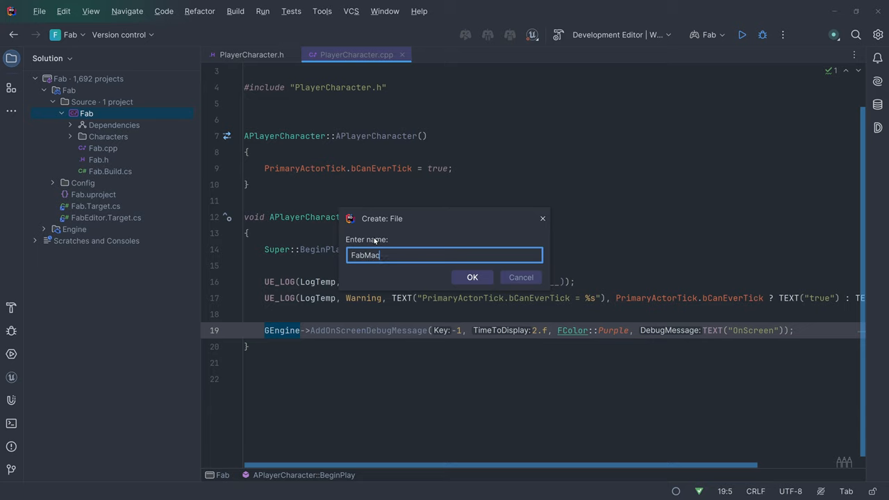
{"action": "left_click", "coordinate": [473, 278]}
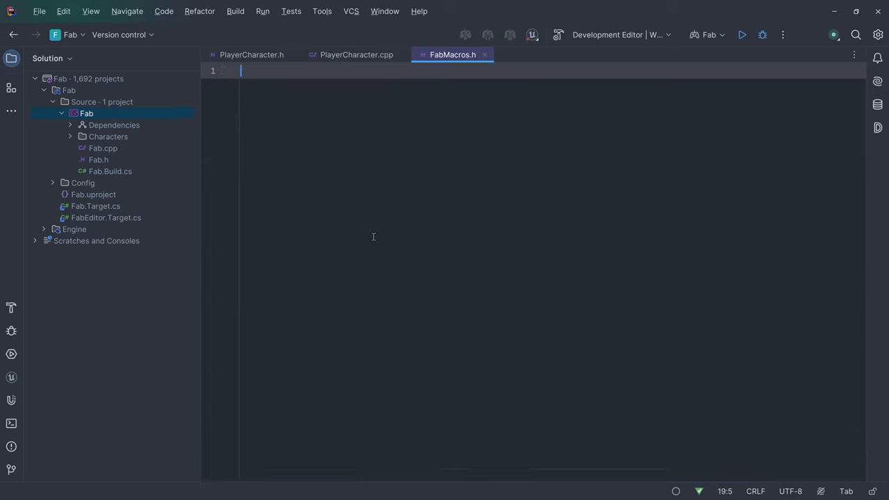
{"action": "type", "text": "#pragma once"}
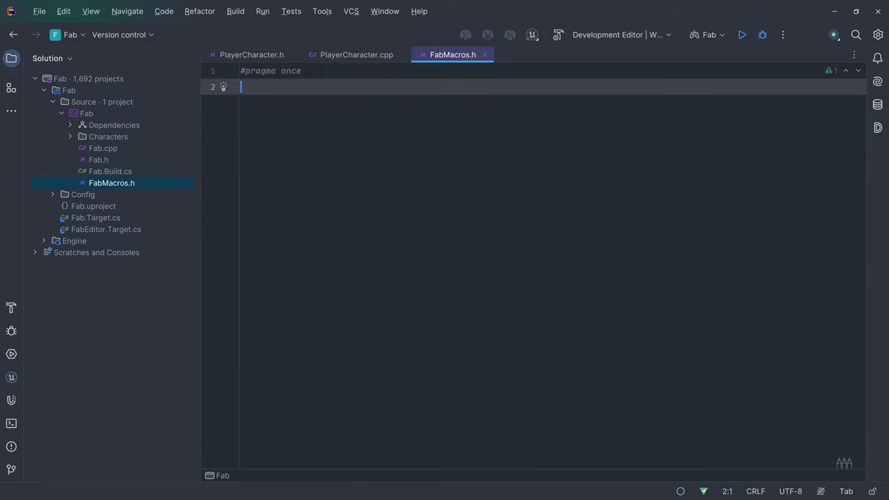
- Define PRINT(DebugMessage, ...) wrapping a purple AddOnScreenDebugMessage call
{"action": "type", "text": "#define"}
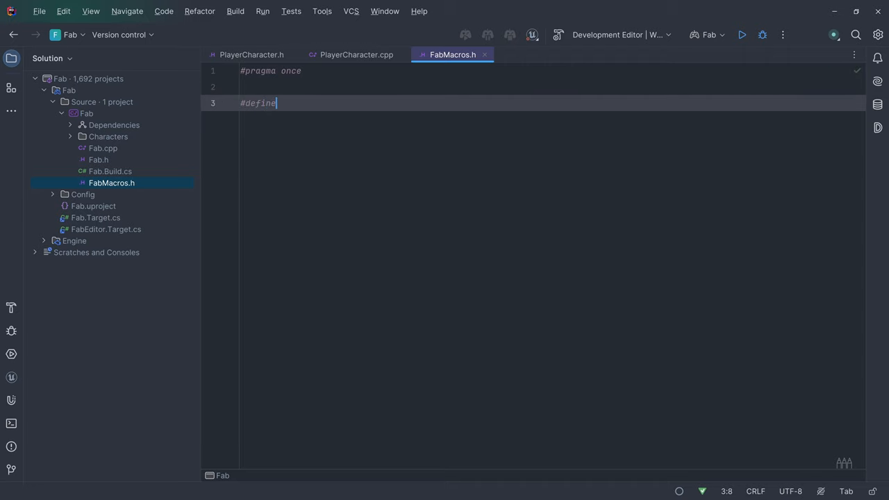
{"action": "type", "text": "PRINT("}
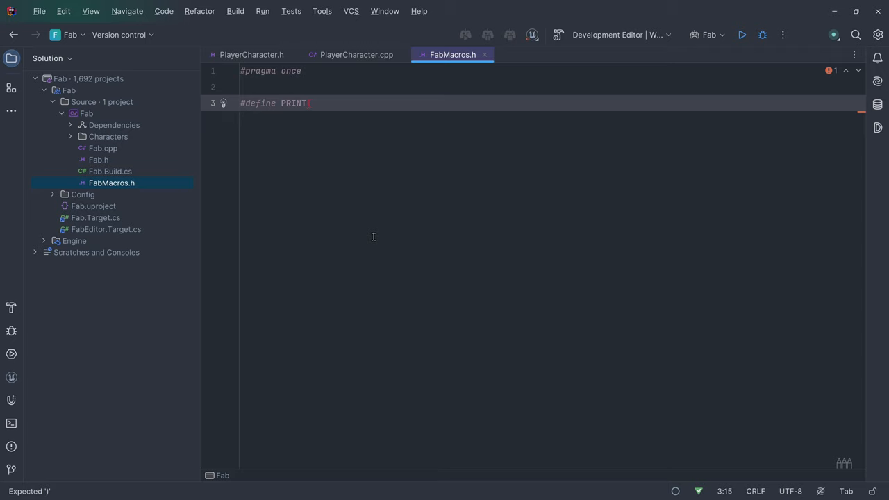
{"action": "type", "text": "_DebugMessa"}
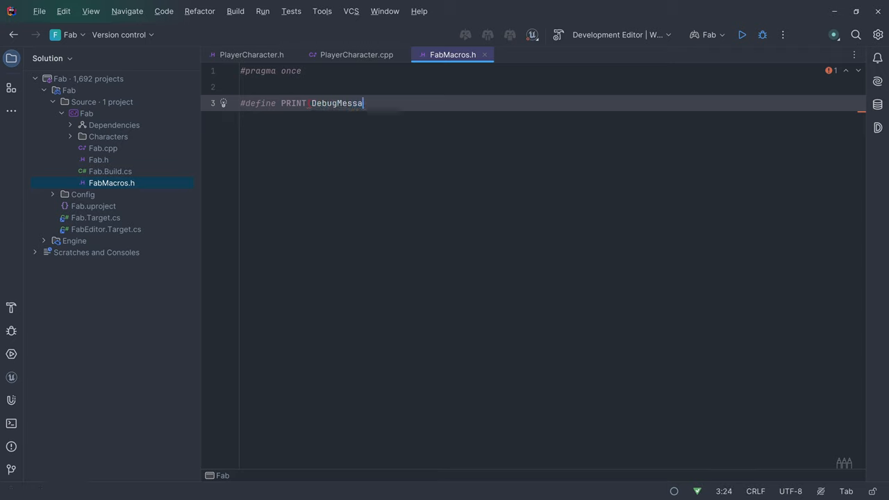
{"action": "type", "text": "(DebugMessage, ..."}
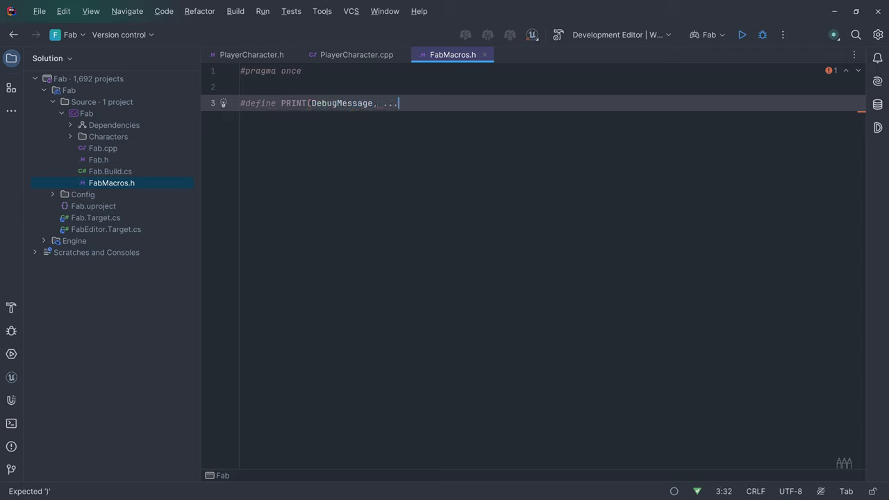
{"action": "type", "text": ")"}
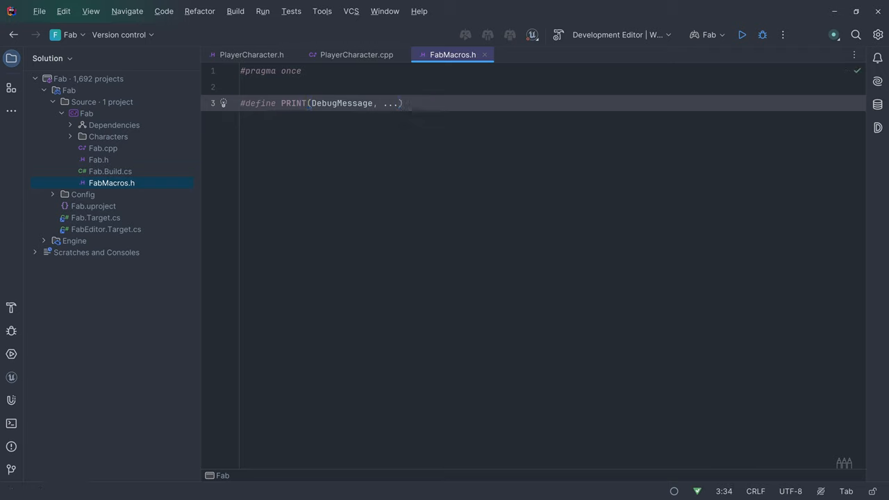
{"action": "type", "text": "{ GEngine->AddOnScreenDebugMessage(-1, 2.f, FColor::Purple, TEXT(\"OnScreen\"));"}
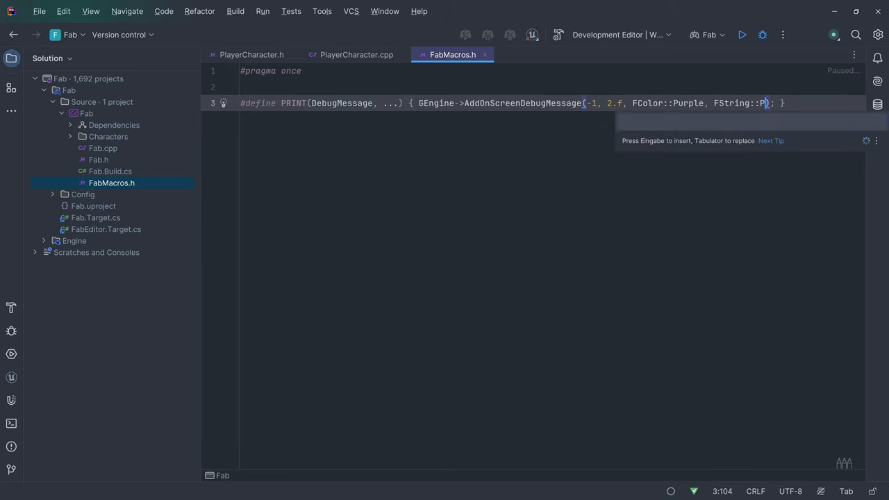
- Format the message with FString::Printf using DebugMessage and __VA_ARGS__
{"action": "key", "text": "Tab"}
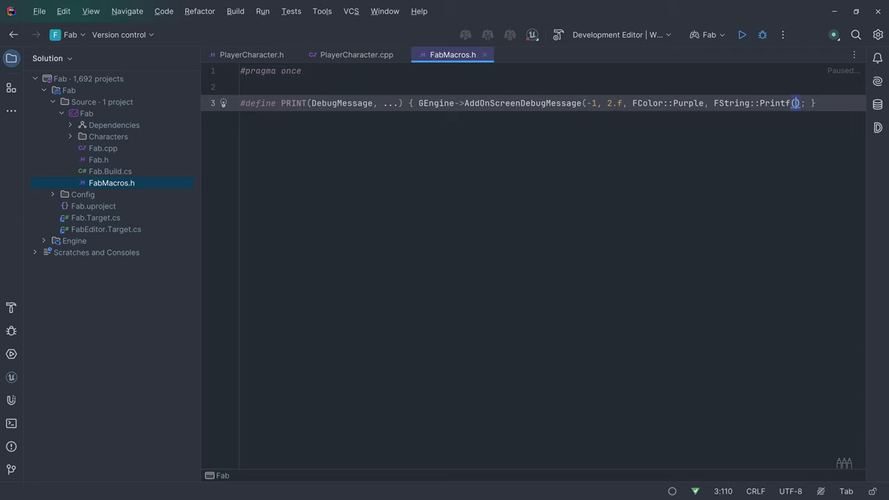
{"action": "type", "text": "TEXT("}
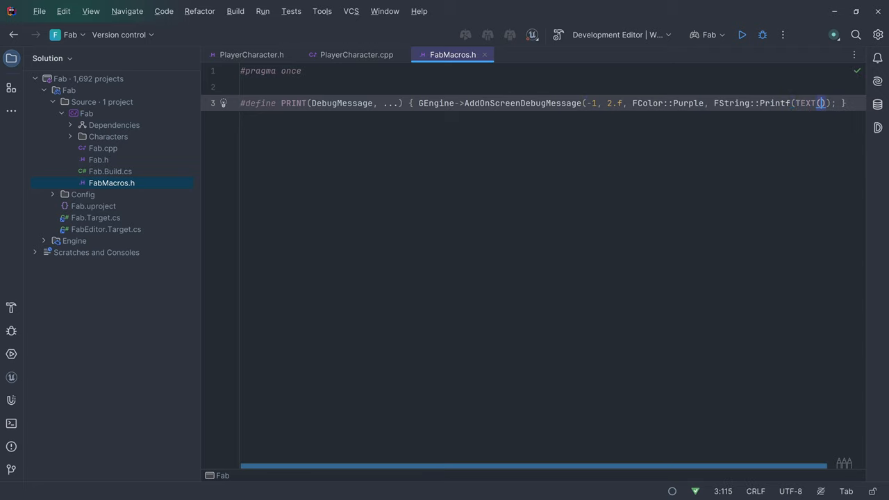
{"action": "type", "text": "DebugMessage"}
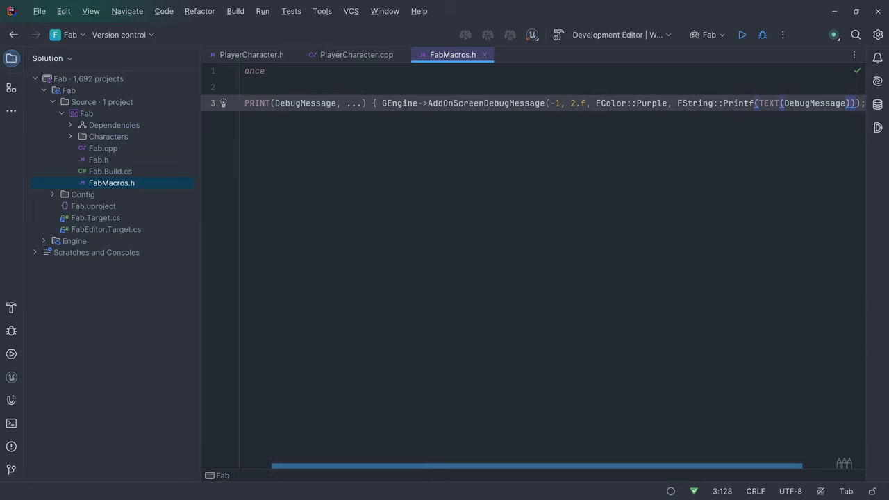
{"action": "type", "text": "__VA_ARGS__"}
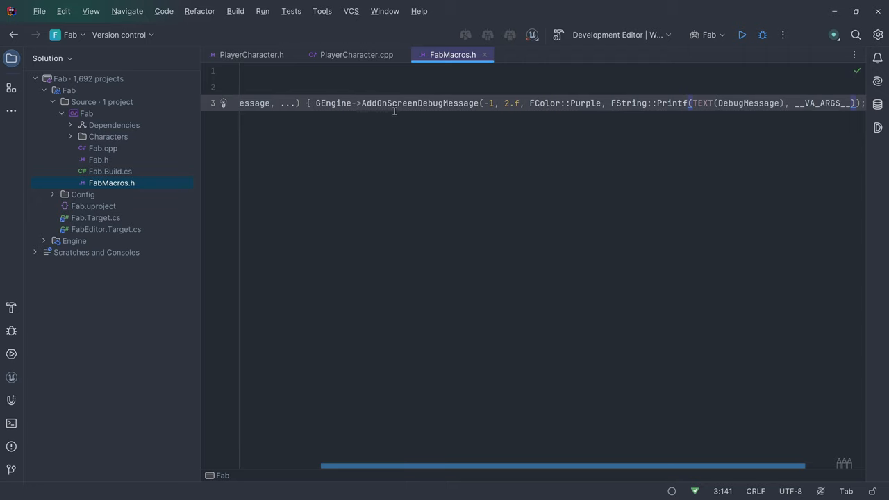
- In PlayerCharacter.cpp BeginPlay, call PRINT("Hello, %s", *FString(__FUNCTION__)) with FabMacros.h included
{"action": "left_click", "coordinate": [356, 54]}
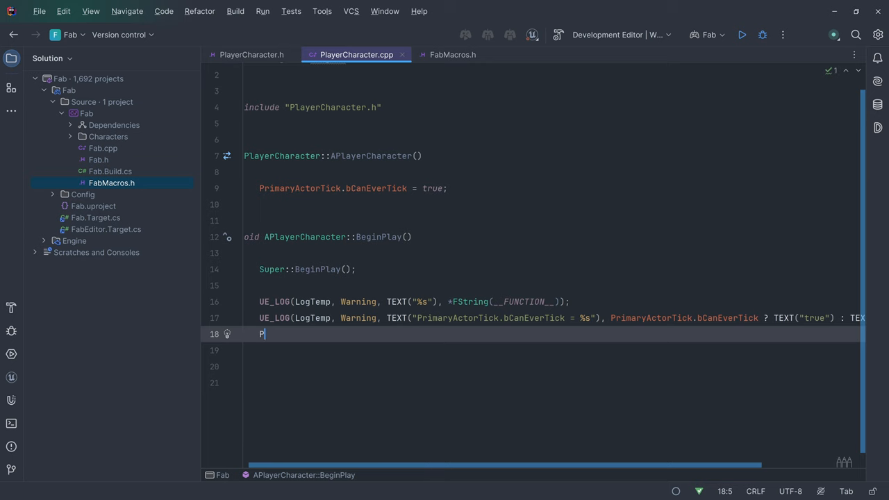
{"action": "type", "text": "rint"}
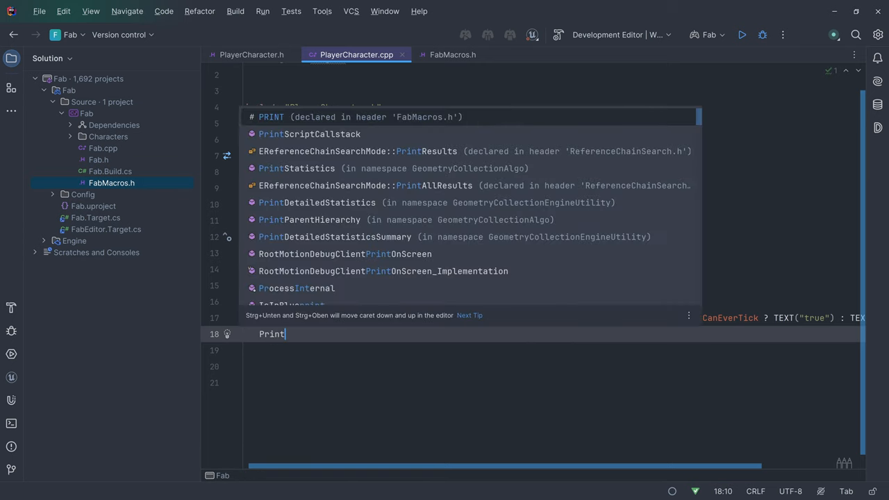
{"action": "key", "text": "Enter"}
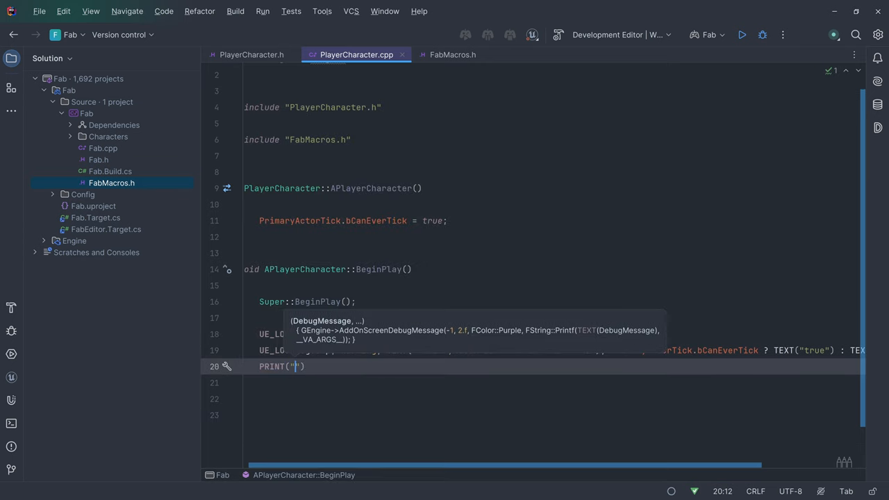
{"action": "type", "text": "Hello"}
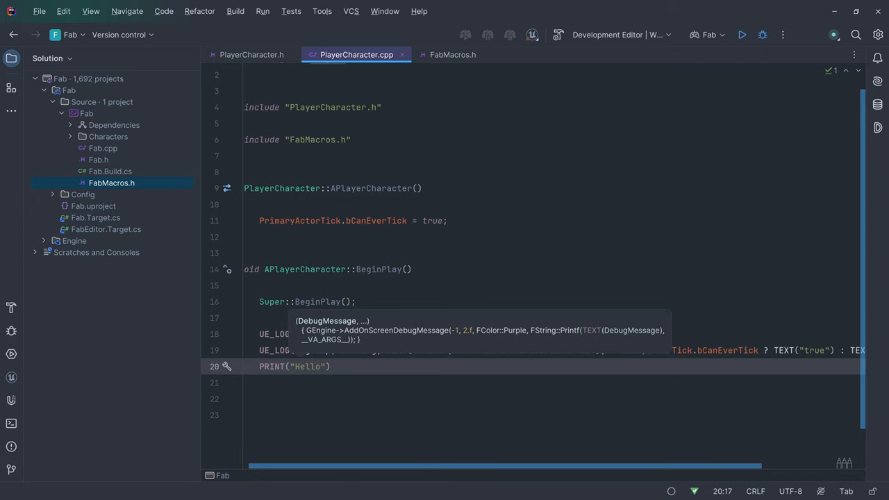
{"action": "type", "text": ", %s"}
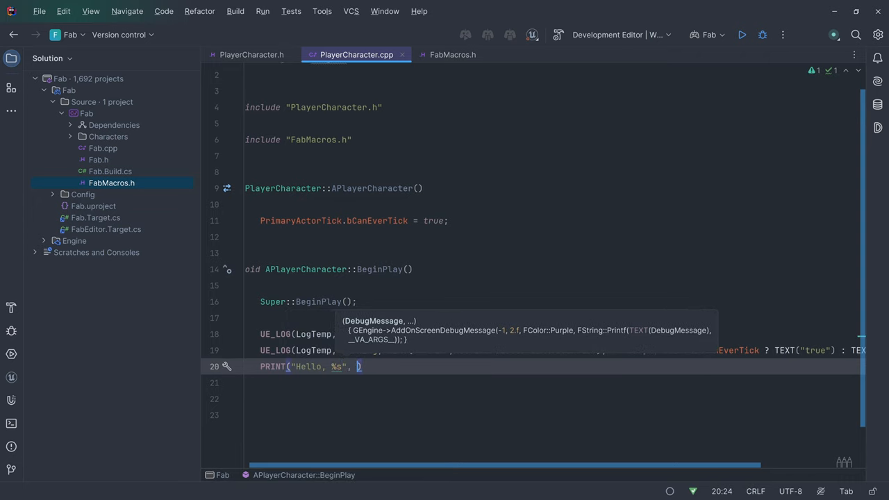
{"action": "type", "text": "FString"}
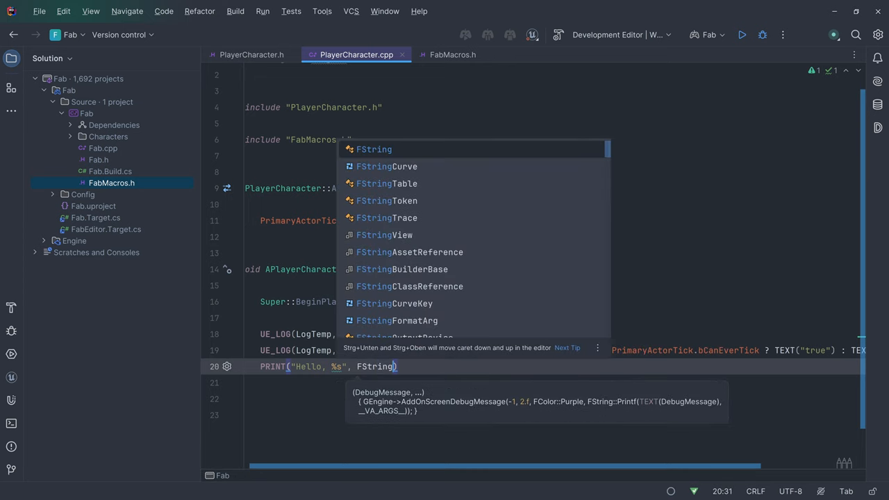
{"action": "type", "text": "(__FUNCTION"}
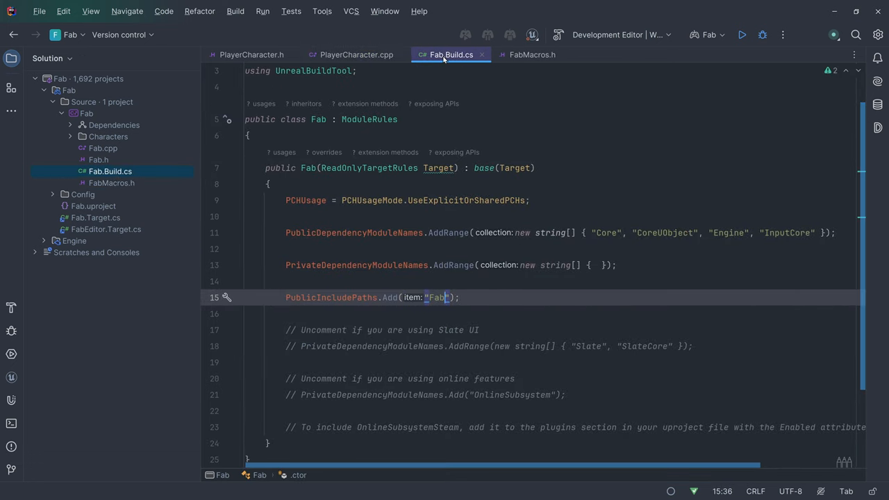
- Include DrawDebugHelpers.h in FabMacros.h
{"action": "left_click", "coordinate": [453, 54]}
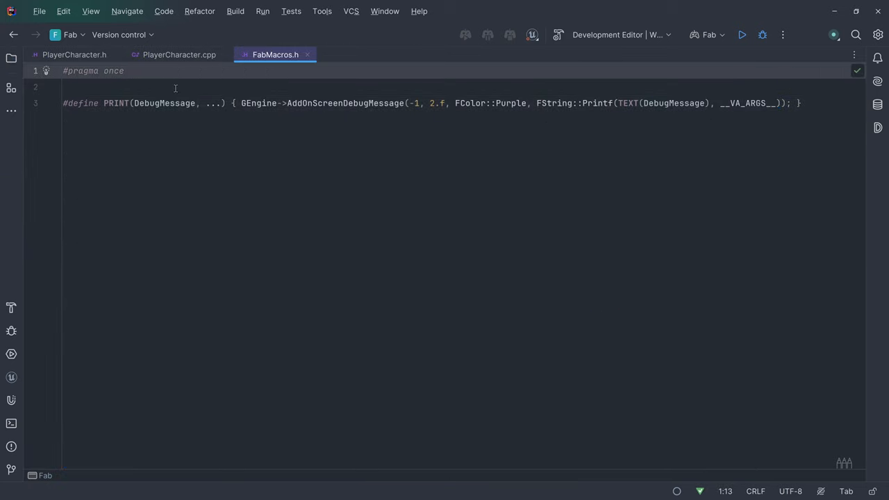
{"action": "type", "text": "#include \"Draw\""}
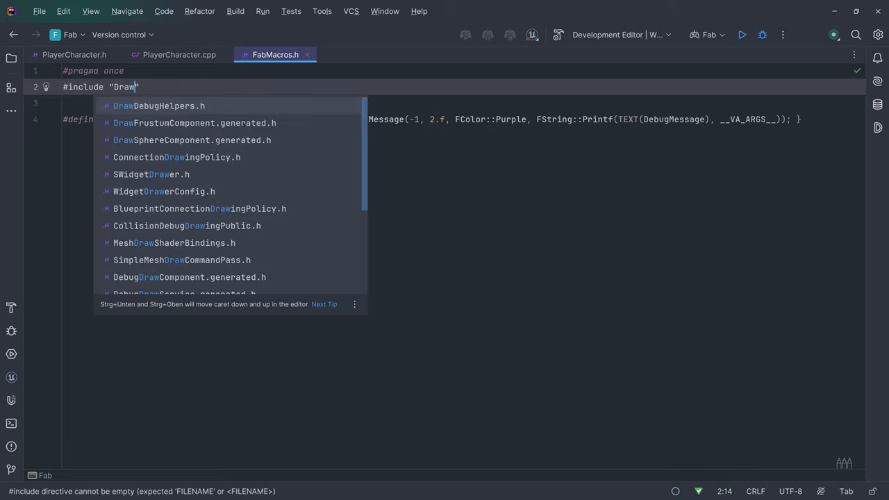
{"action": "left_click", "coordinate": [158, 106]}
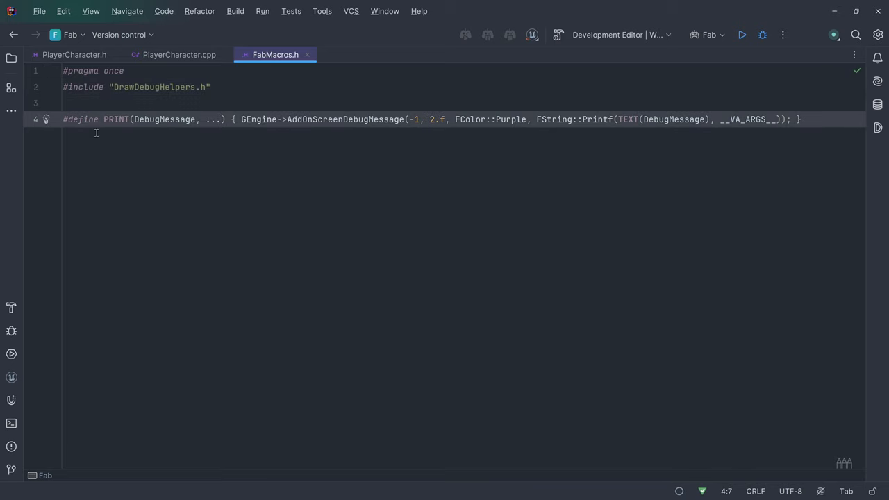
- Begin #define SPHERE(Center) if (GetWorld()) DrawDebugSphere and look up its declaration
{"action": "type", "text": "#de"}
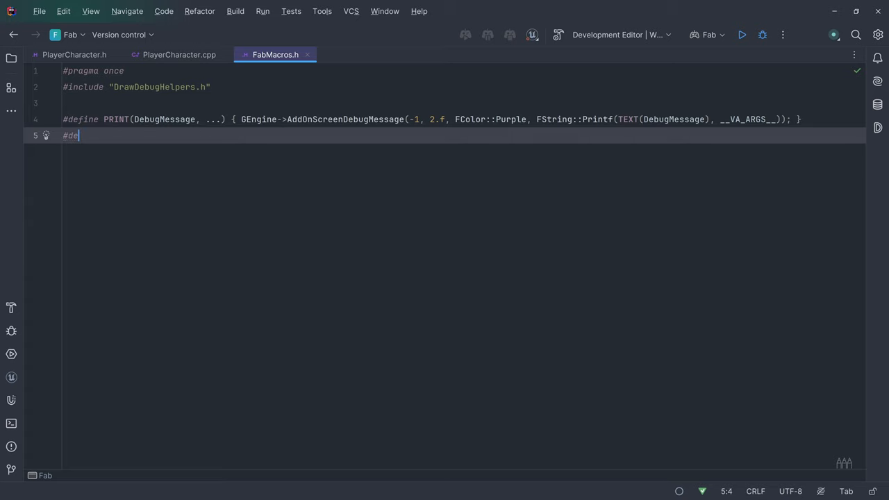
{"action": "type", "text": "fine SPHERE"}
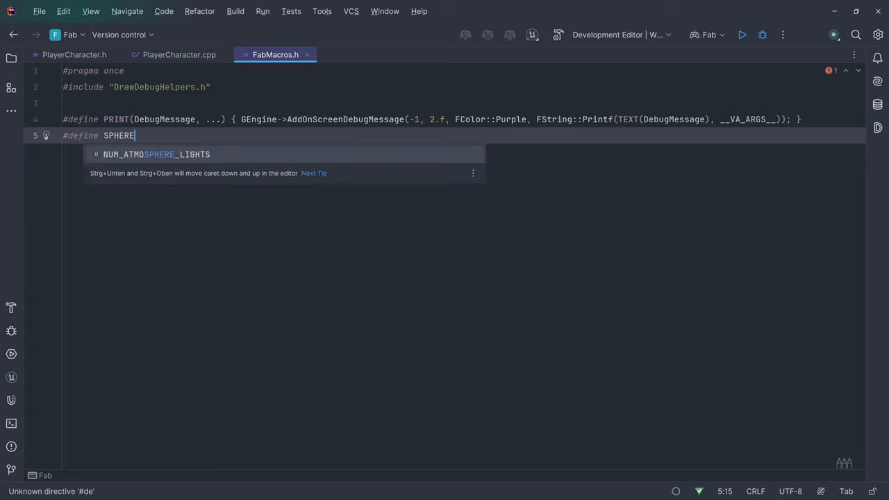
{"action": "type", "text": "(Center) if"}
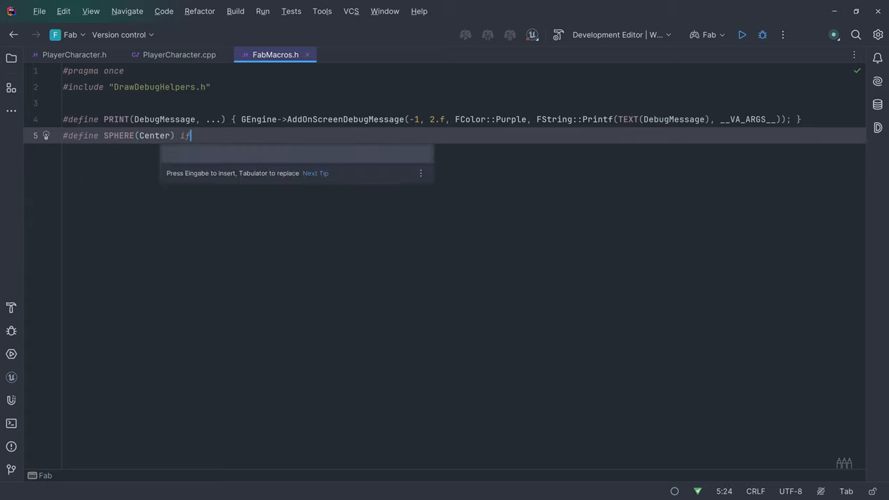
{"action": "type", "text": "GetWorld())"}
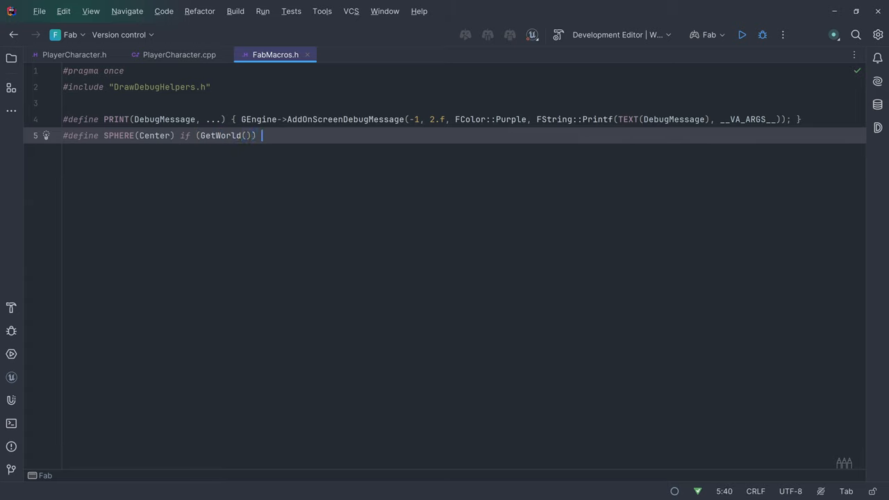
{"action": "type", "text": "DrawDebugSphere("}
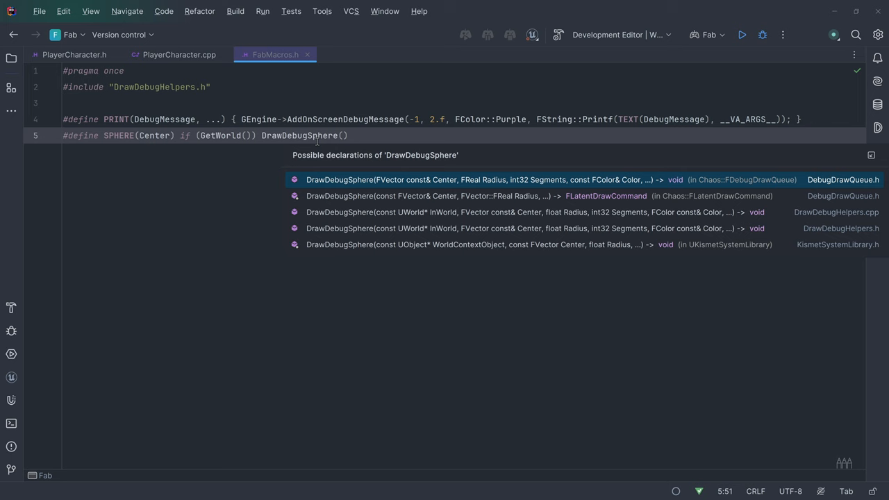
{"action": "key", "text": "Escape"}
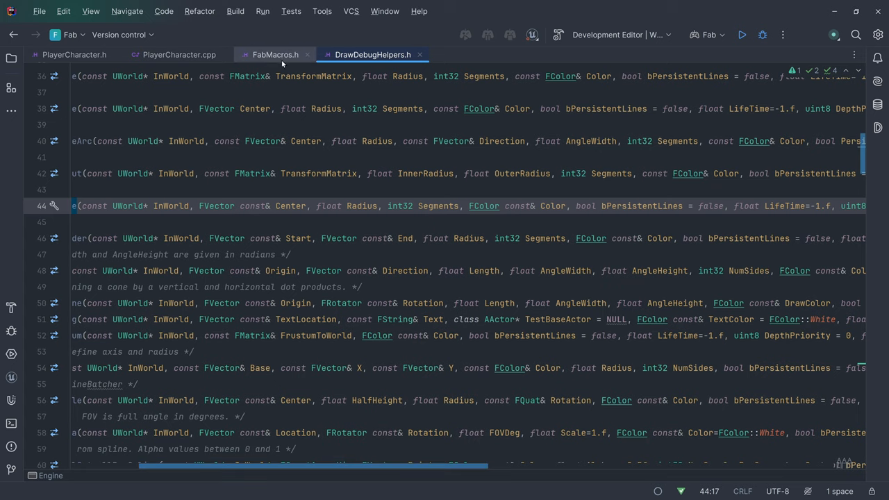
- Pass GetWorld() and Center to DrawDebugSphere, checking the signature in DrawDebugHelpers.h
{"action": "left_click", "coordinate": [275, 54]}
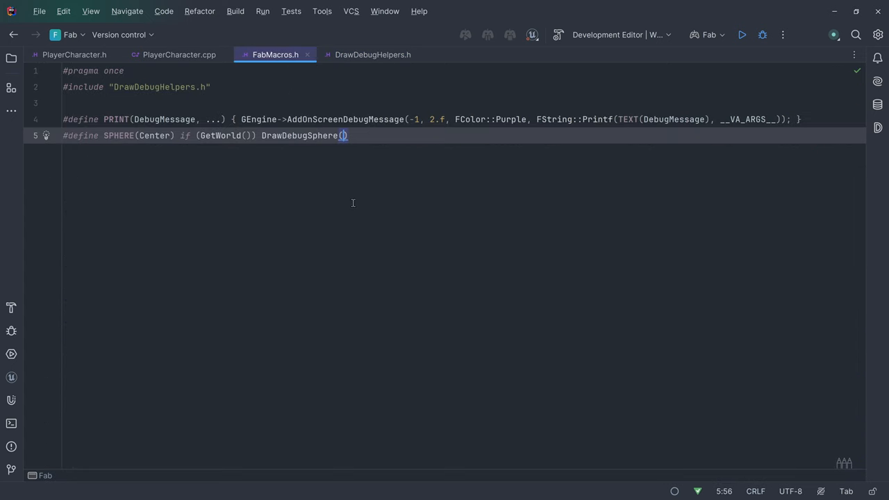
{"action": "type", "text": "GetWorld"}
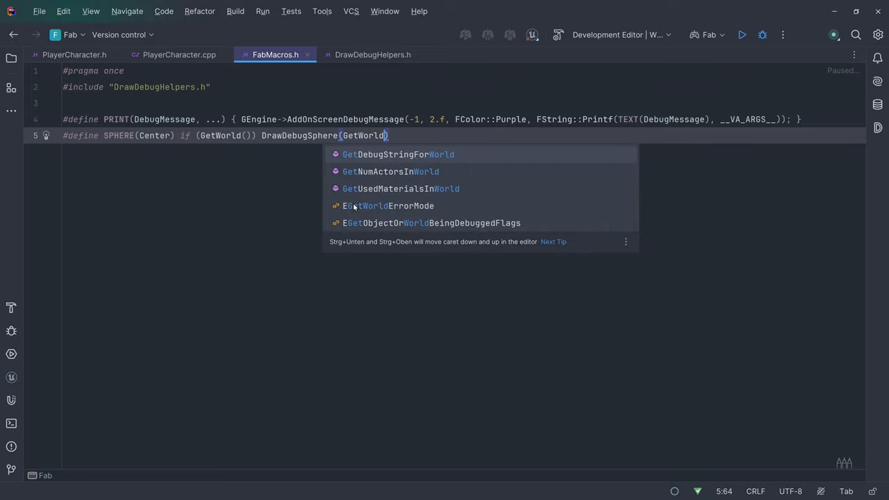
{"action": "type", "text": ", Center, 20.)"}
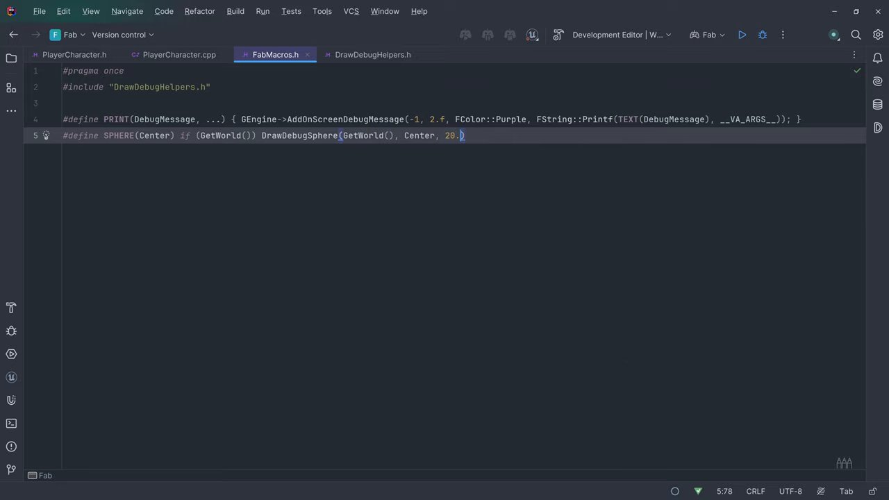
{"action": "left_click", "coordinate": [372, 54]}
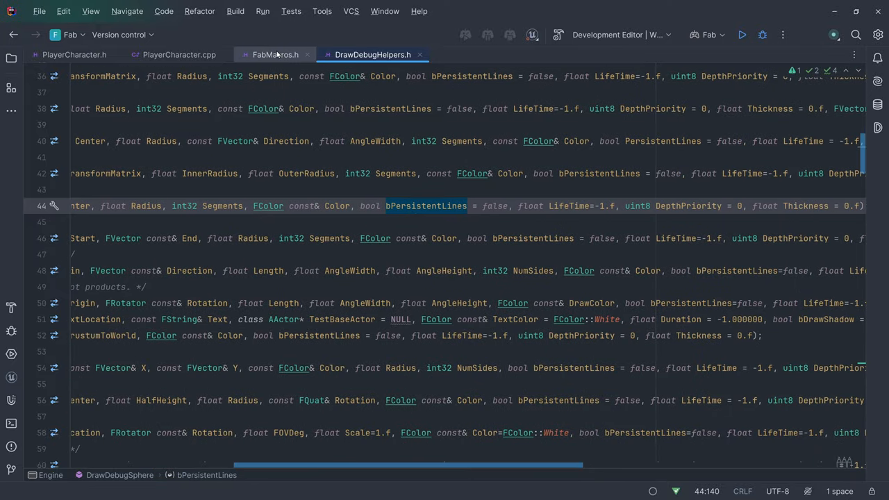
- Complete the sphere as radius 20, 16 segments, FColor::Blue, persistent true
{"action": "left_click", "coordinate": [273, 54]}
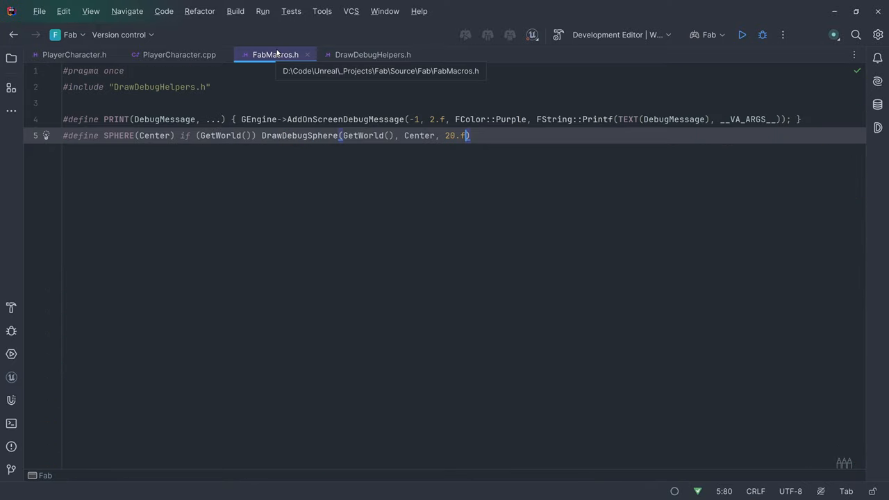
{"action": "type", "text": ", 16"}
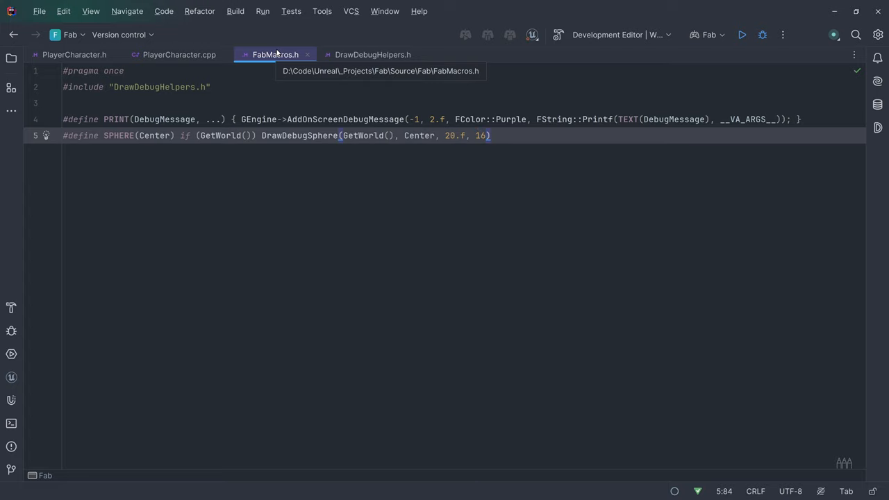
{"action": "type", "text": ", FCo"}
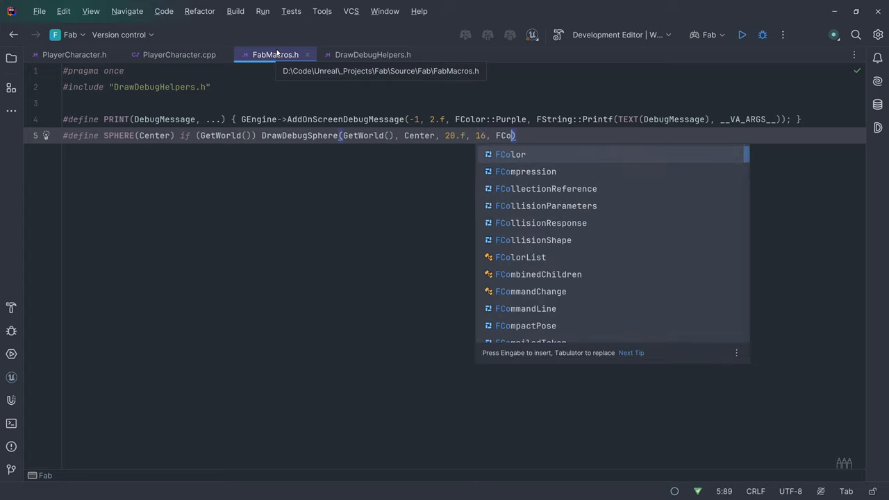
{"action": "type", "text": "::B"}
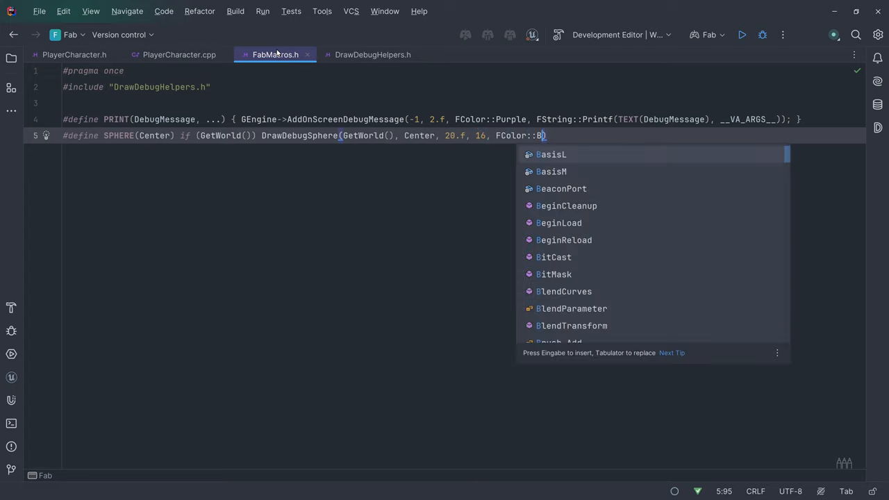
{"action": "type", "text": "lue, true"}
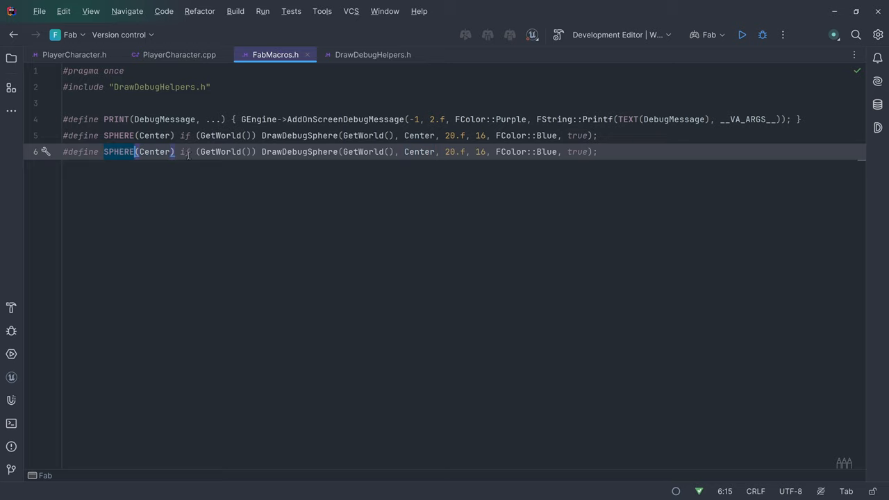
- Turn the duplicate into SPHERE_TICK drawing a green, non-persistent sphere
{"action": "type", "text": "_TI"}
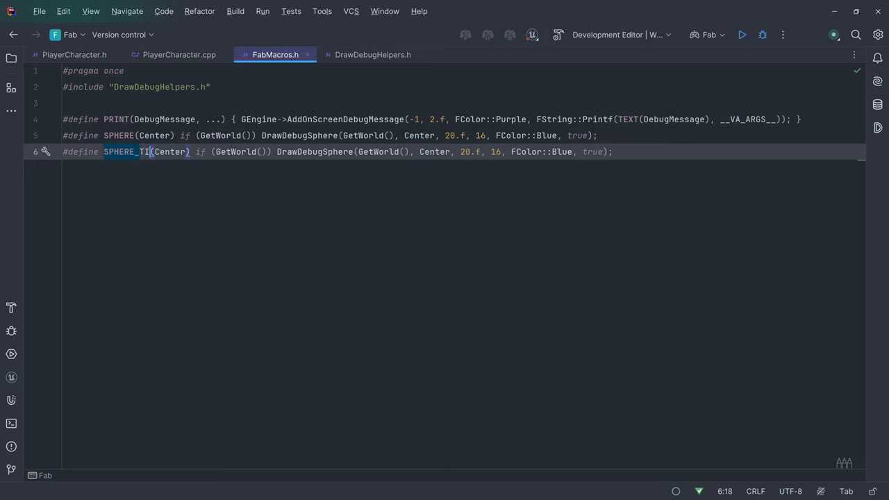
{"action": "type", "text": "CK"}
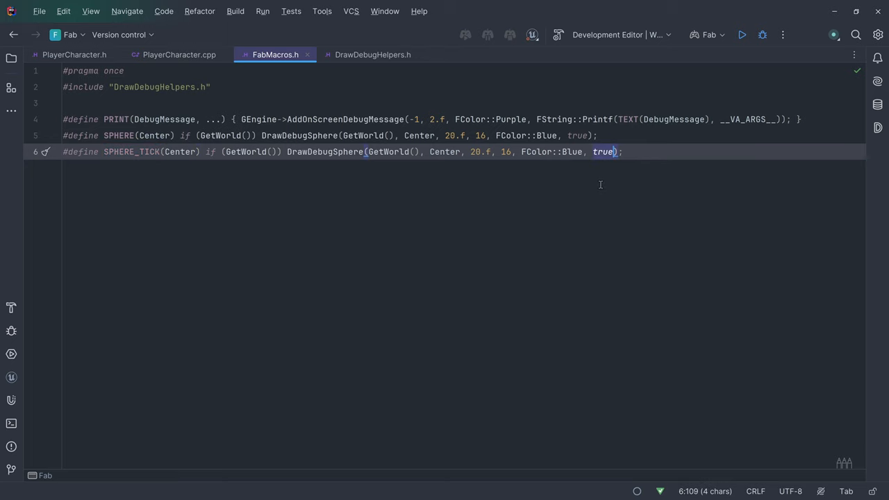
{"action": "type", "text": "false"}
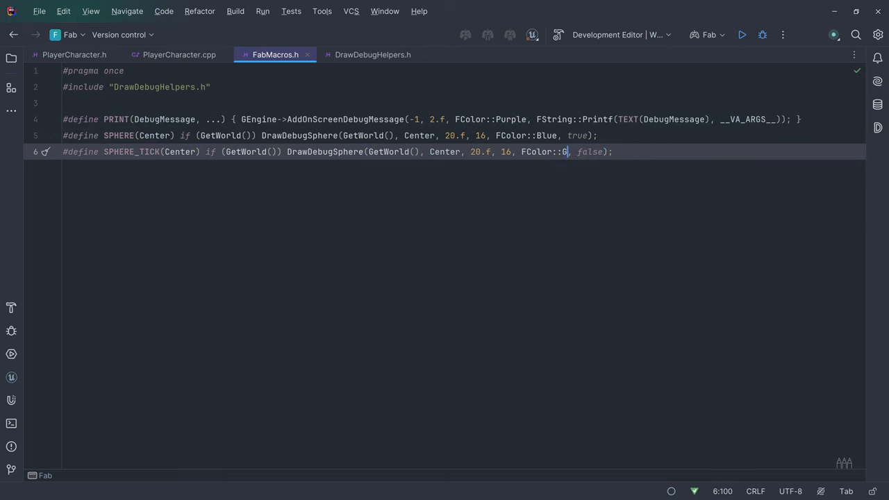
{"action": "type", "text": "reen"}
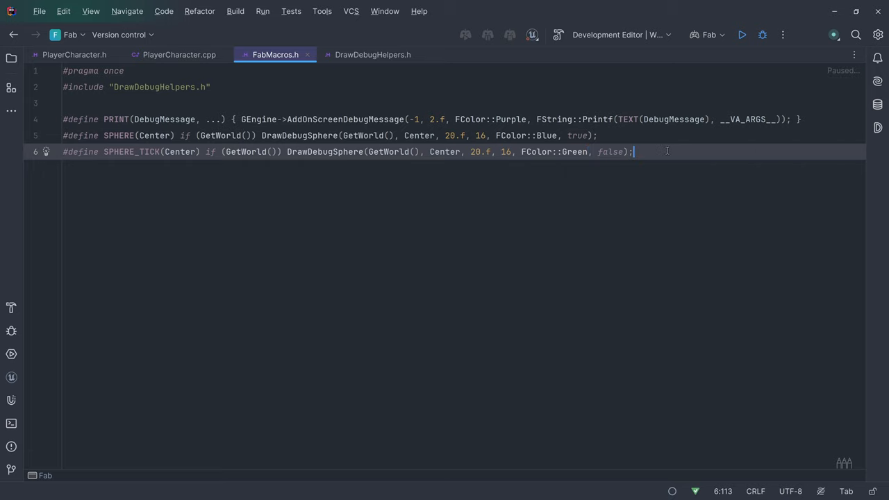
{"action": "type", "text": "#de"}
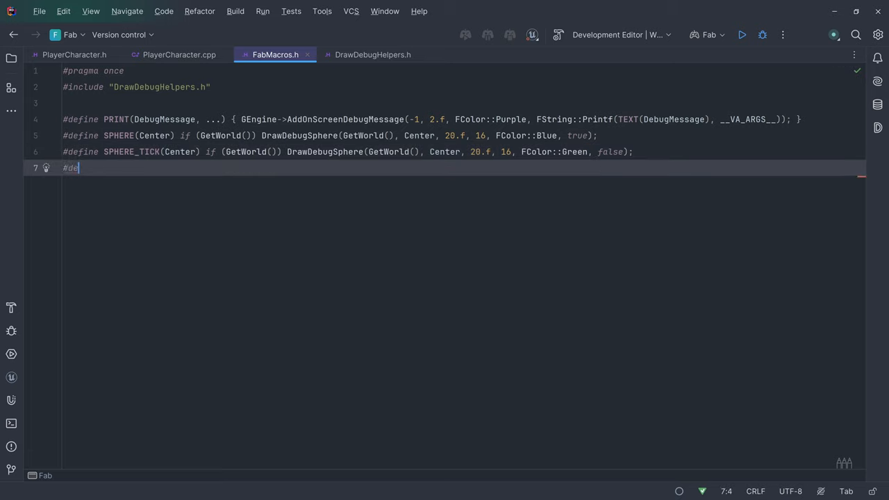
- Define LINE(LineStart, LineEnd) calling DrawDebugLine when GetWorld() exists
{"action": "type", "text": "fine LINE"}
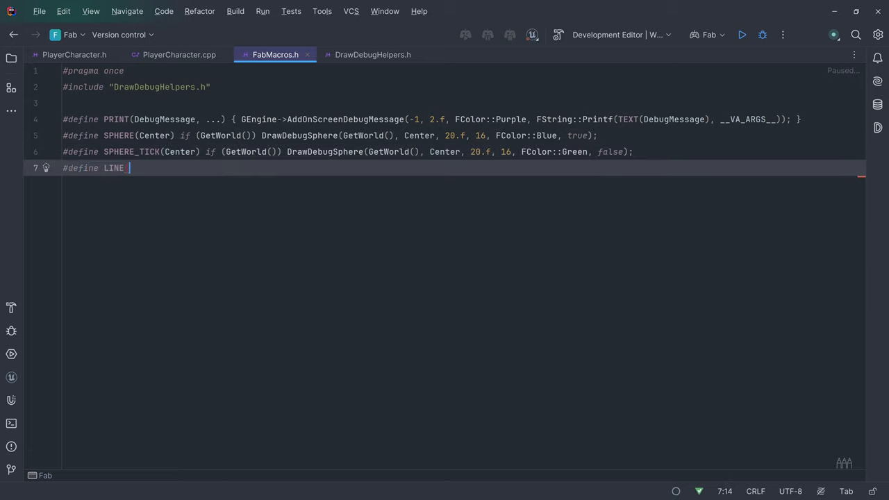
{"action": "type", "text": "(LineStart, L"}
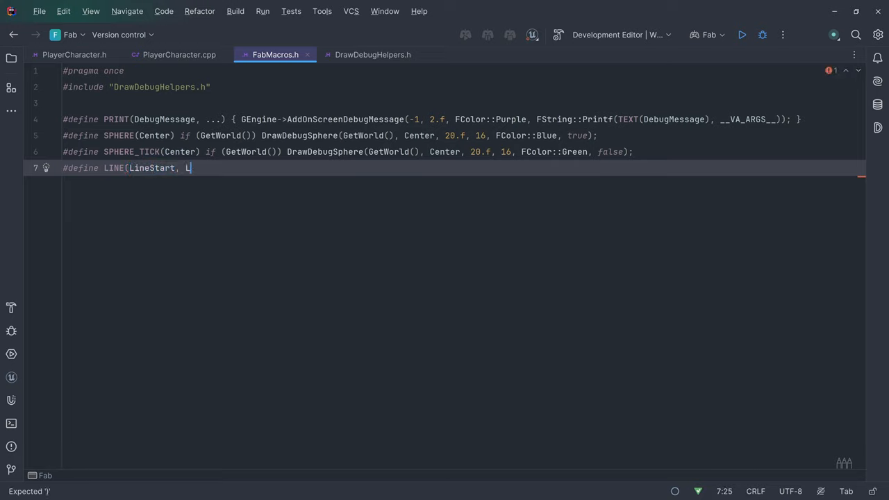
{"action": "type", "text": "ineEnd)"}
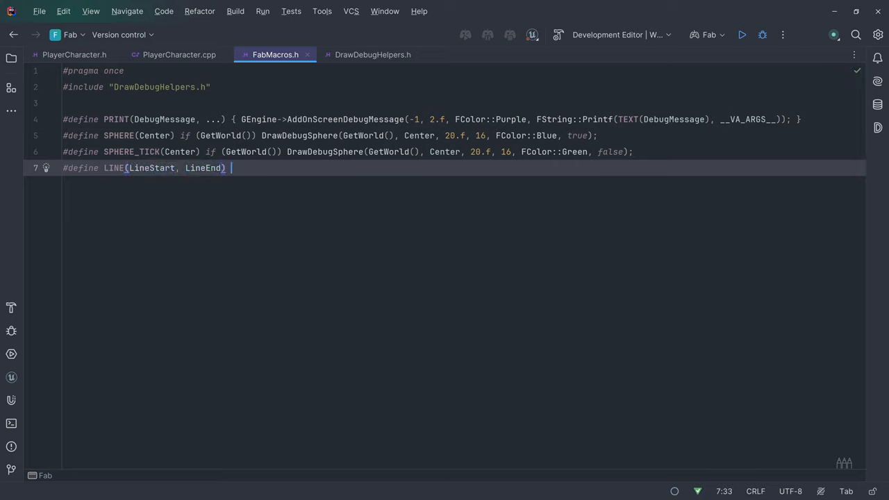
{"action": "type", "text": "if (GetWorld("}
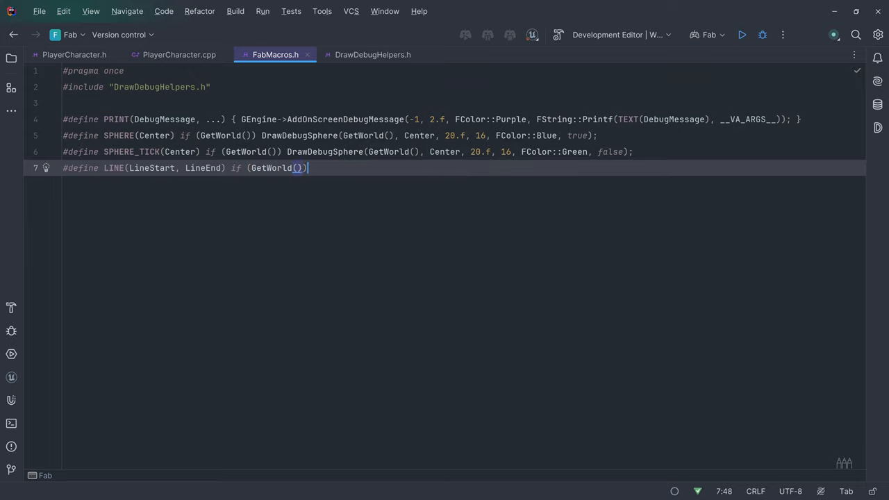
{"action": "type", "text": "DrawDebugLine("}
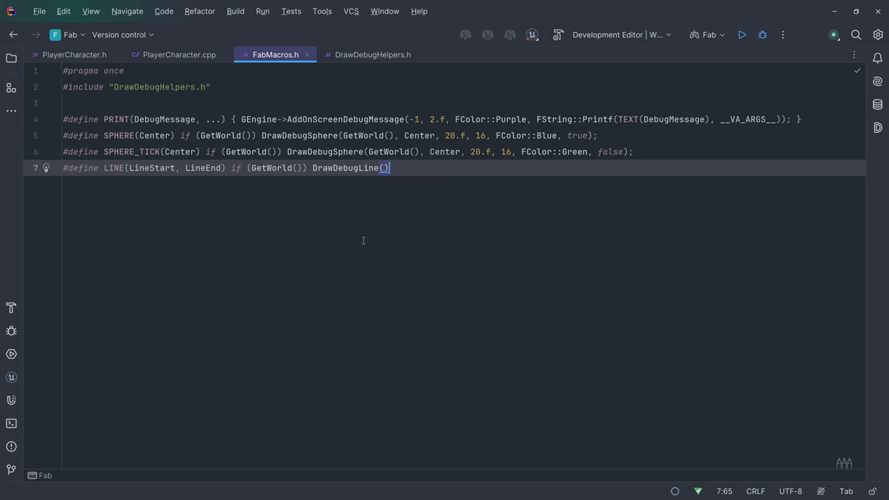
- Fill DrawDebugLine with GetWorld(), LineStart, LineEnd after checking its declaration
{"action": "left_click", "coordinate": [373, 54]}
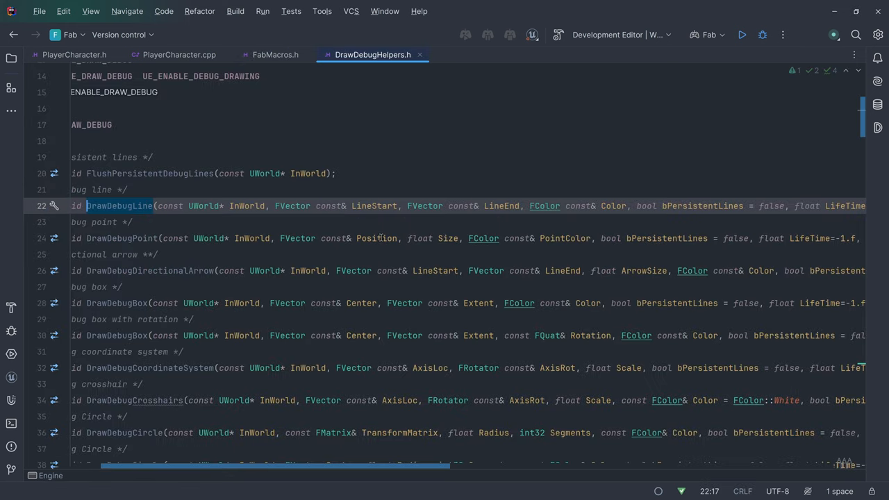
{"action": "left_click", "coordinate": [372, 206]}
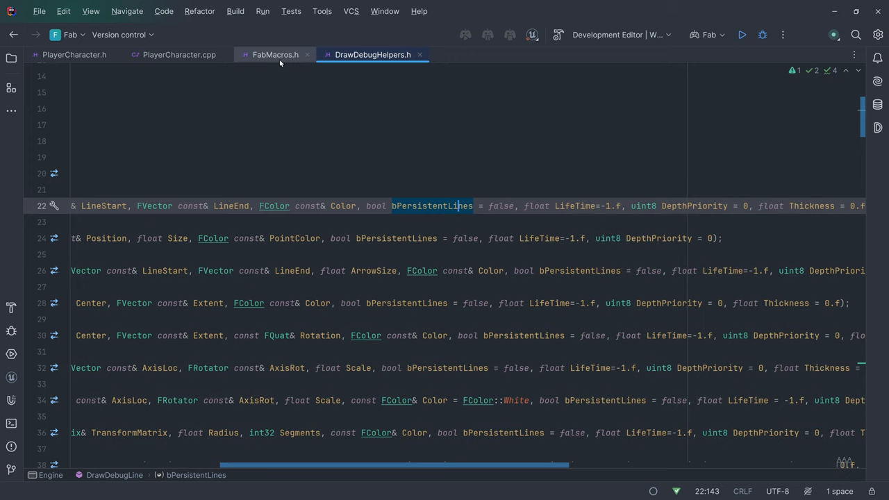
{"action": "left_click", "coordinate": [275, 54]}
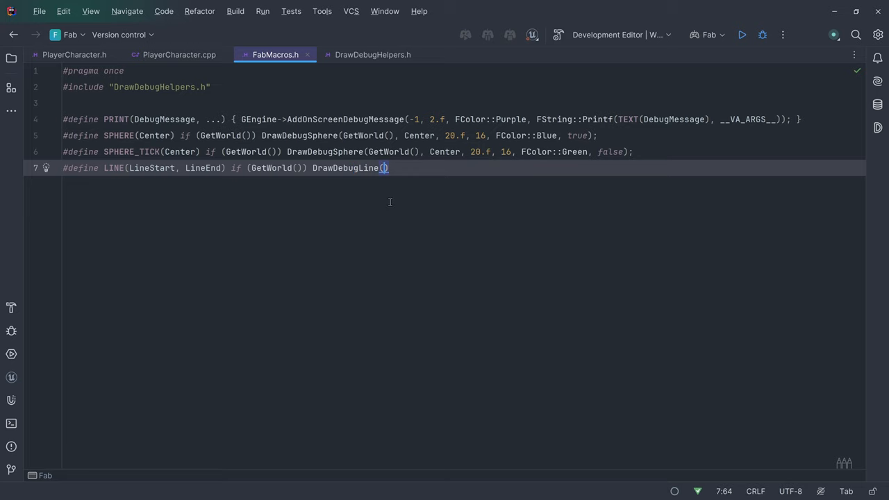
{"action": "type", "text": "GetWorld("}
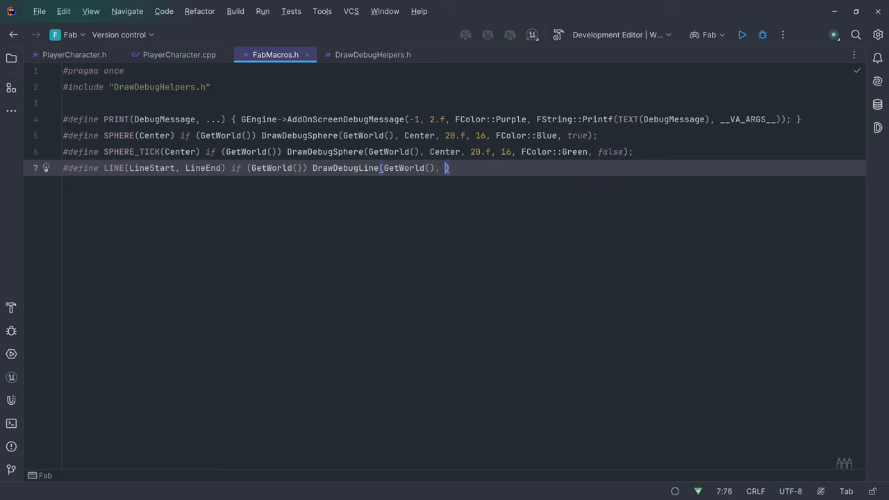
{"action": "type", "text": "LineStart"}
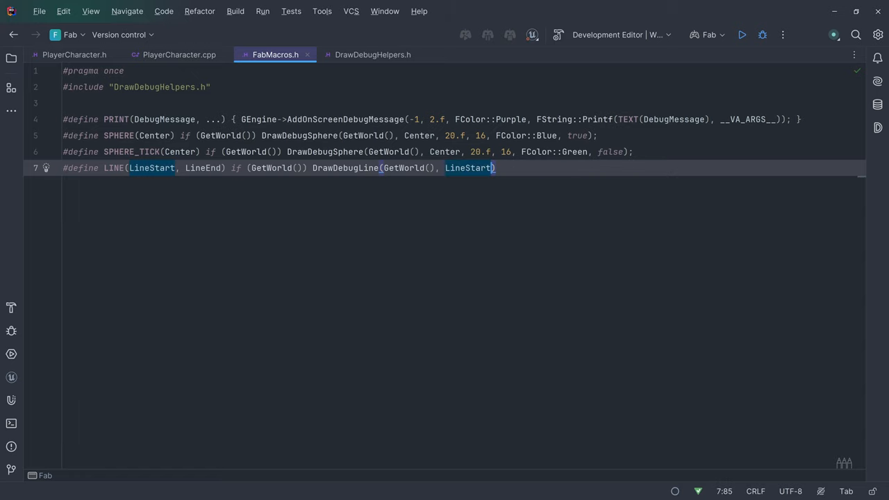
{"action": "type", "text": ", LineEnd, FColor::Blue, true"}
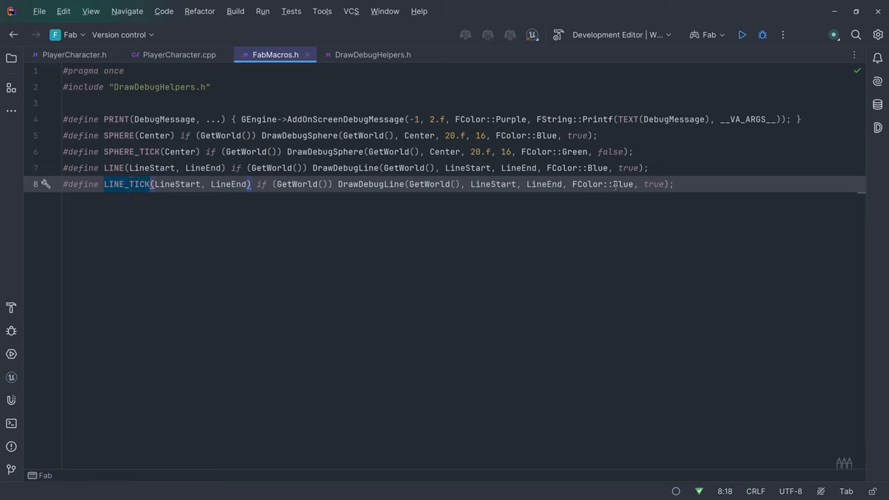
- Make LINE_TICK draw FColor::Green, non-persistent, and return to PlayerCharacter.cpp
{"action": "type", "text": "Green"}
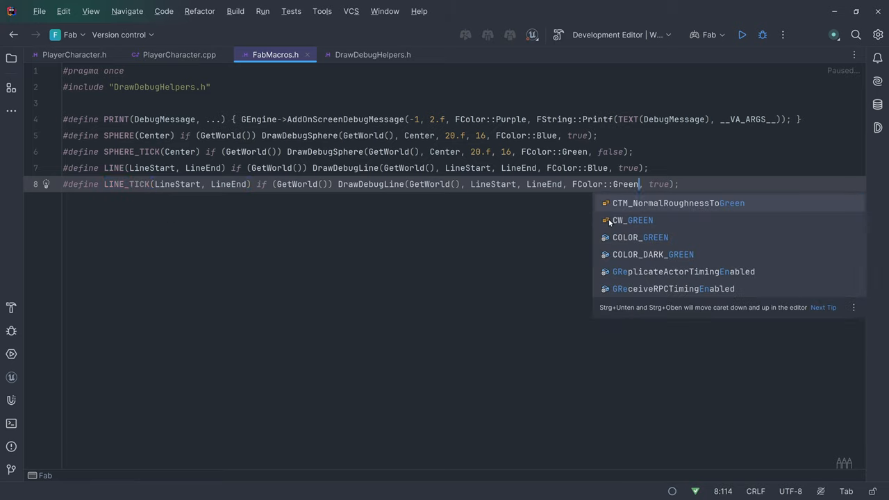
{"action": "type", "text": "false"}
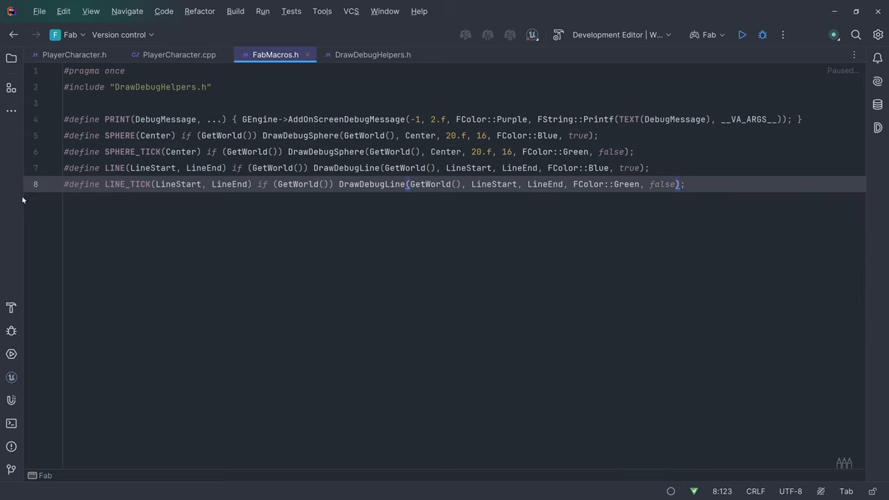
{"action": "left_click", "coordinate": [177, 54]}
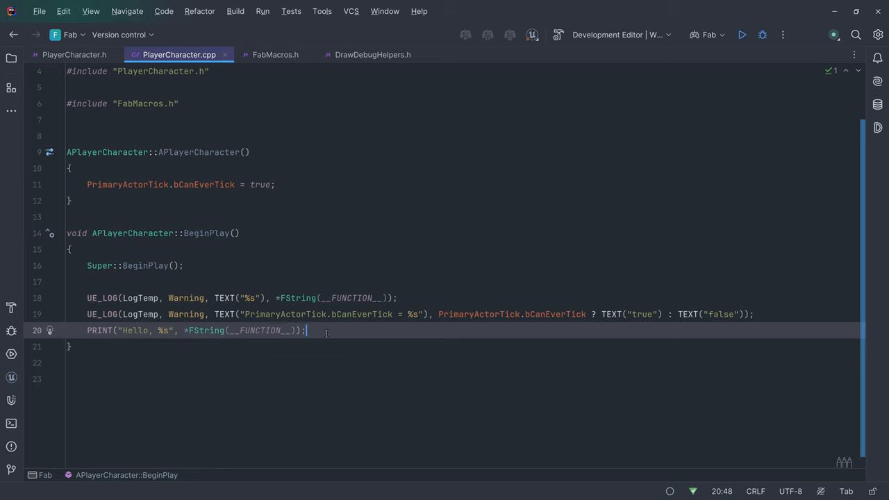
- Define FVector TargetLocation(2200.f, 700.f, 150.f) and draw SPHERE(TargetLocation)
{"action": "type", "text": "FVector TargetLocation"}
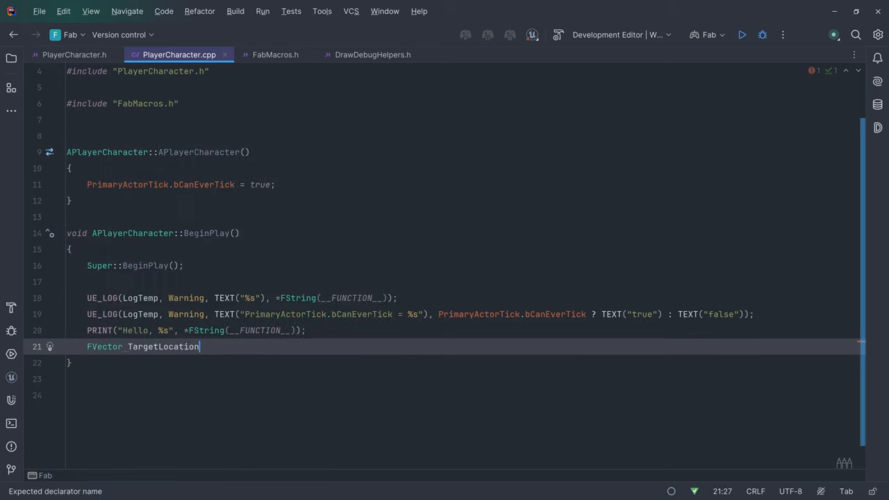
{"action": "type", "text": "(InF:2200.f)"}
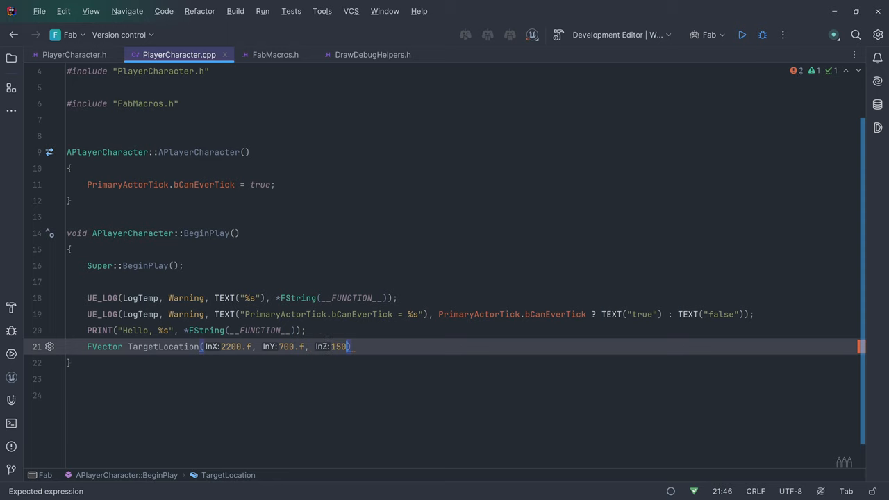
{"action": "type", "text": ".f);"}
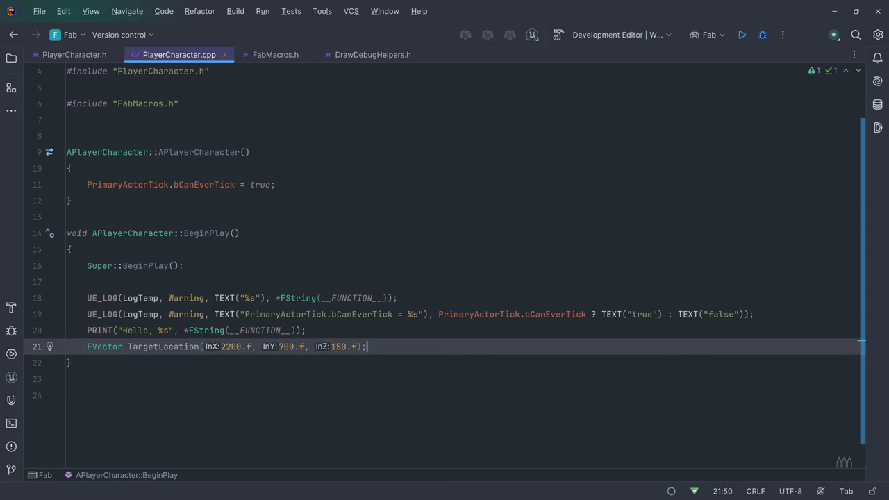
{"action": "type", "text": "SPHERE()"}
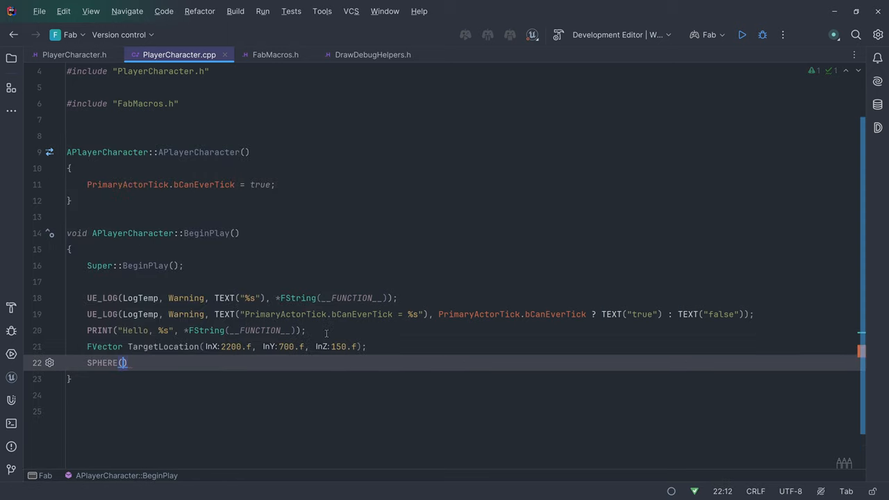
{"action": "type", "text": "TargetLocation"}
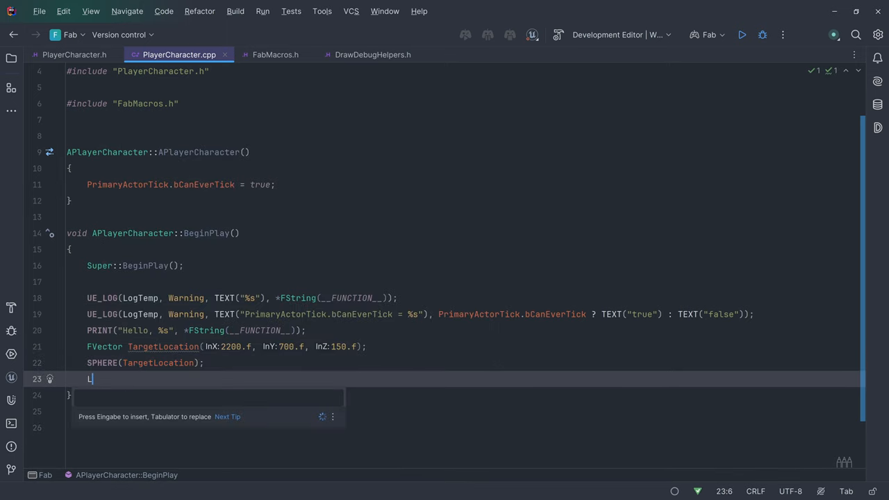
- Draw LINE(GetActorLocation(), TargetLocation), then move to PlayerCharacter.h
{"action": "type", "text": "LINE(G"}
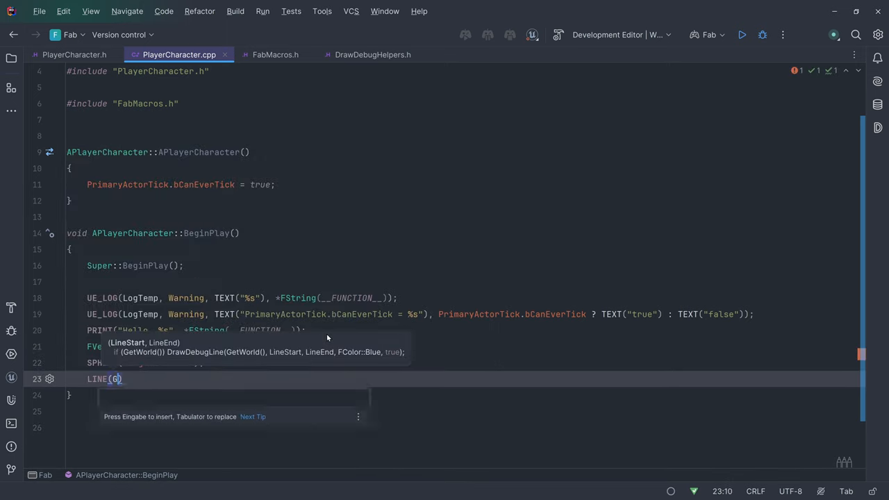
{"action": "type", "text": "GetActor"}
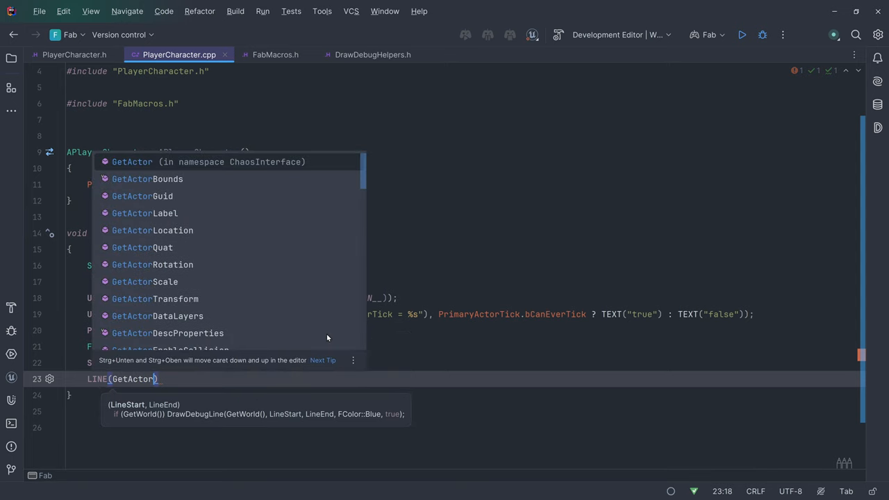
{"action": "left_click", "coordinate": [151, 230]}
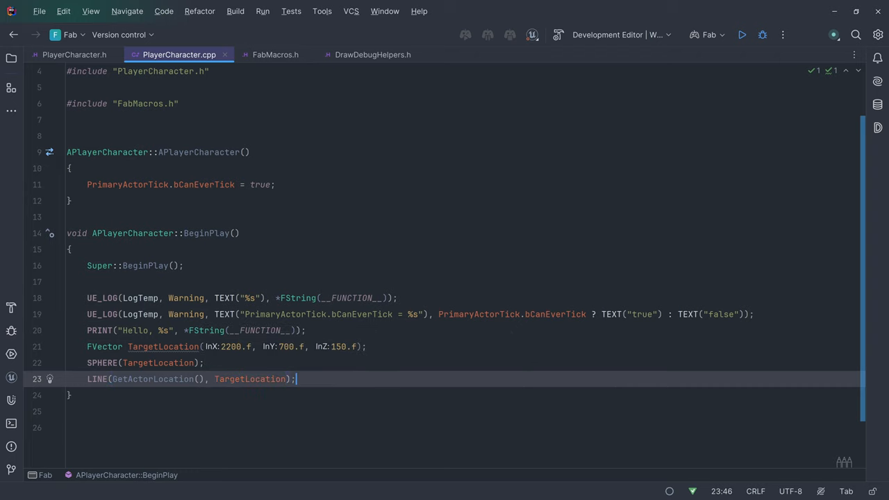
{"action": "left_click", "coordinate": [75, 54]}
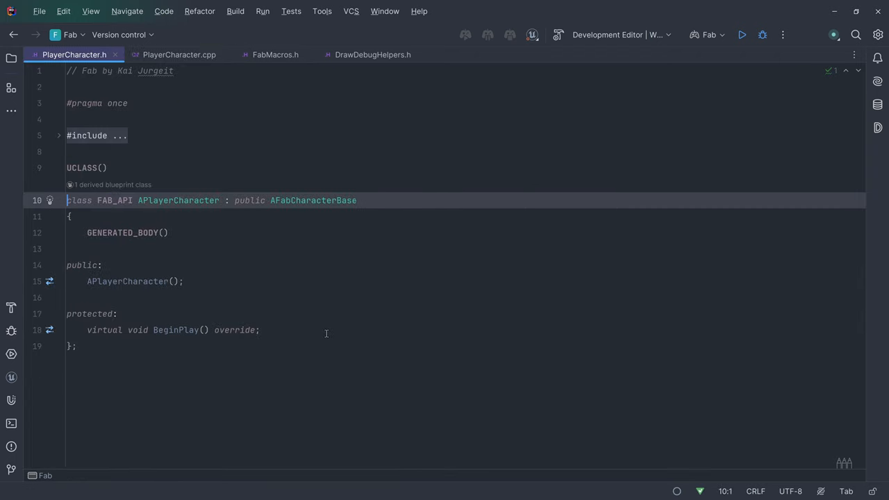
- Override Tick(float DeltaSeconds), generate its body and draw SPHERE_TICK(GetActorLocation())
{"action": "type", "text": "tick"}
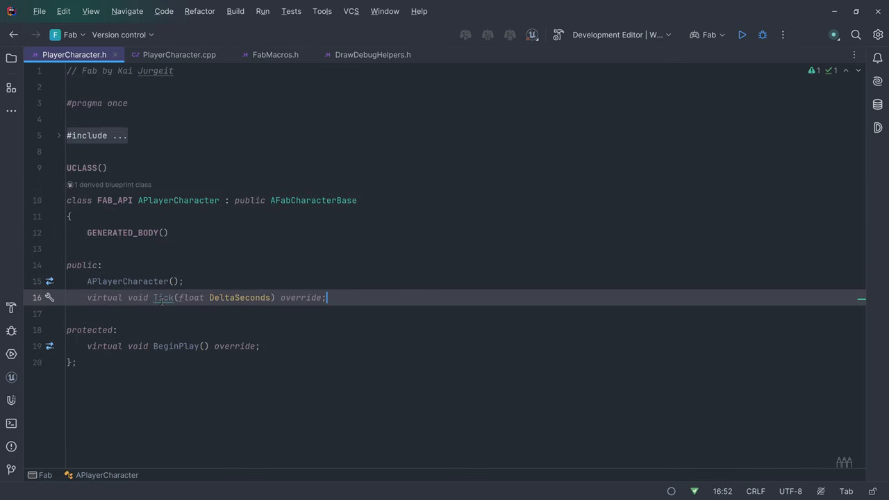
{"action": "left_click", "coordinate": [175, 54]}
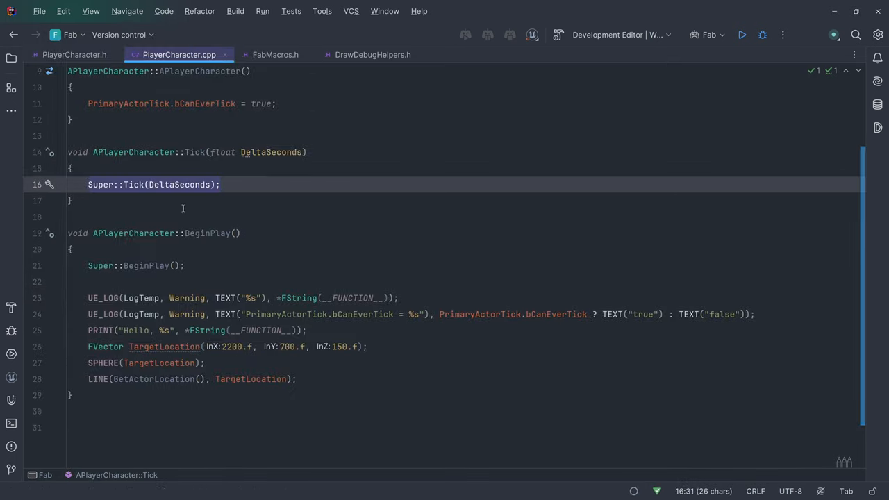
{"action": "type", "text": "SPHERE_TICK(GetActorLocation("}
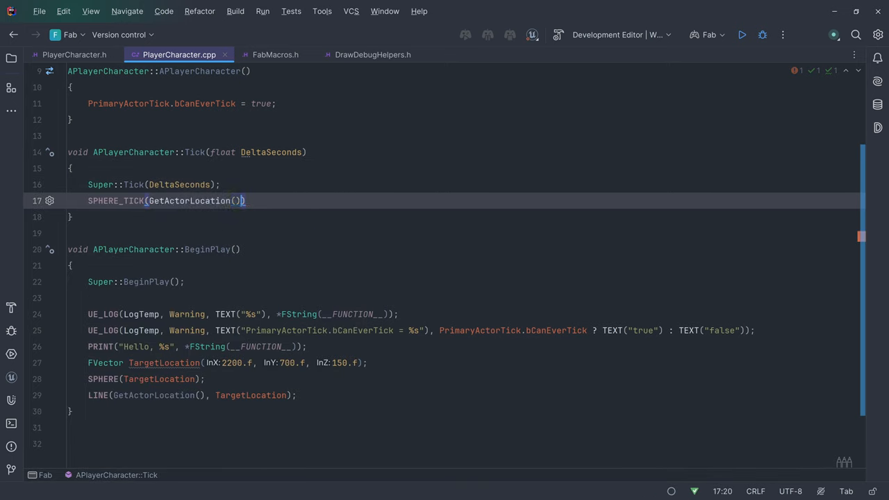
- Add LINE_TICK(GetActorLocation(), F...) on the next line of Tick
{"action": "key", "text": "Enter"}
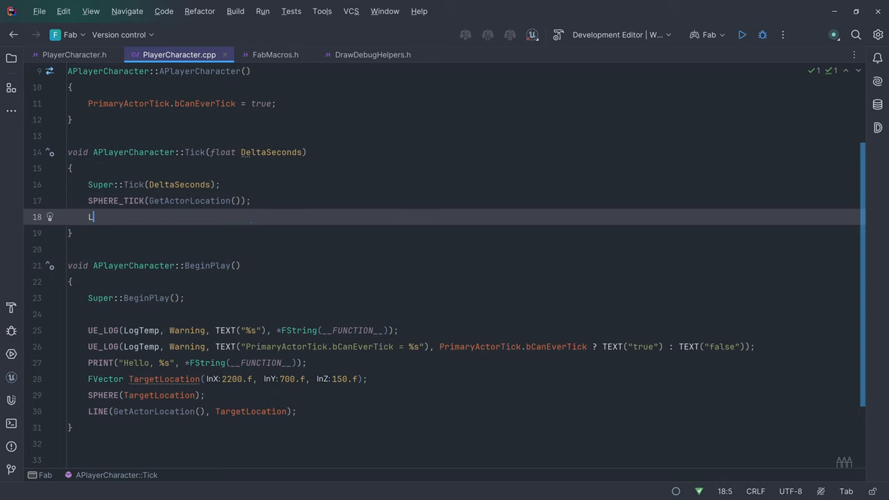
{"action": "type", "text": "INE_TICK()"}
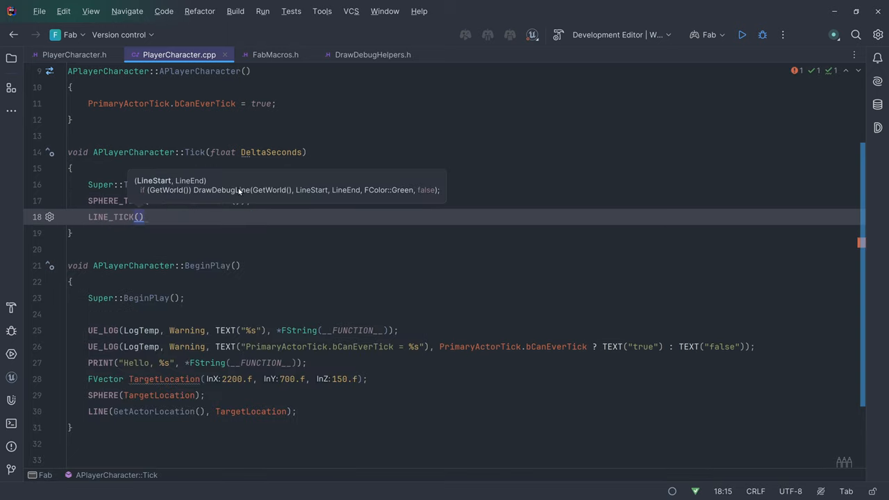
{"action": "type", "text": "GetActorLocation(), F"}
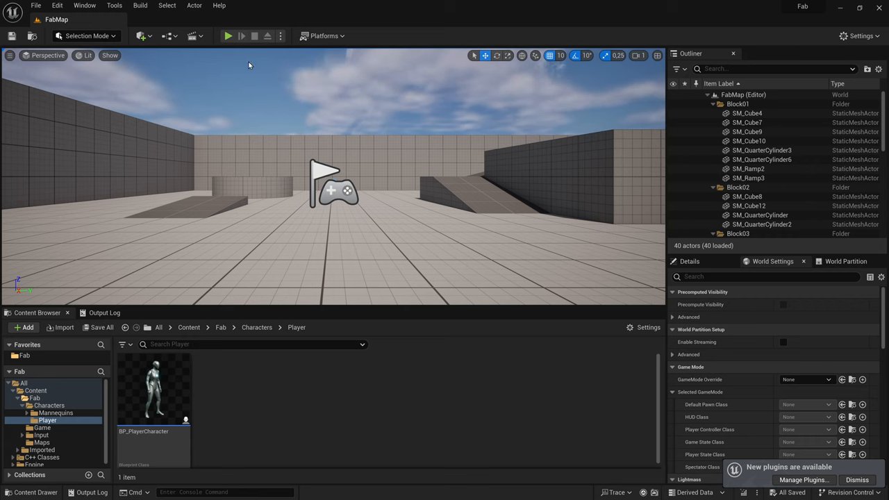
{"action": "mouse_move", "coordinate": [225, 36]}
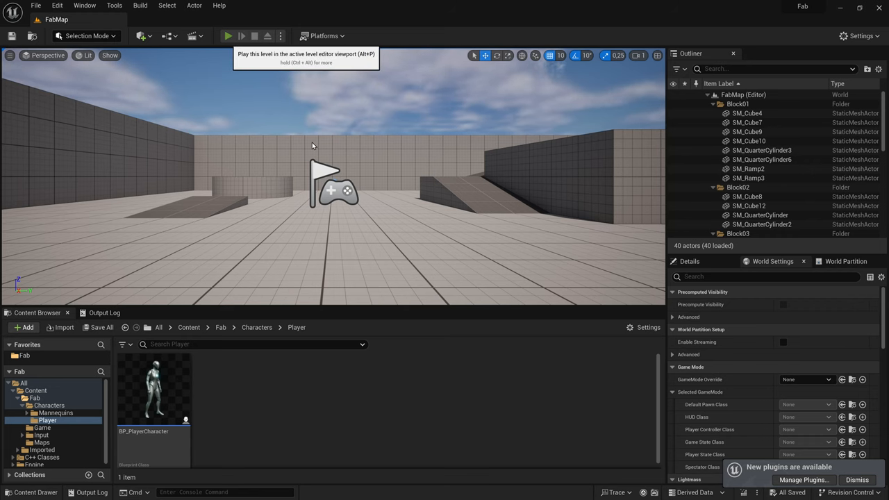
- Play FabMap and show the Output Log with BeginPlay's bCanEverTick warning
{"action": "left_click", "coordinate": [224, 37]}
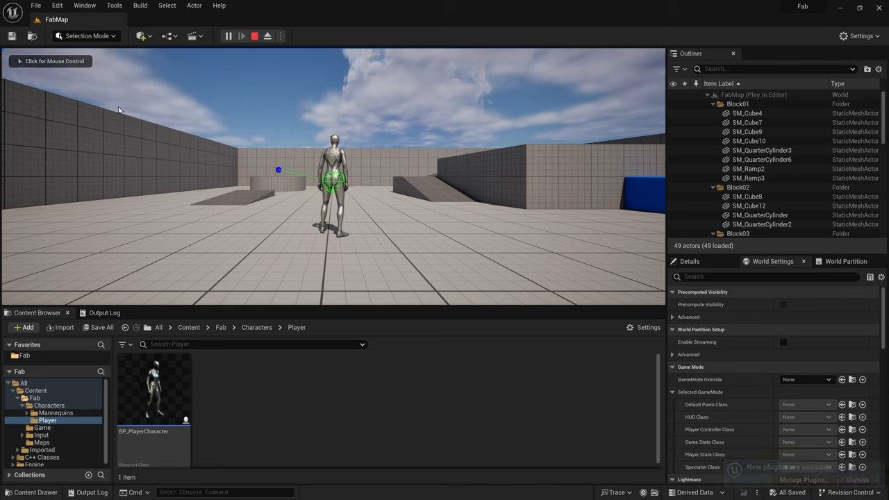
{"action": "left_click", "coordinate": [105, 312]}
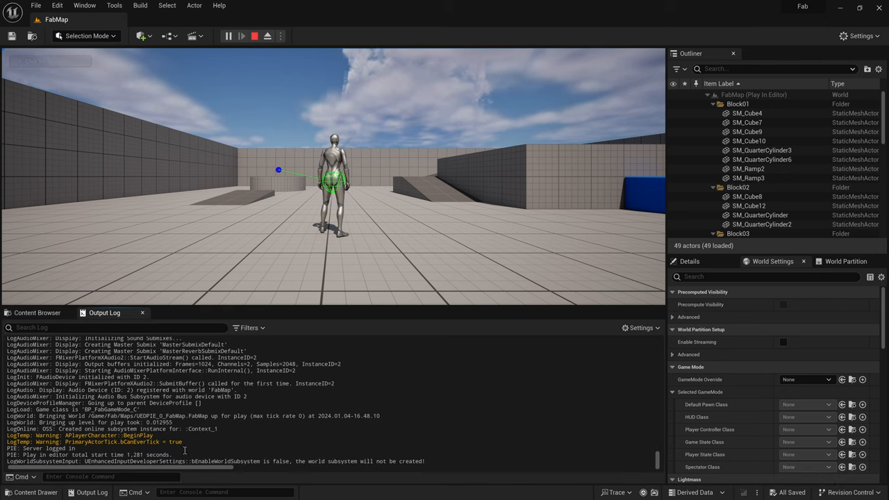